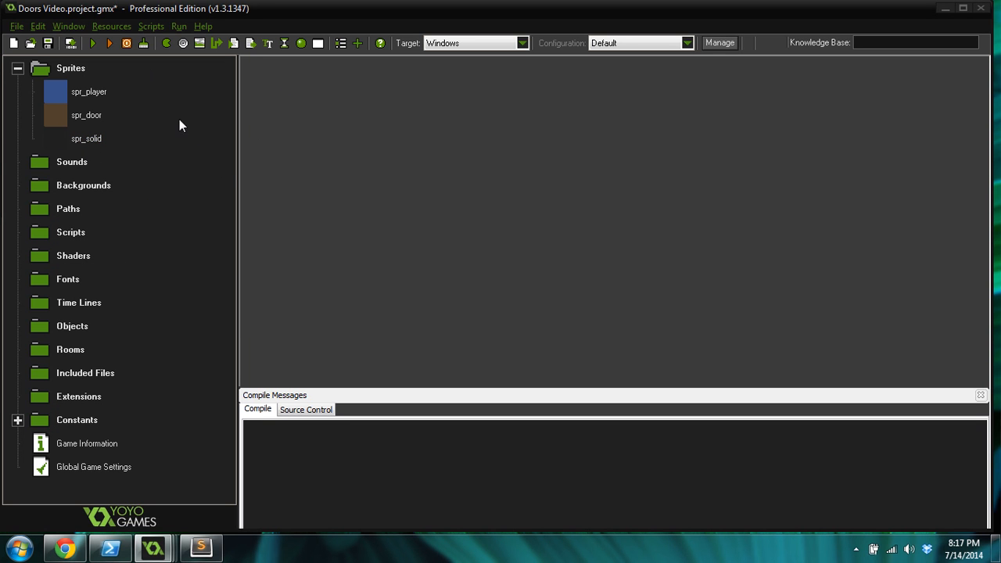
pyautogui.moveTo(85, 188)
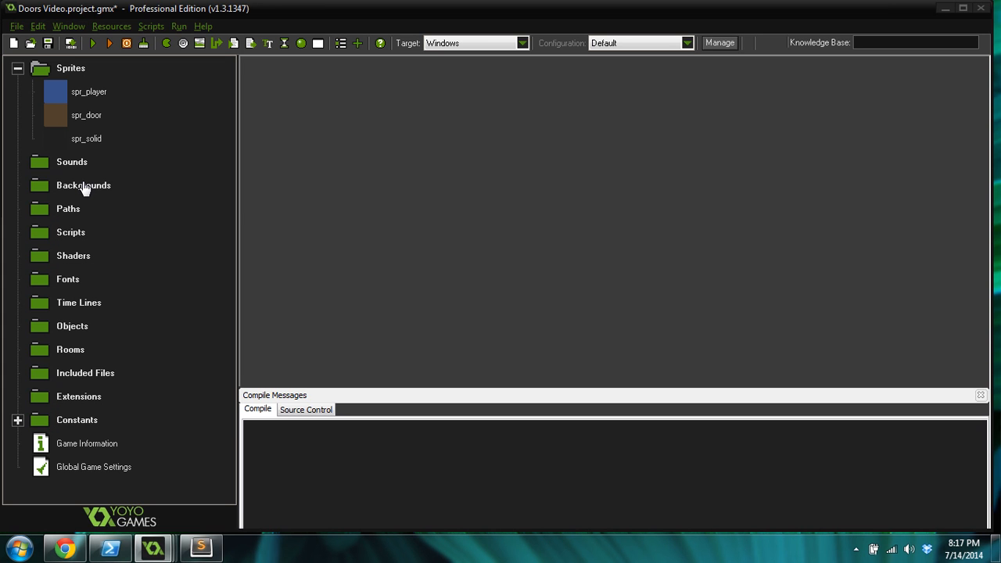
# Step: Review the properties of the player, door and solid sprites in the resource tree
pyautogui.click(86, 138)
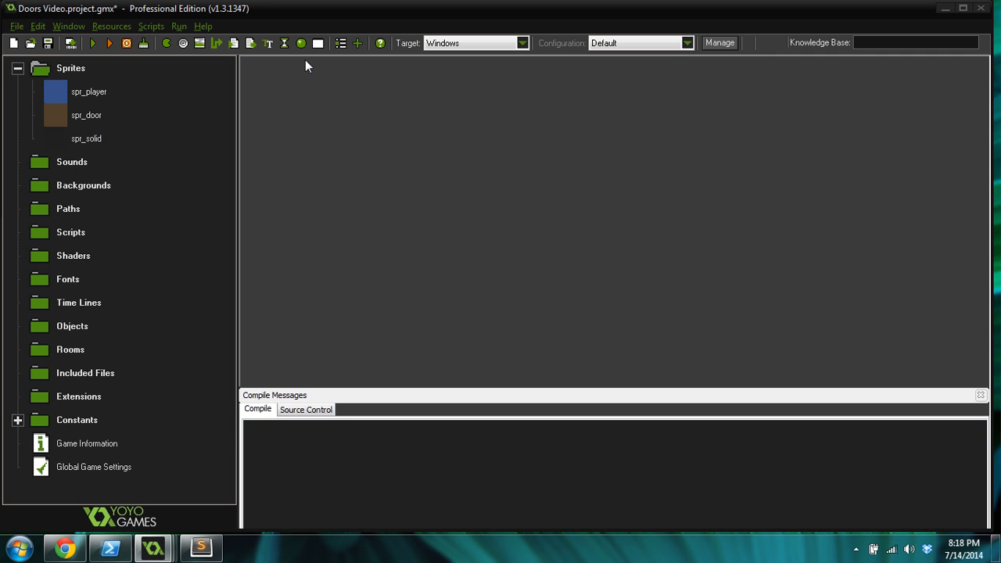
pyautogui.click(87, 90)
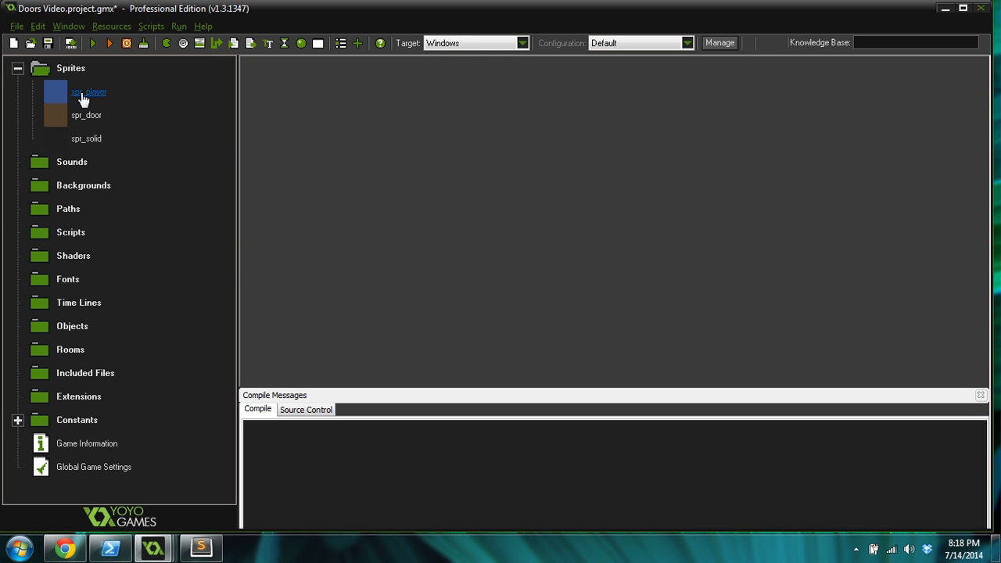
pyautogui.doubleClick(87, 91)
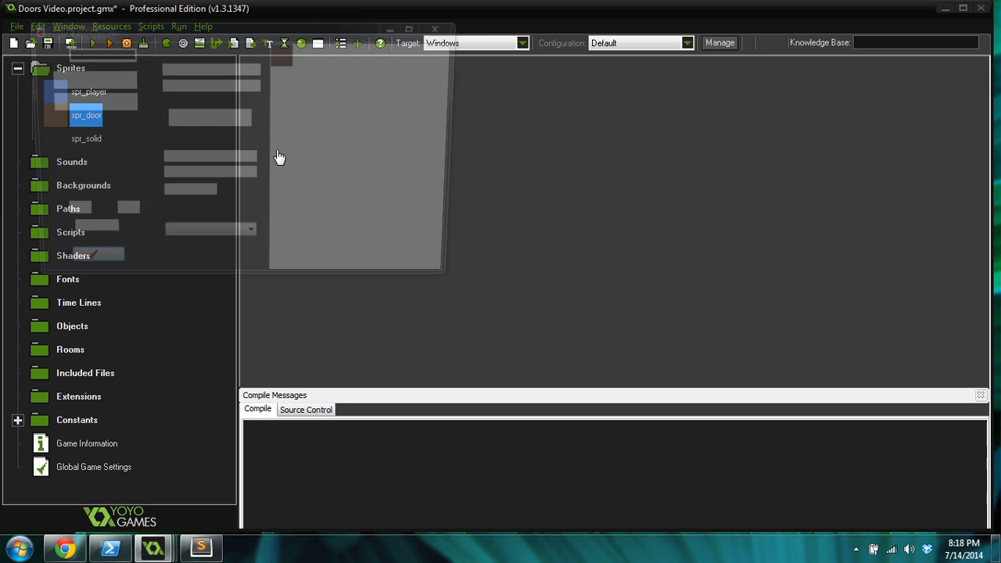
pyautogui.doubleClick(86, 116)
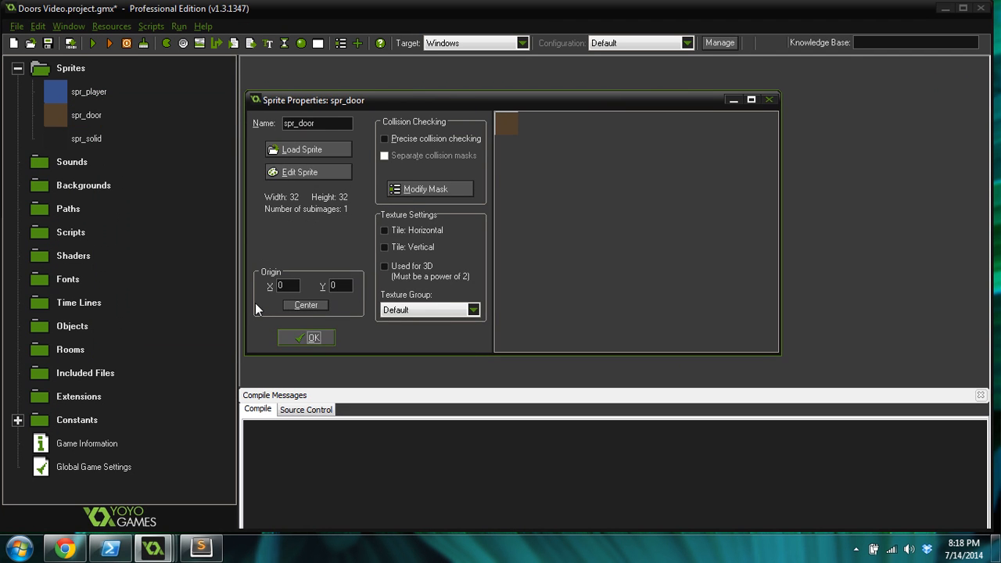
pyautogui.doubleClick(86, 138)
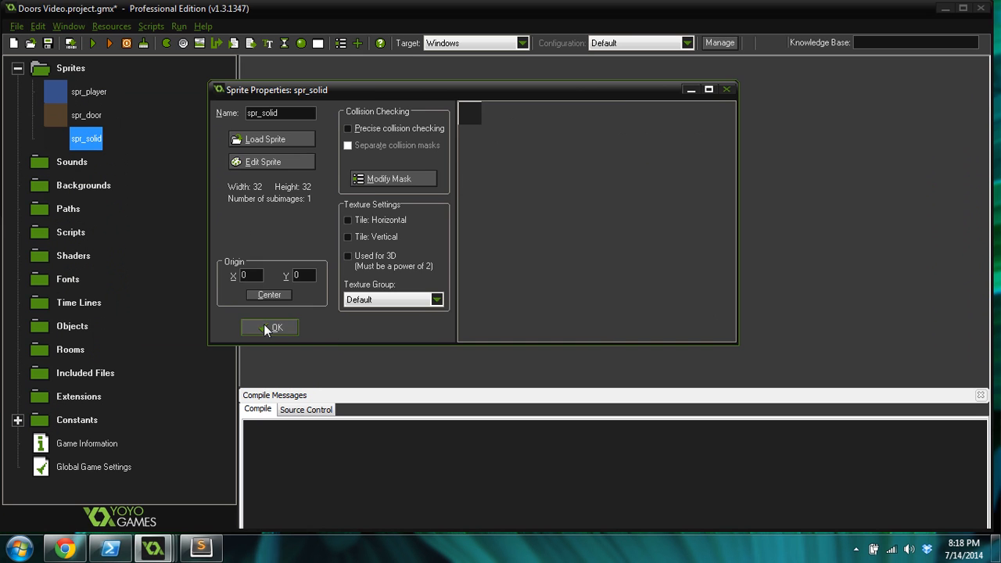
pyautogui.click(276, 327)
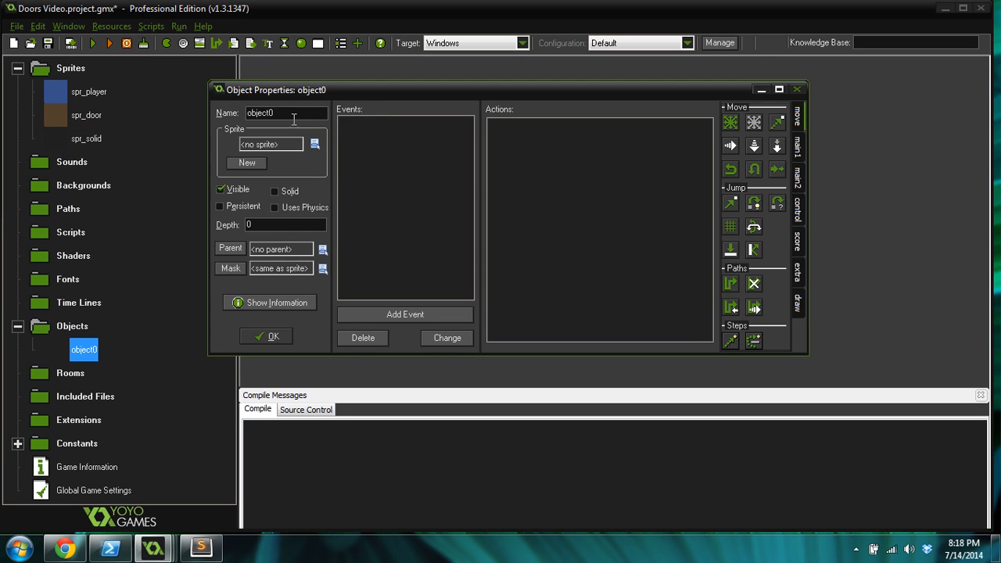
# Step: Name the new object obj_player, assign it the spr_player sprite, and begin adding an event
pyautogui.tripleClick(285, 113)
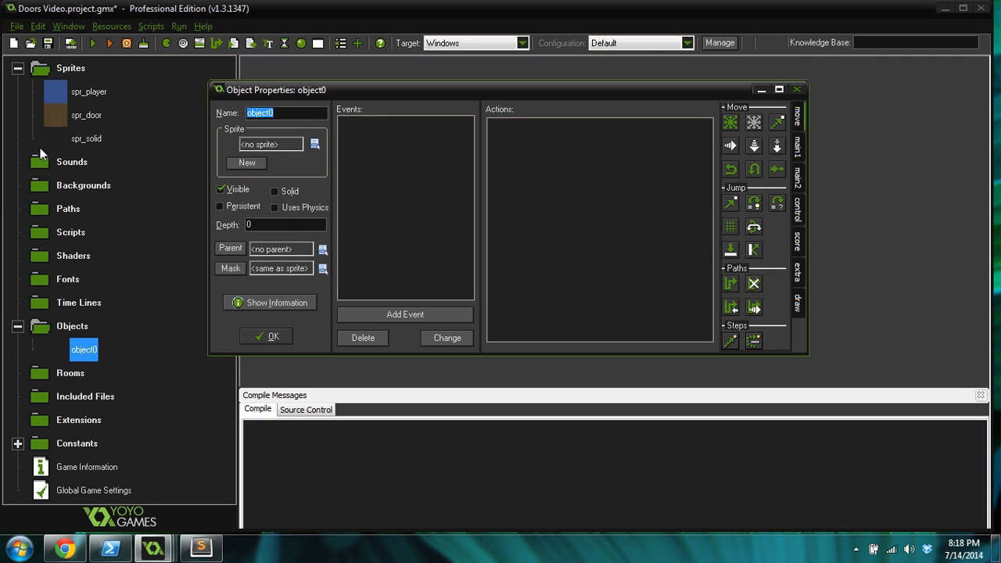
pyautogui.write('obj_player')
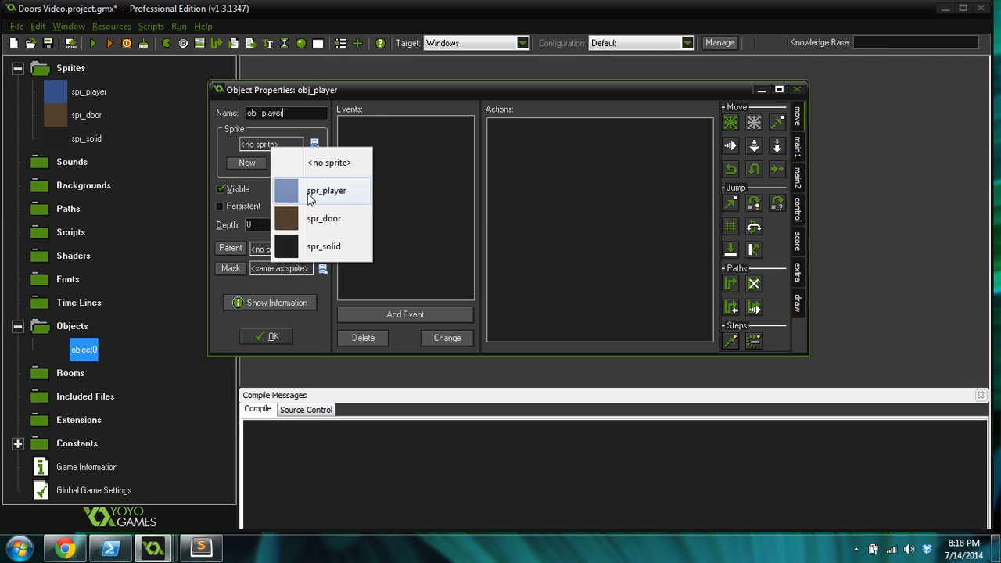
pyautogui.click(326, 191)
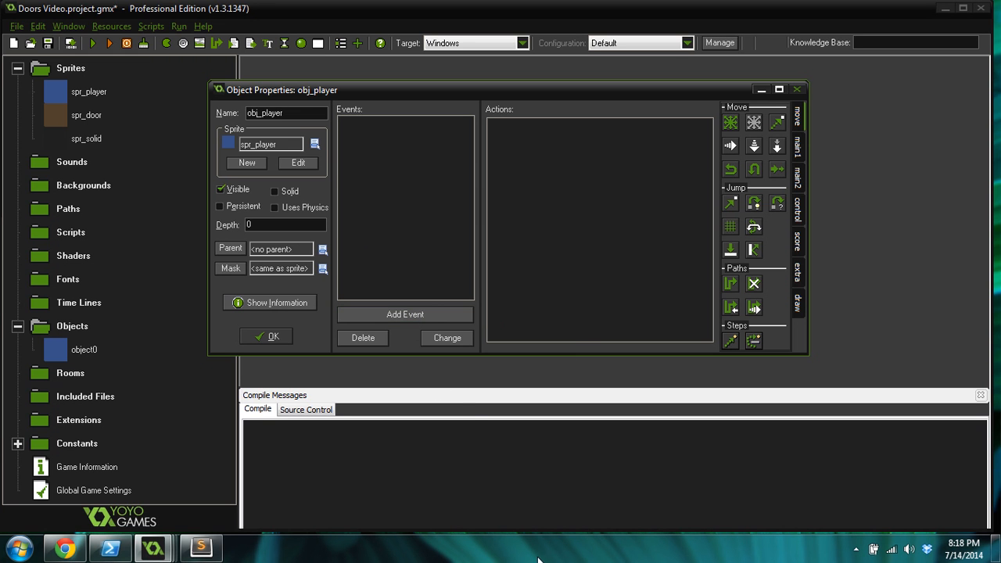
pyautogui.click(405, 313)
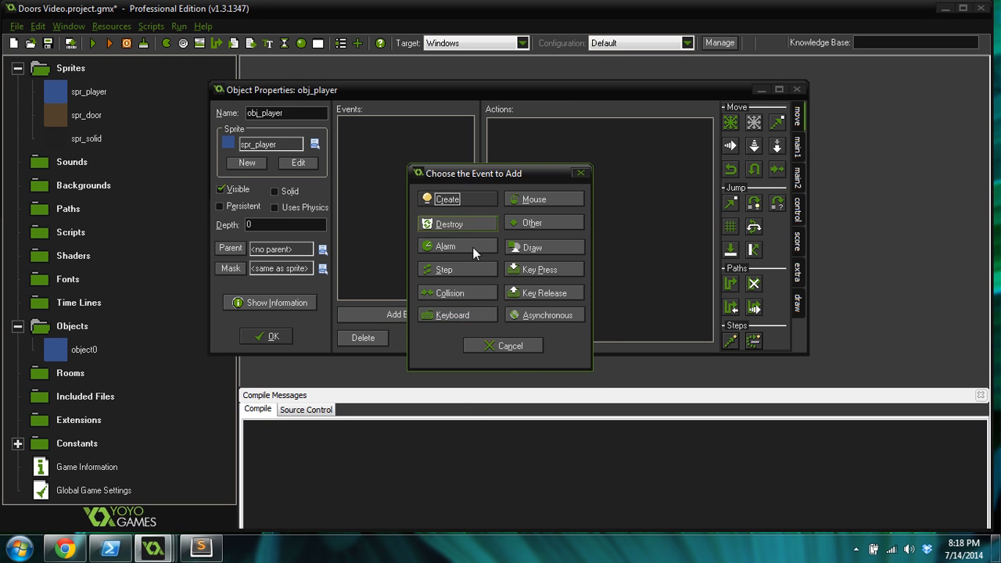
# Step: Add a Step event with a '/// Move the player' comment and var right = keyboard_check(vk_right);
pyautogui.click(444, 269)
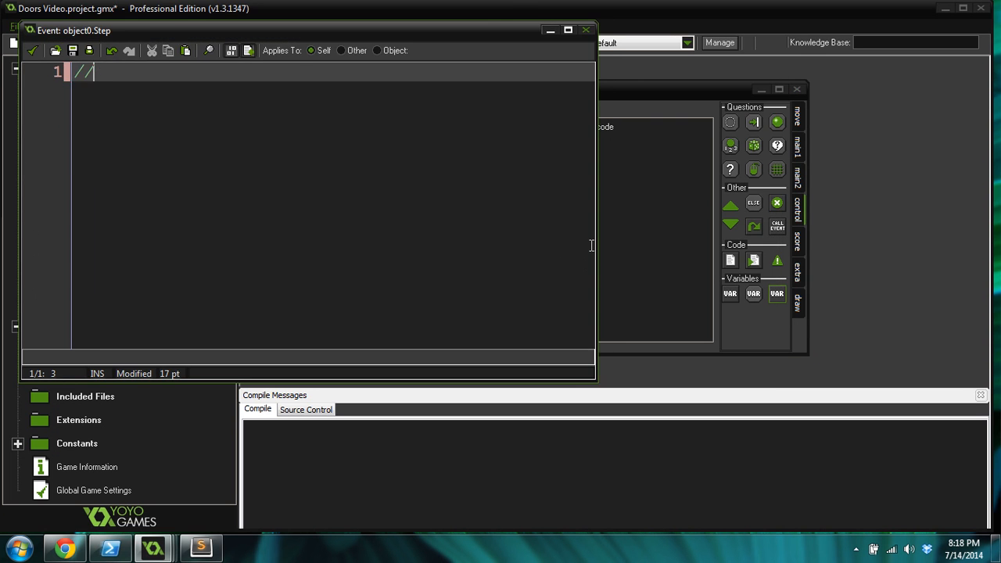
pyautogui.write('//scr')
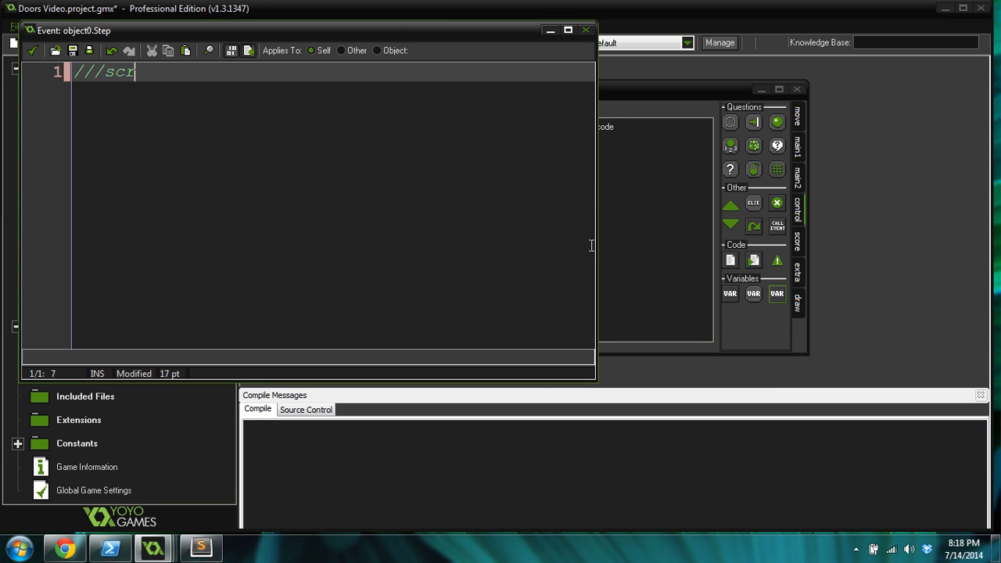
pyautogui.write('move the playe')
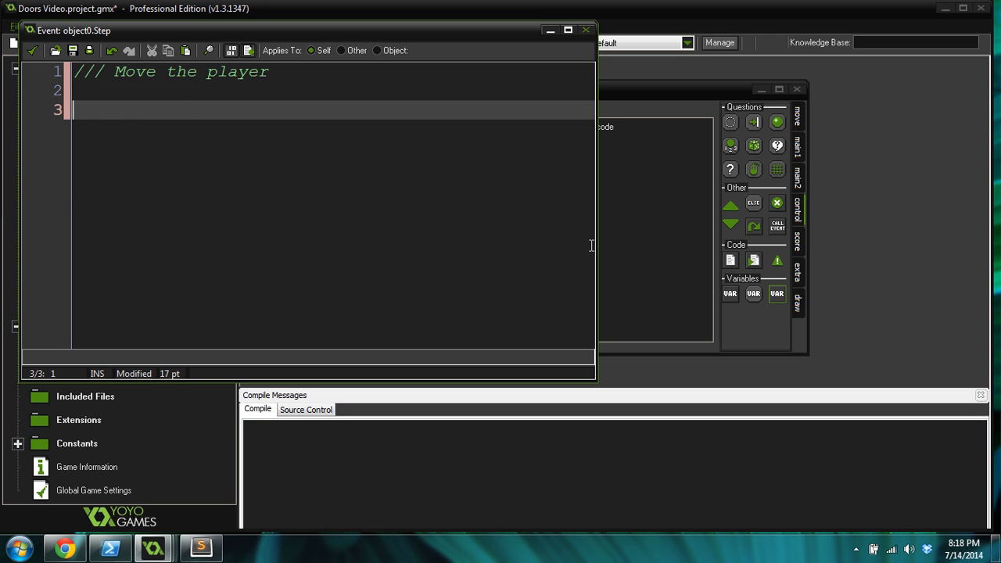
pyautogui.write('var')
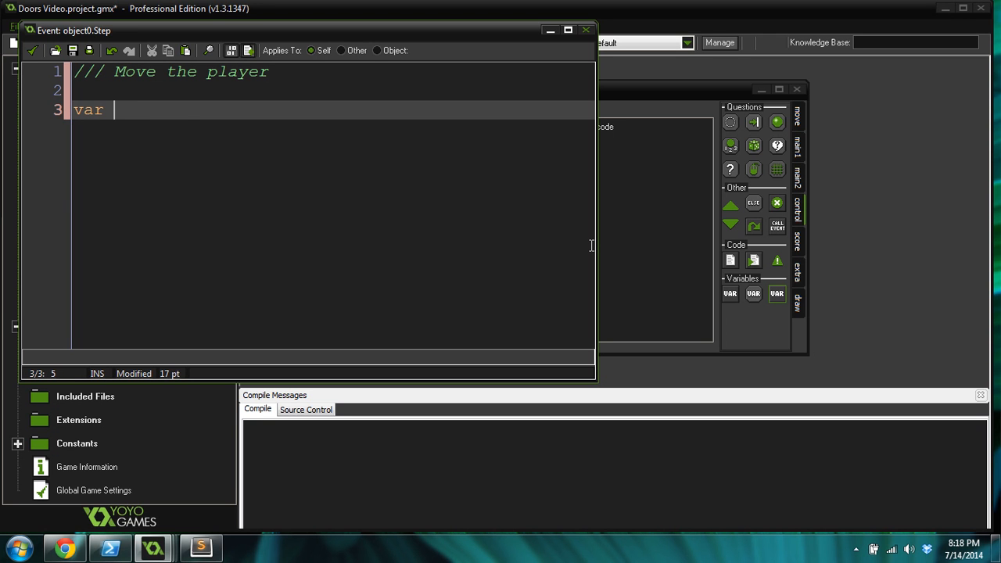
pyautogui.write('r =')
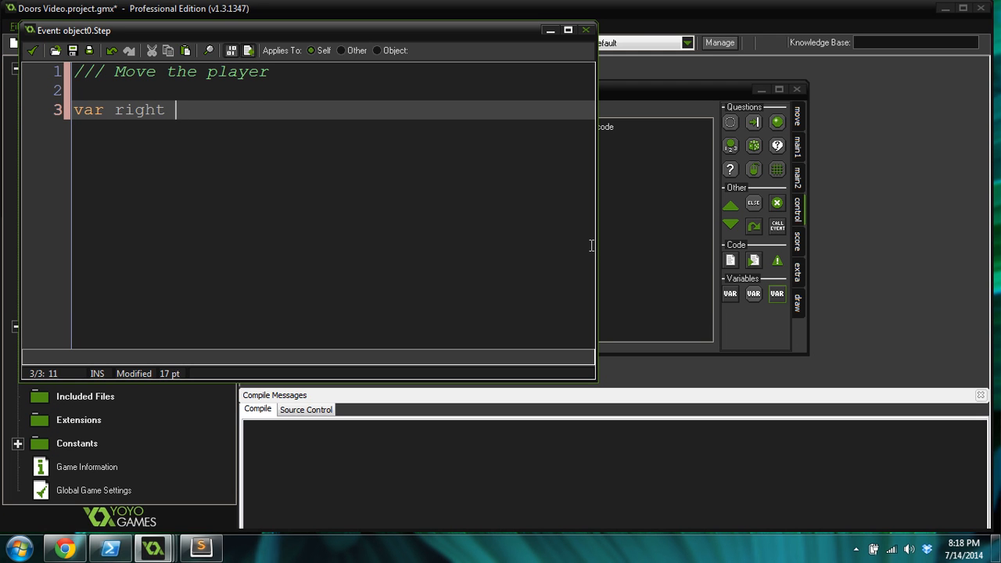
pyautogui.write('= keyboard_c')
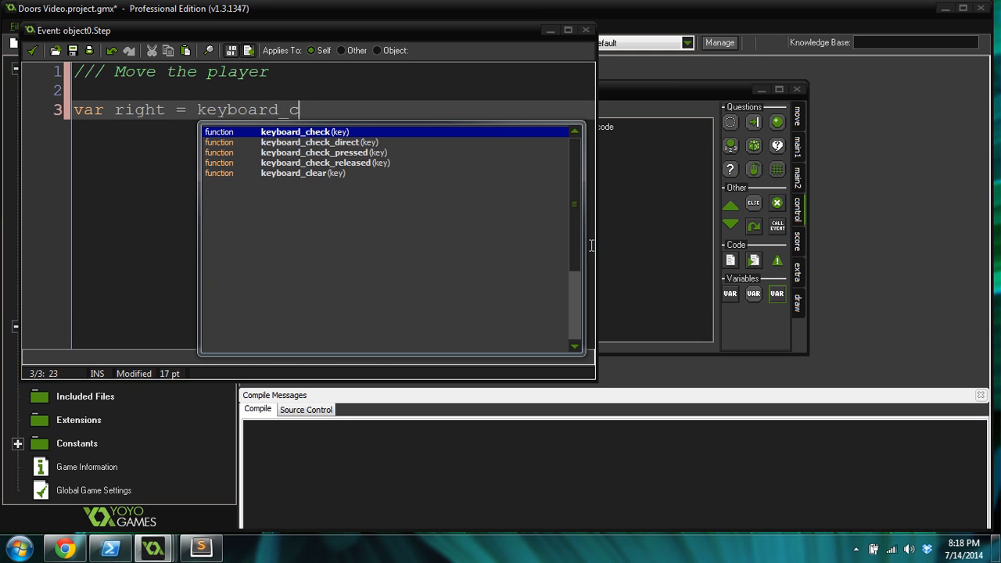
pyautogui.write('heck( vk_right );')
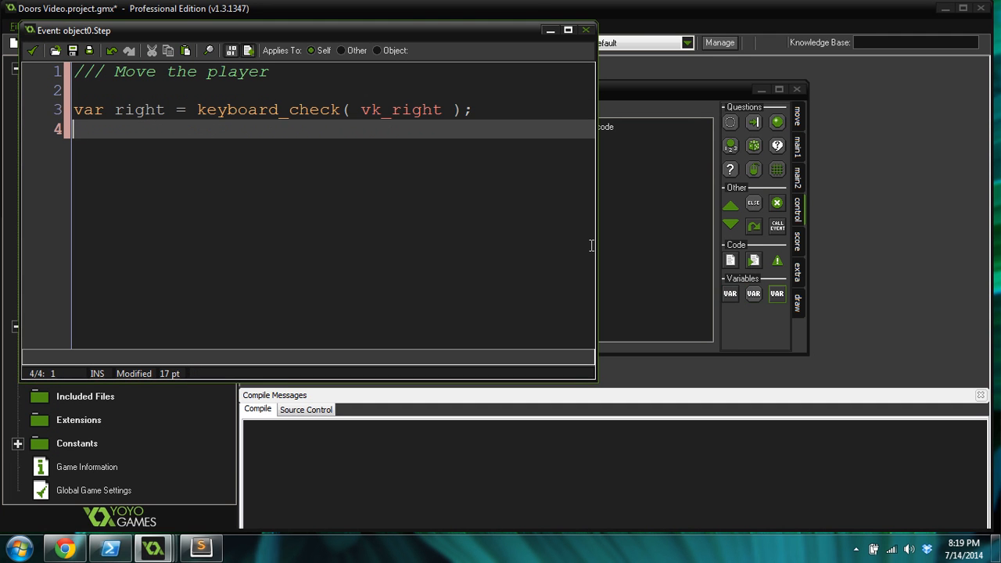
pyautogui.moveTo(382, 5)
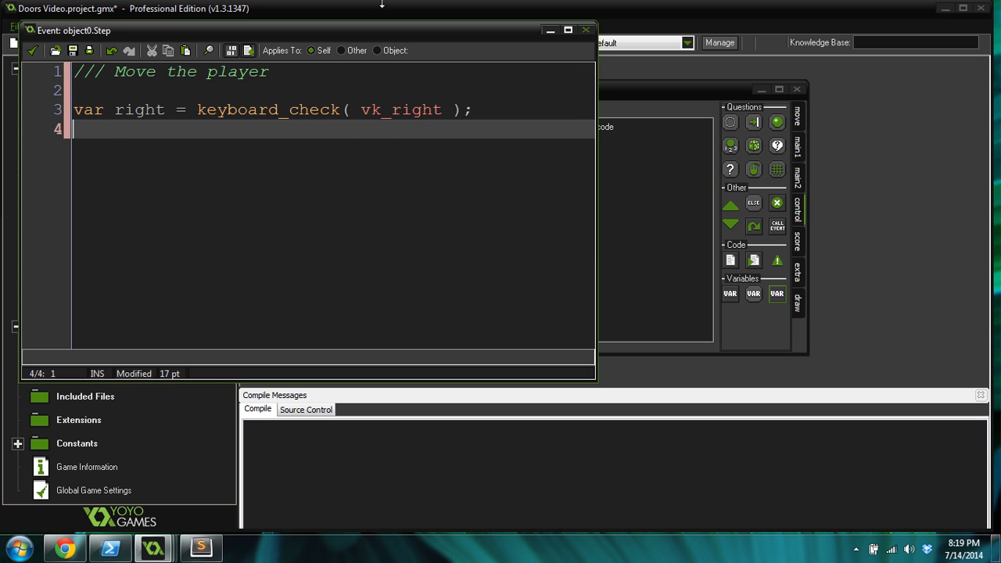
# Step: Maximise the code editor and change the duplicated lines' key constants to vk_left, vk_up and vk_down
pyautogui.click(568, 29)
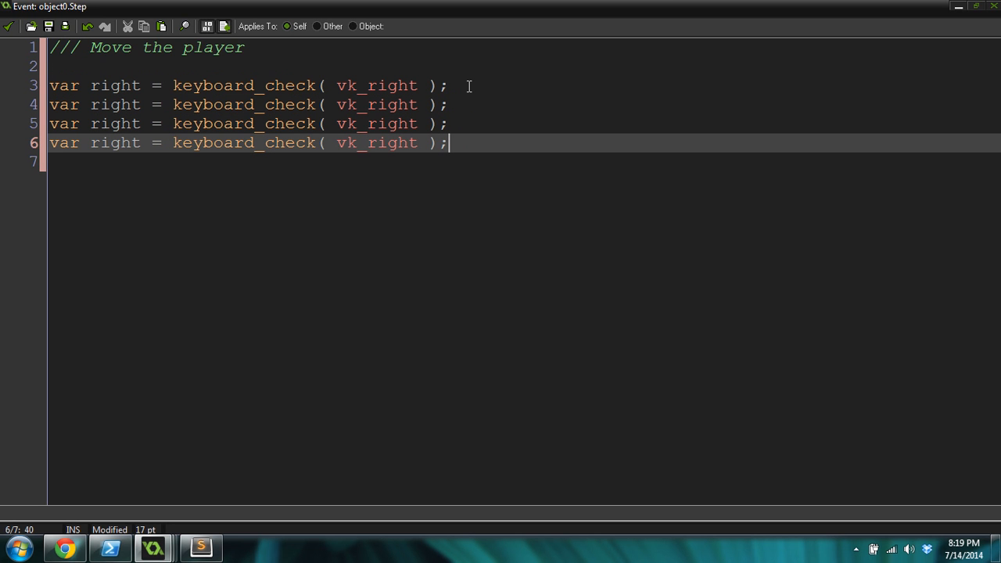
pyautogui.moveTo(350, 116)
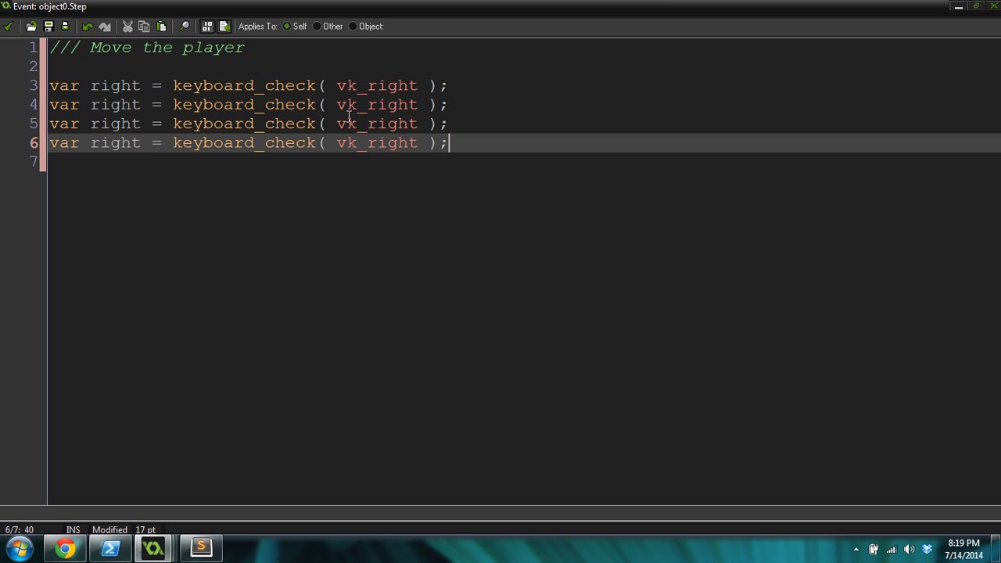
pyautogui.doubleClick(375, 103)
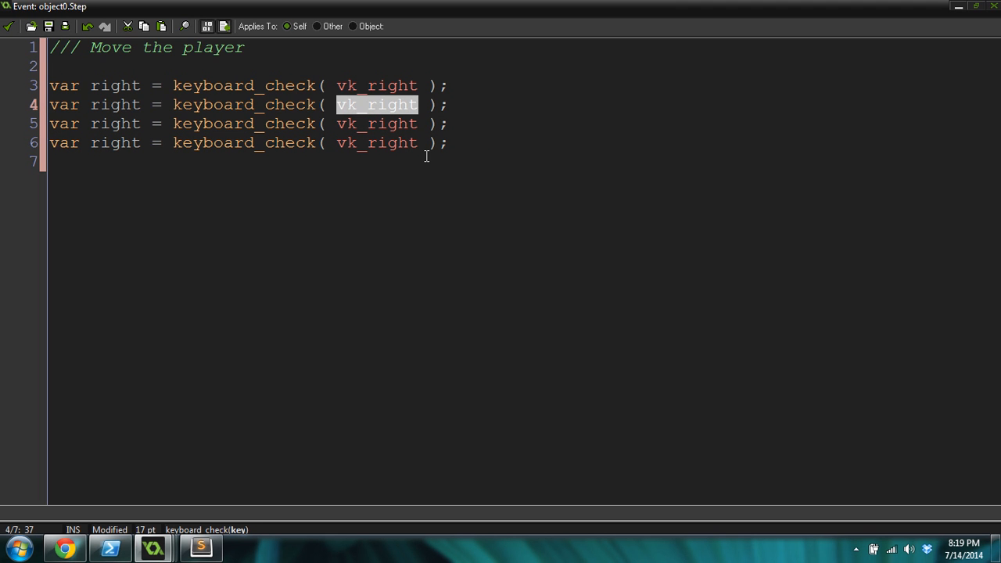
pyautogui.write('bk')
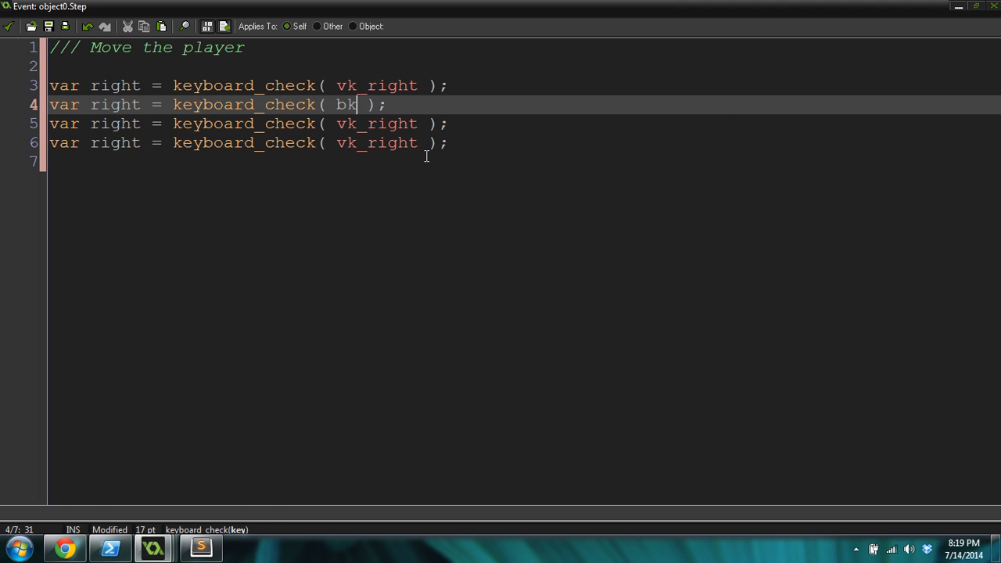
pyautogui.write('vk_')
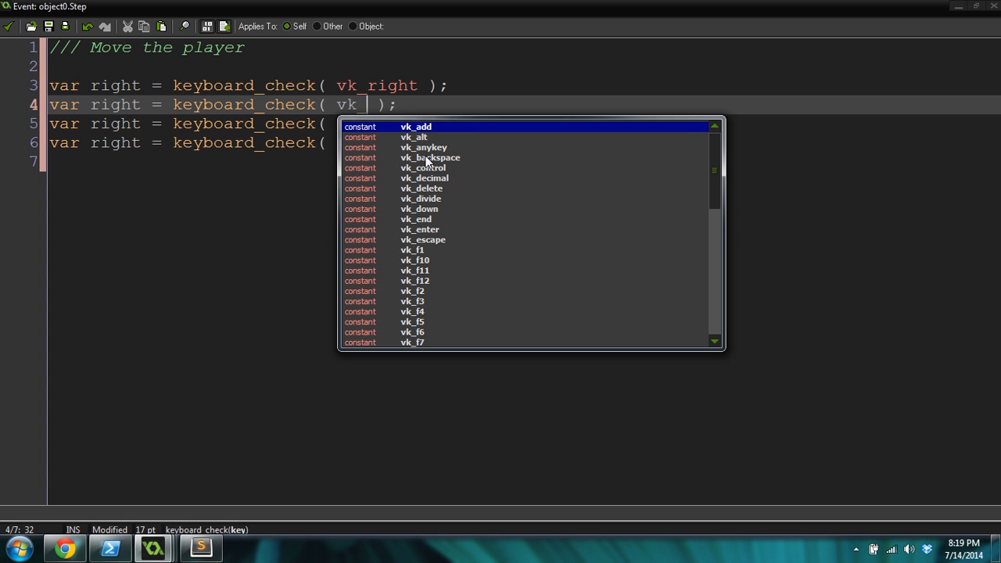
pyautogui.write('left')
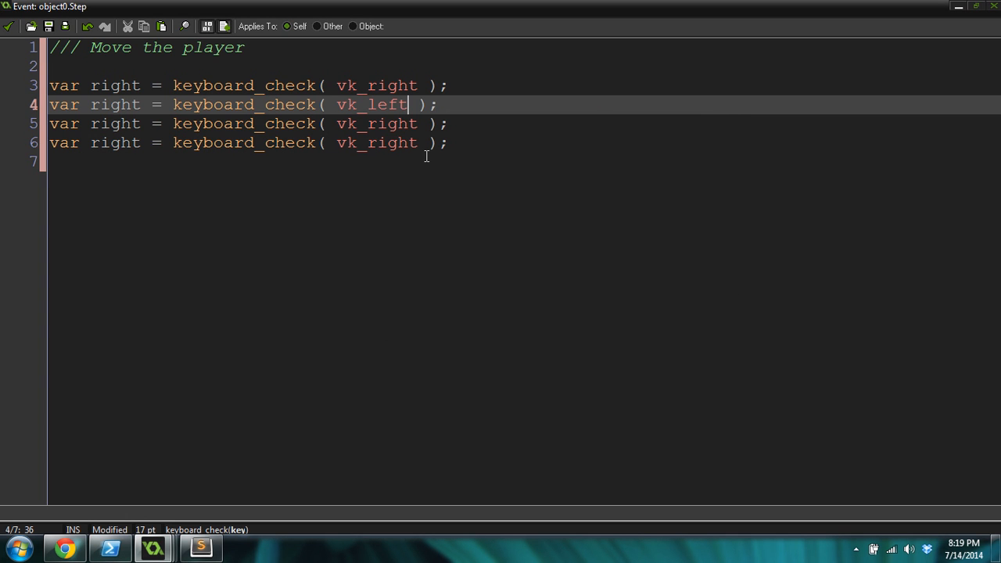
pyautogui.doubleClick(378, 123)
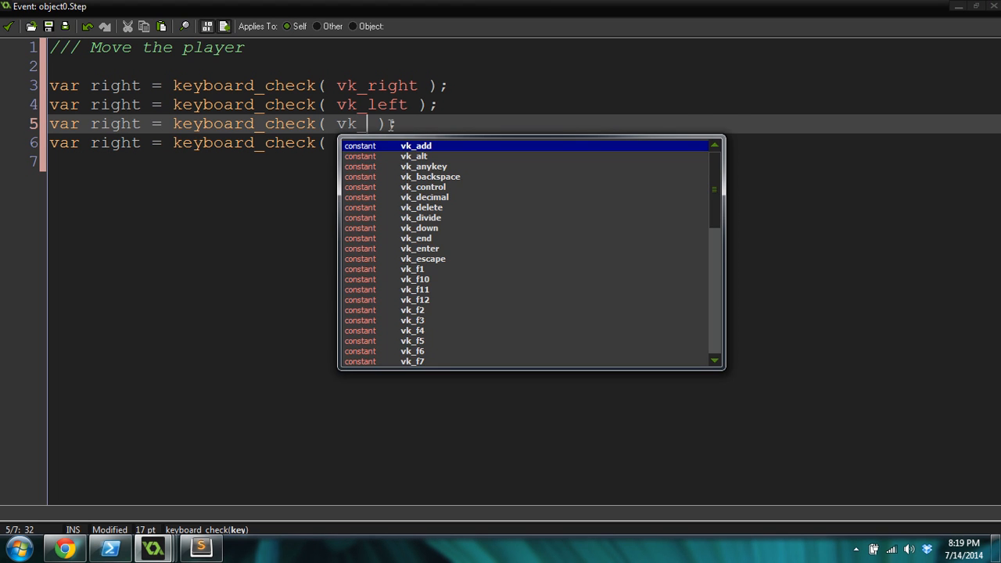
pyautogui.write('up')
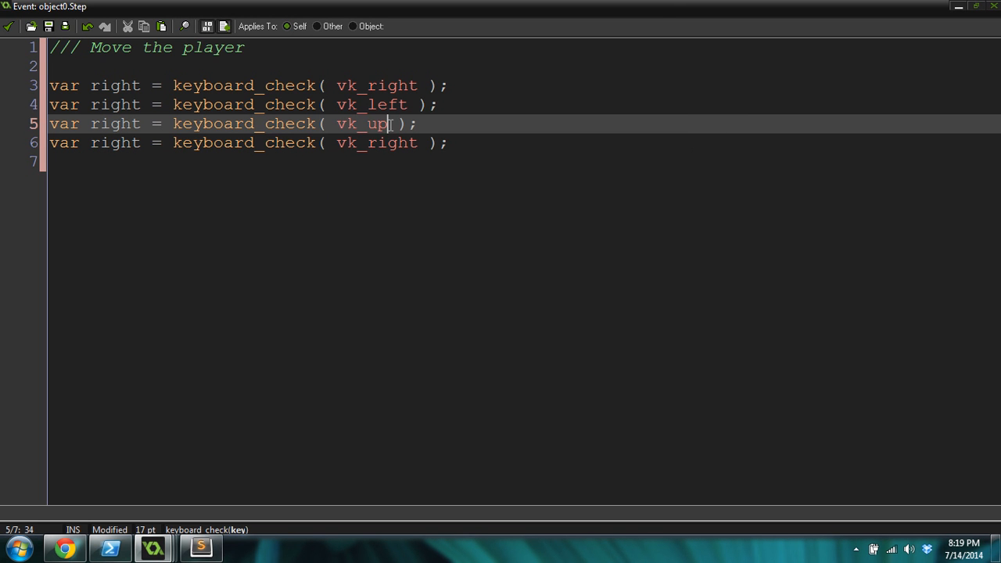
pyautogui.doubleClick(376, 142)
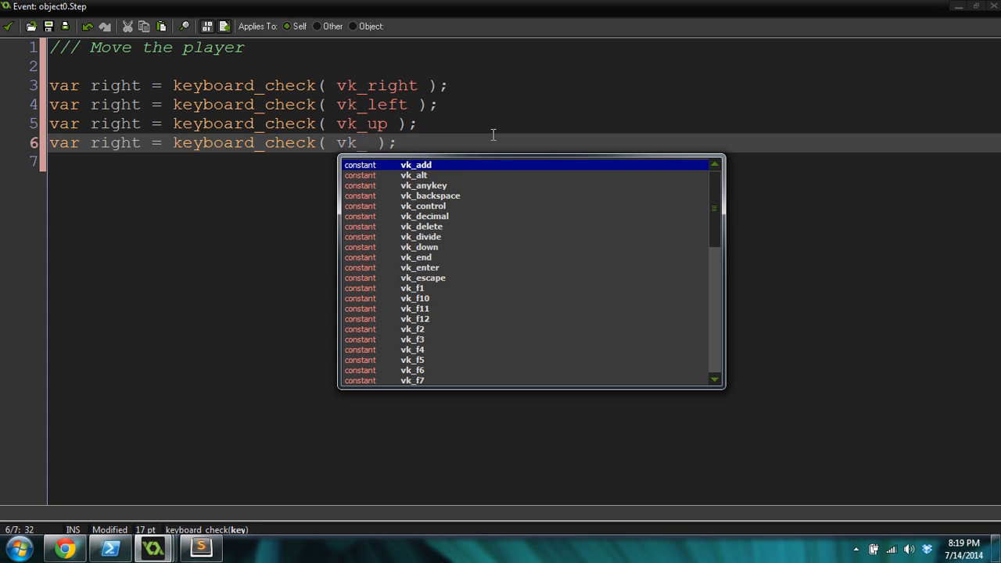
pyautogui.write('down')
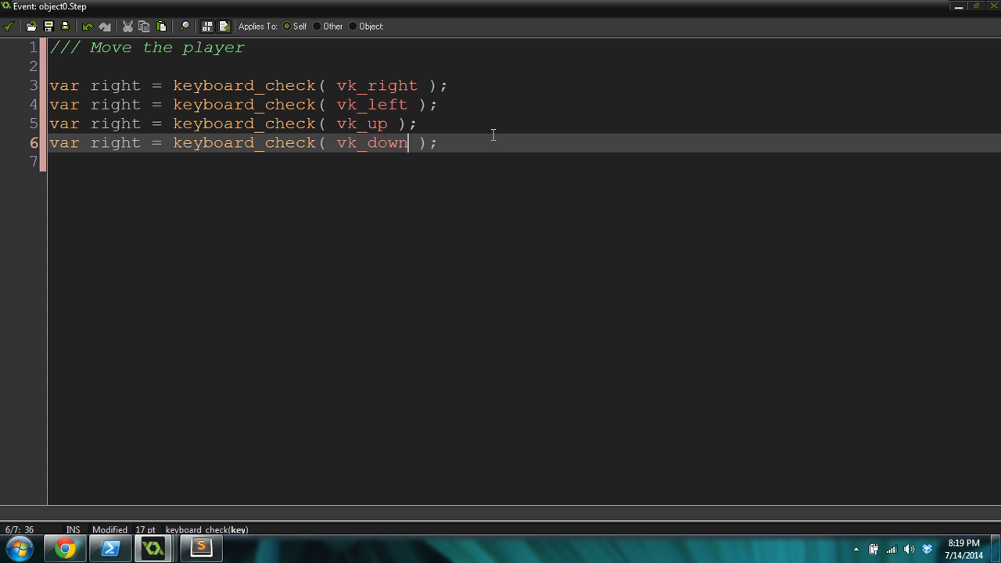
# Step: Rename the duplicated variables to left, up and down, then start a new line below them
pyautogui.doubleClick(116, 103)
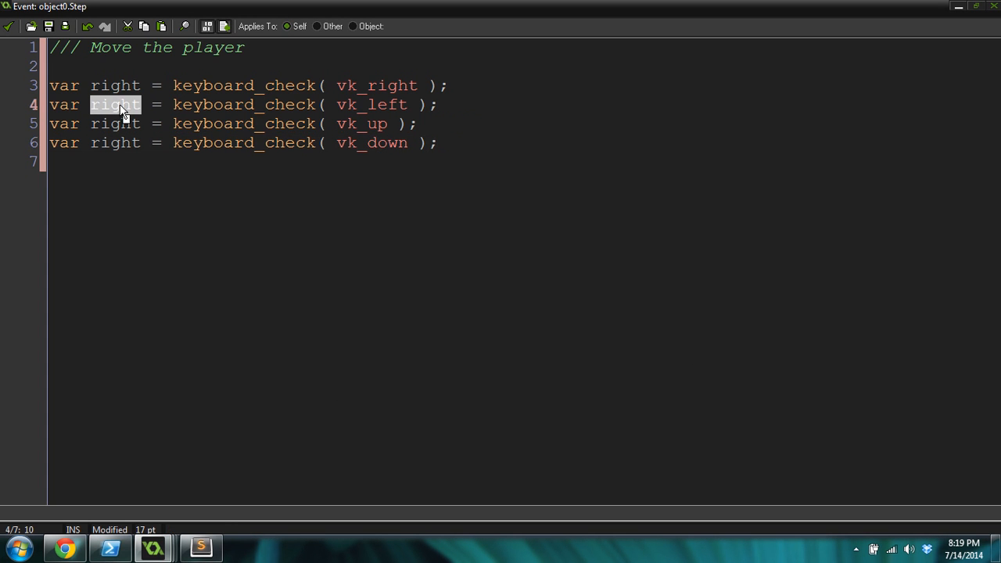
pyautogui.write('left')
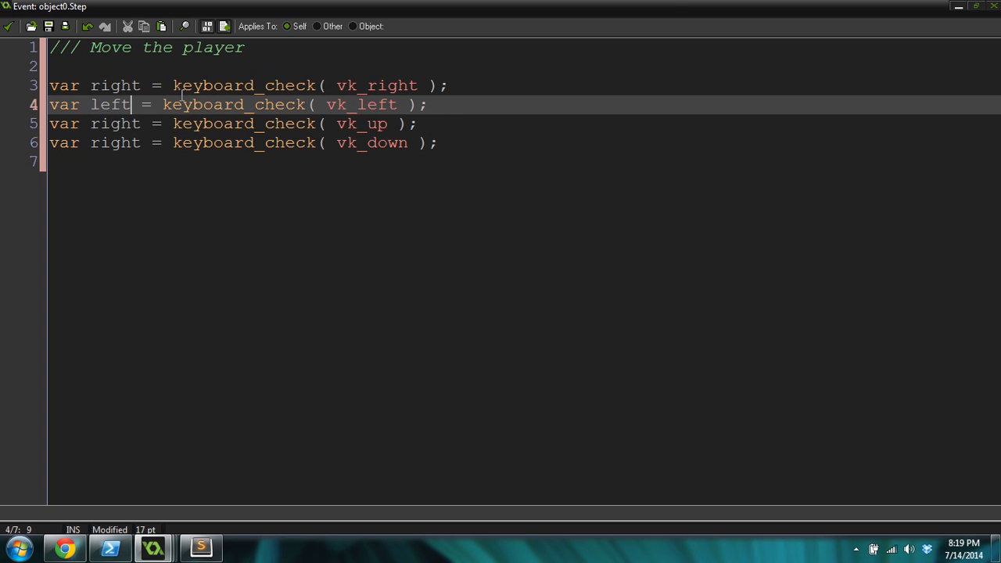
pyautogui.doubleClick(116, 124)
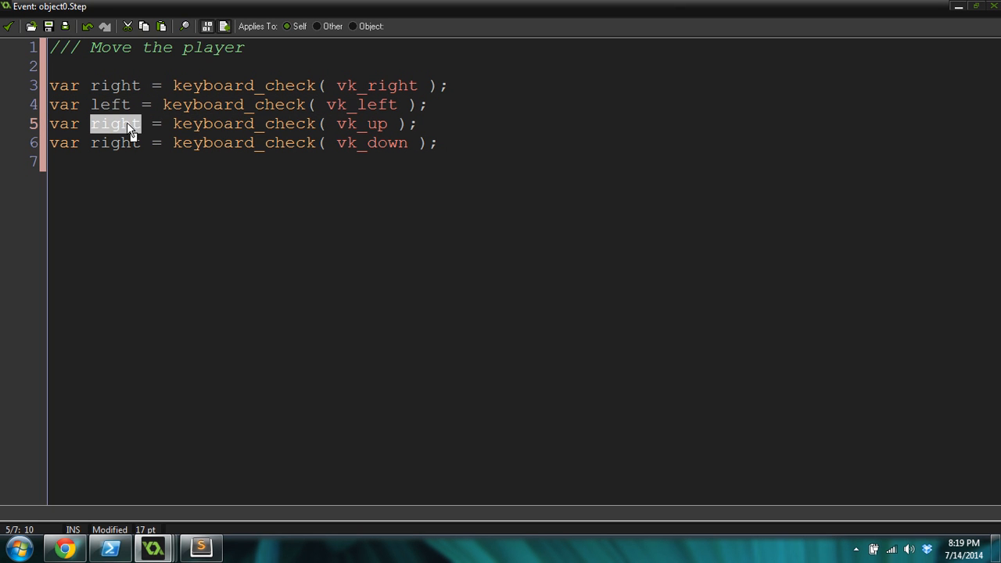
pyautogui.write('up')
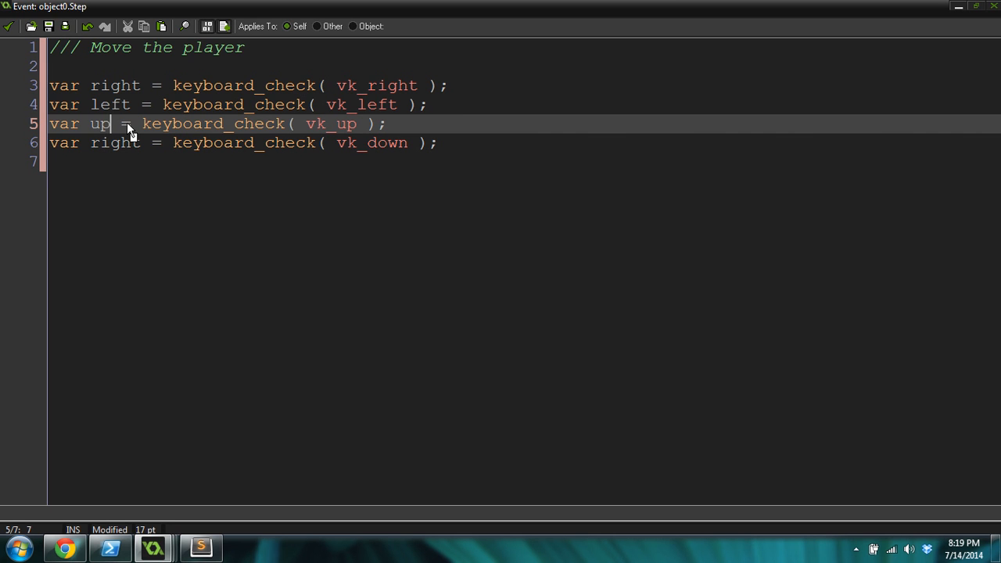
pyautogui.doubleClick(115, 142)
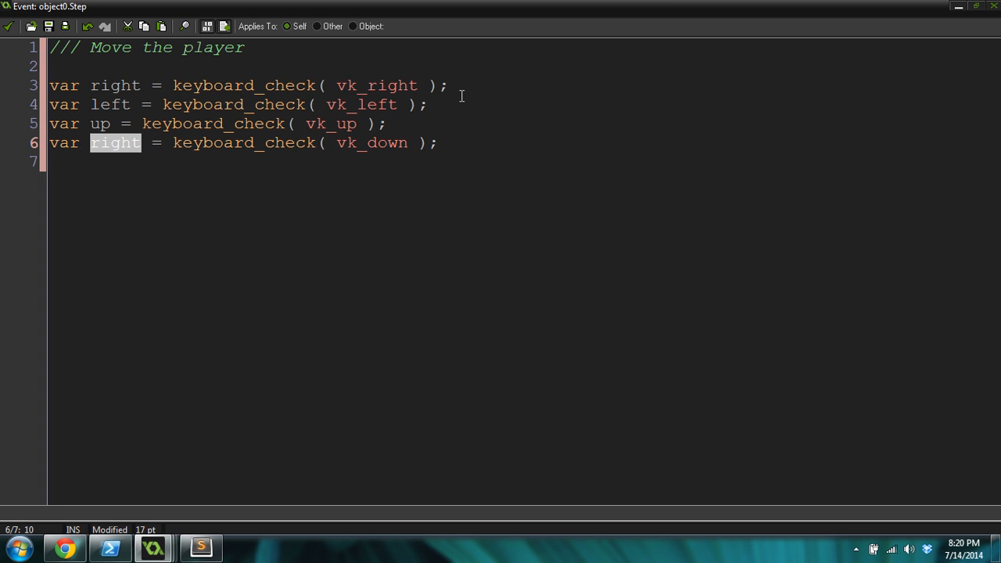
pyautogui.write('down')
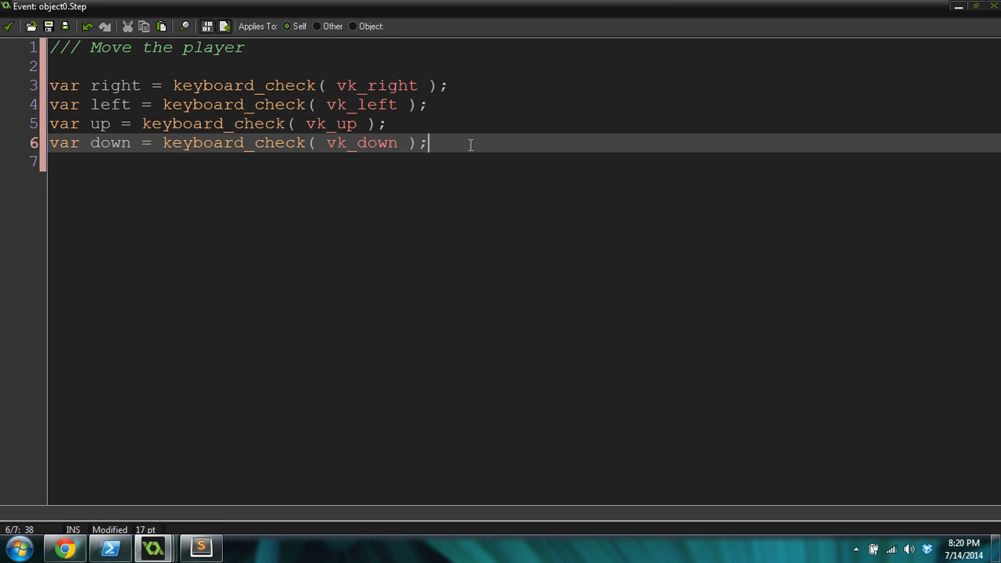
pyautogui.press('Enter')
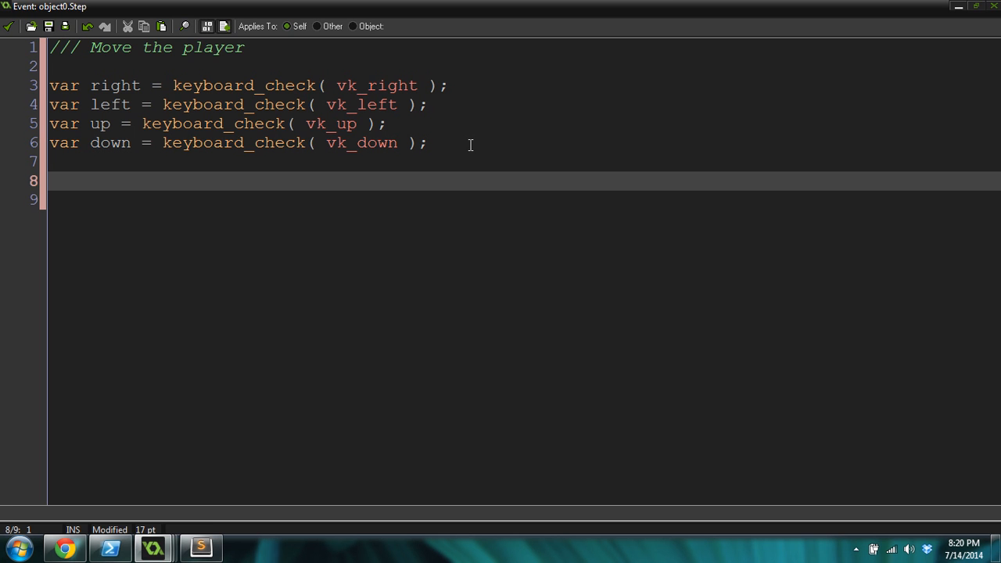
# Step: Write the condition if (right && !place_meeting(x+4, y, obj_solid))
pyautogui.write('if')
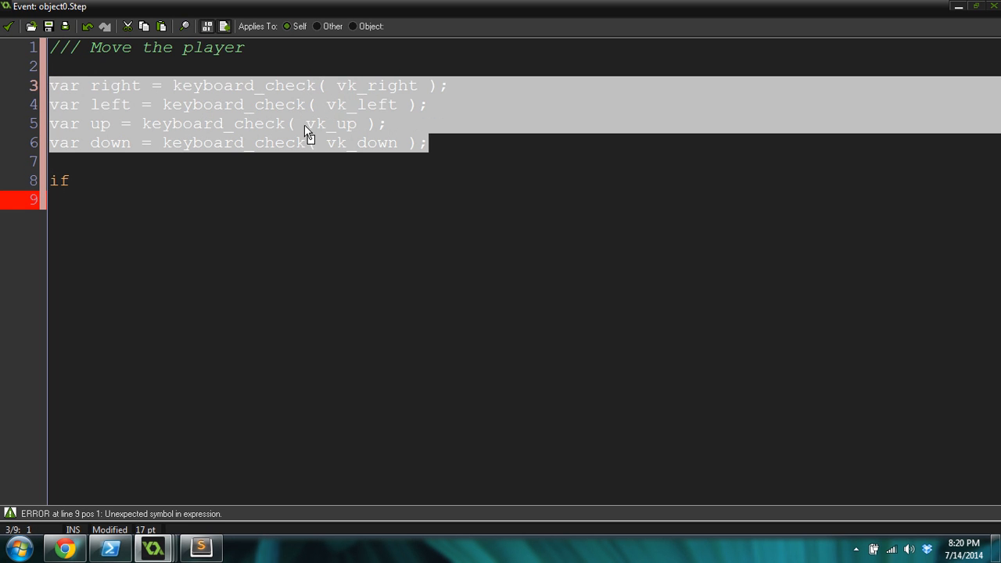
pyautogui.click(374, 143)
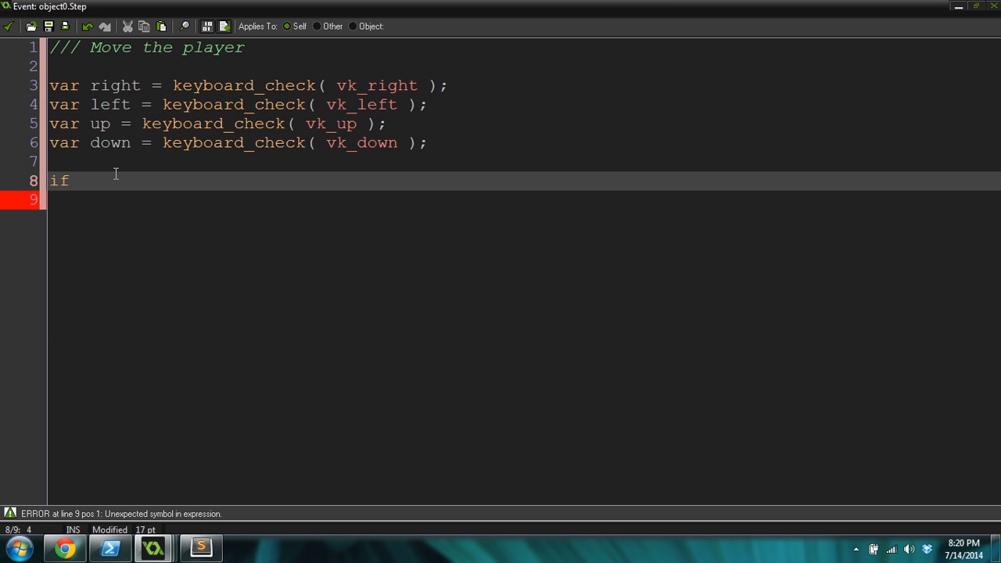
pyautogui.write('(ke')
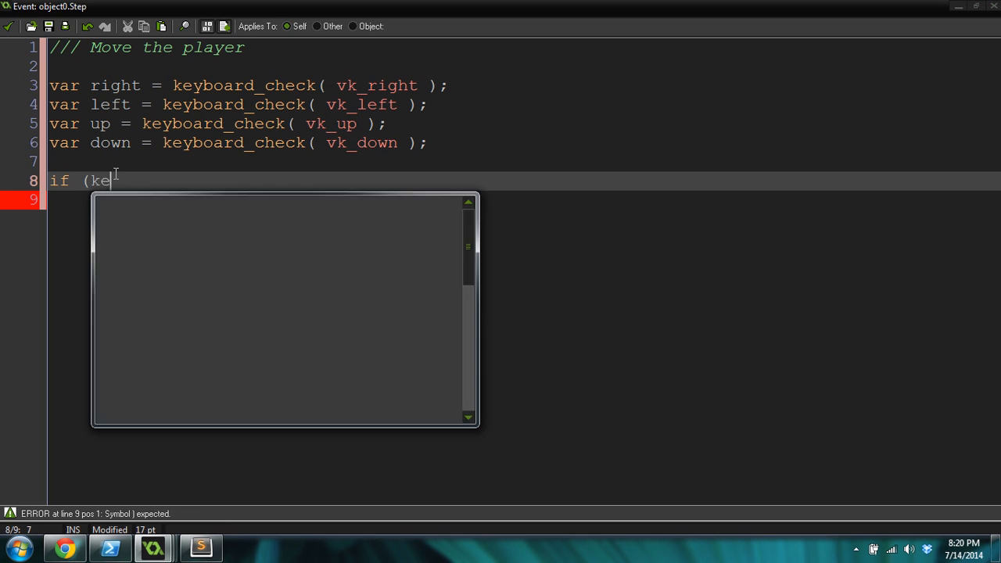
pyautogui.press('backspace')
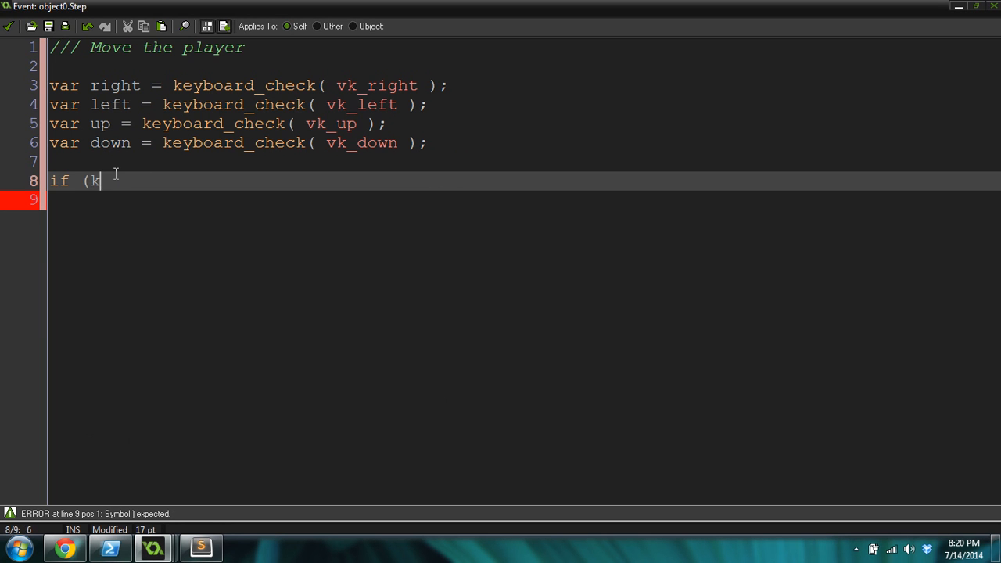
pyautogui.write('ight &&')
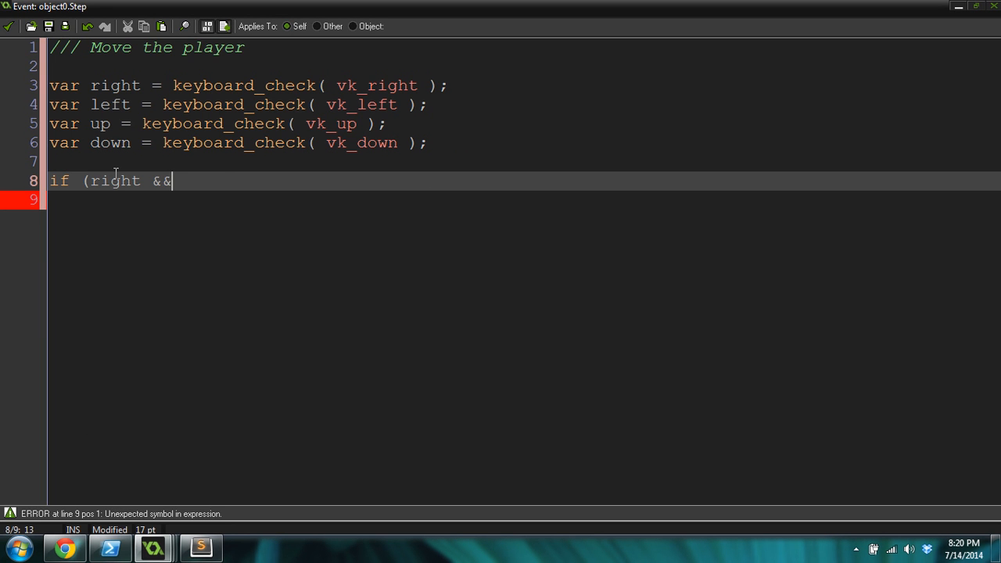
pyautogui.write('!place-me')
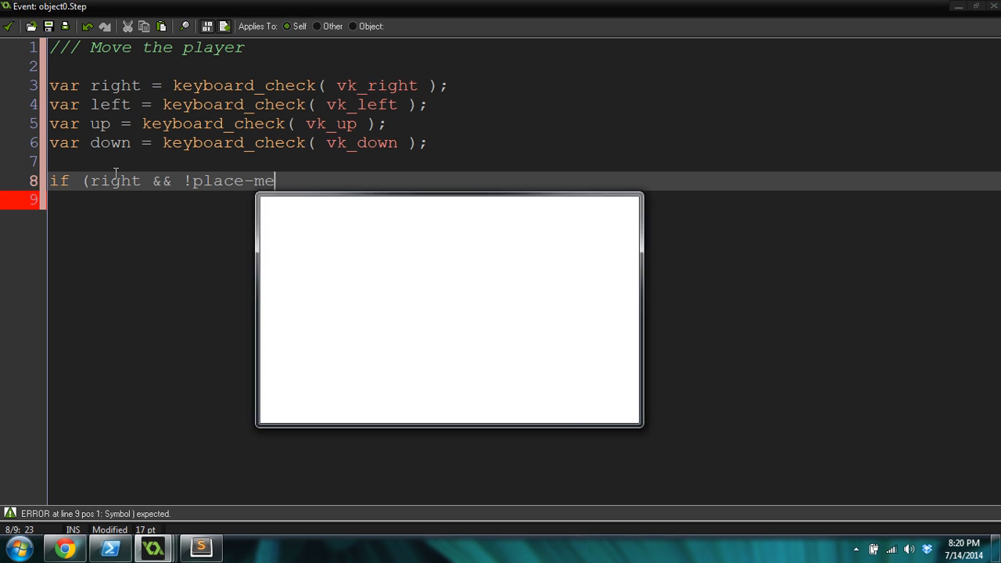
pyautogui.write('eeting(')
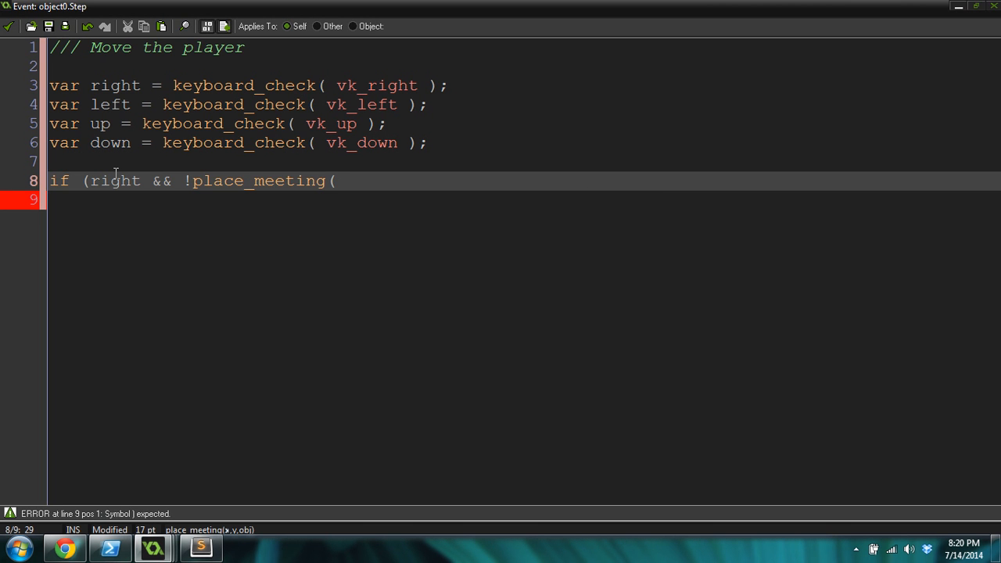
pyautogui.write('x')
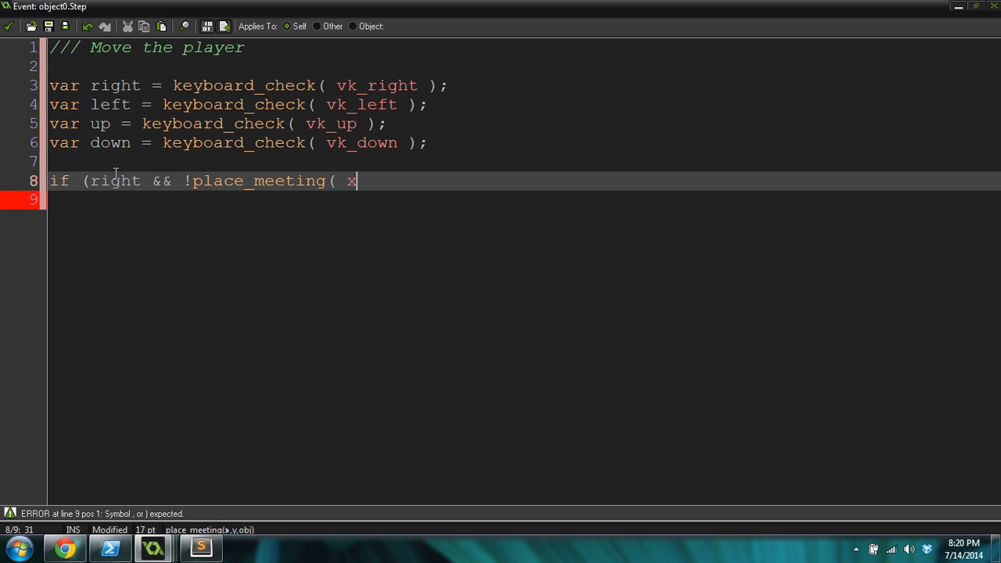
pyautogui.write('+4, y')
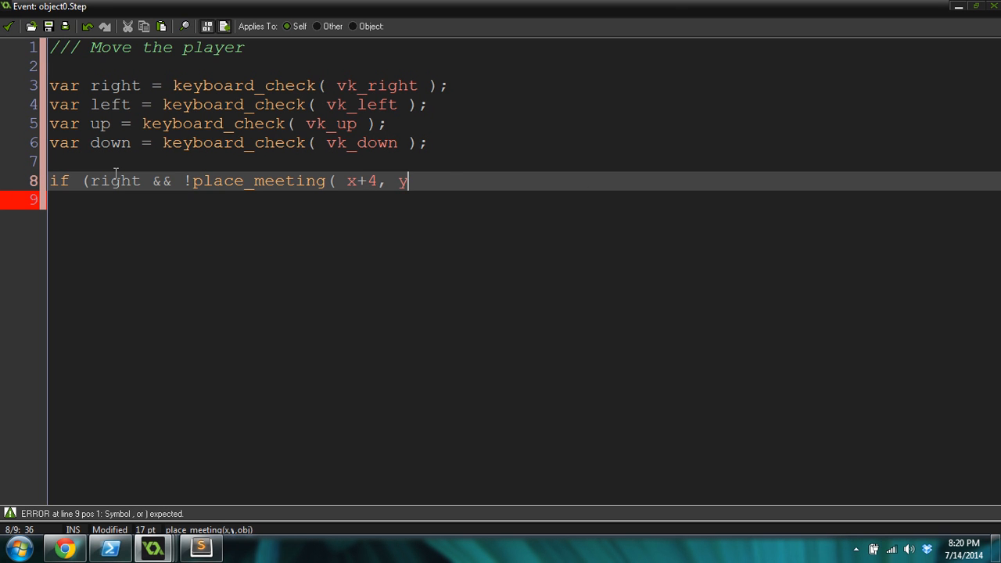
pyautogui.write(', obj_sol')
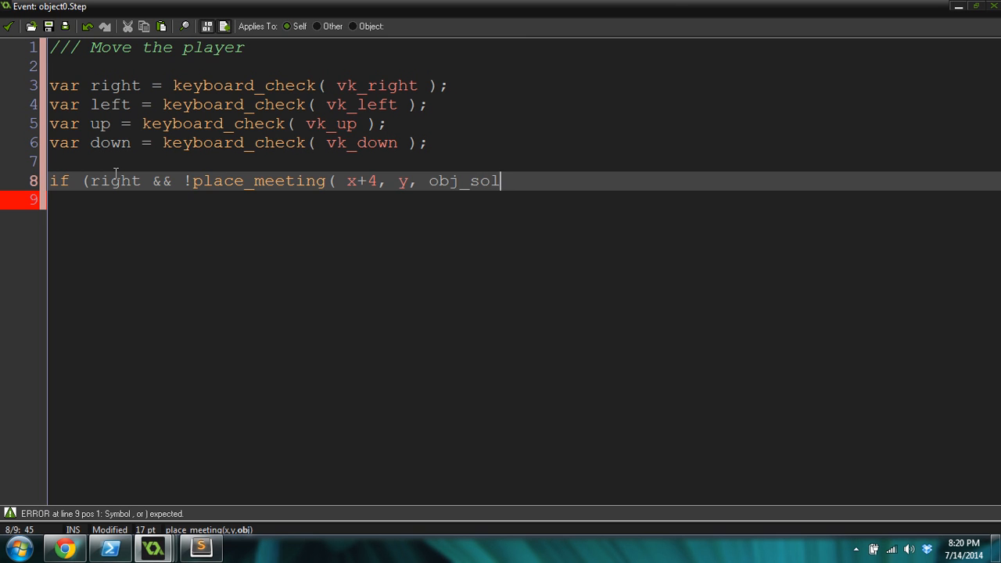
pyautogui.write('id)')
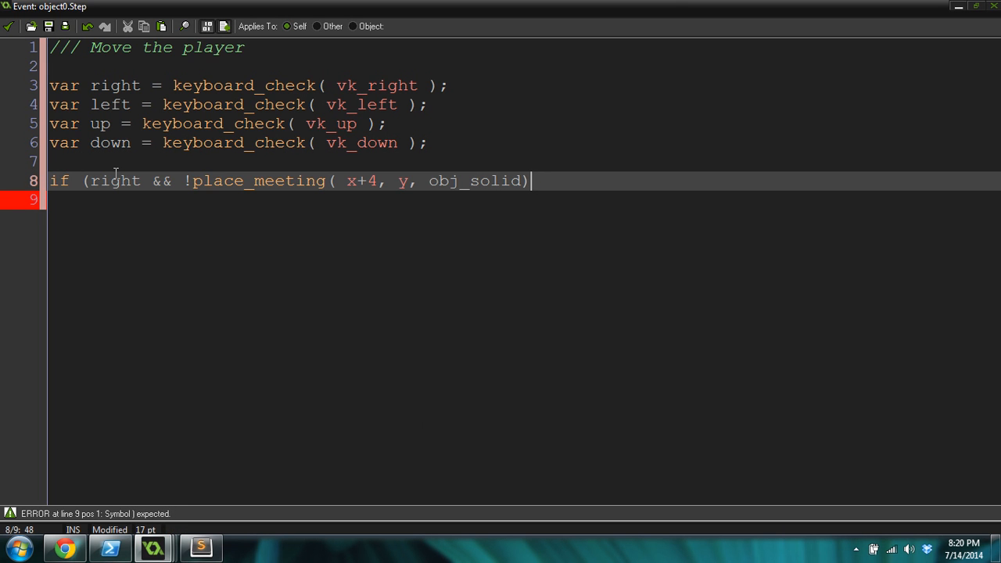
pyautogui.write(')')
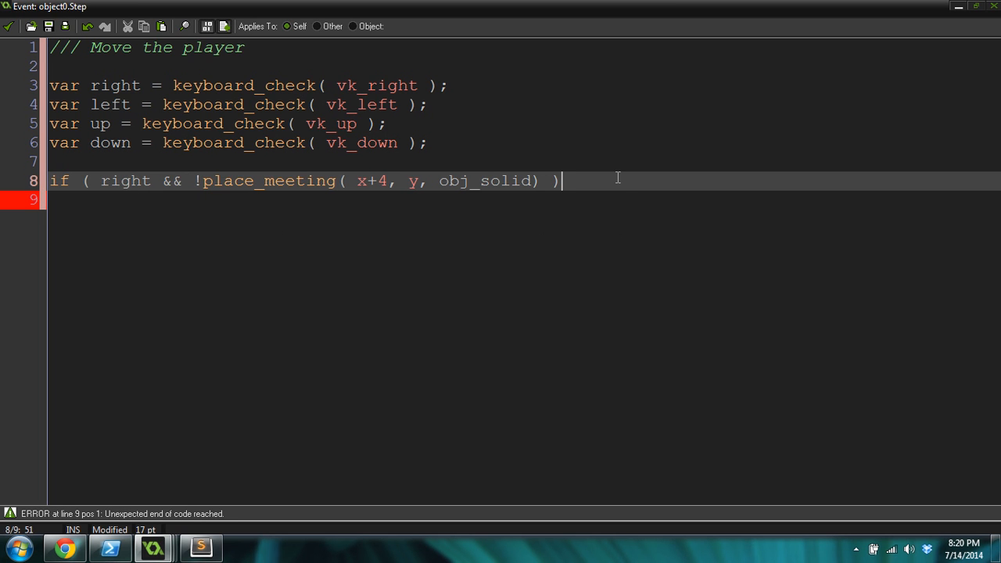
# Step: Add the braced body x+=4; so the player moves 4 pixels right
pyautogui.write('{')
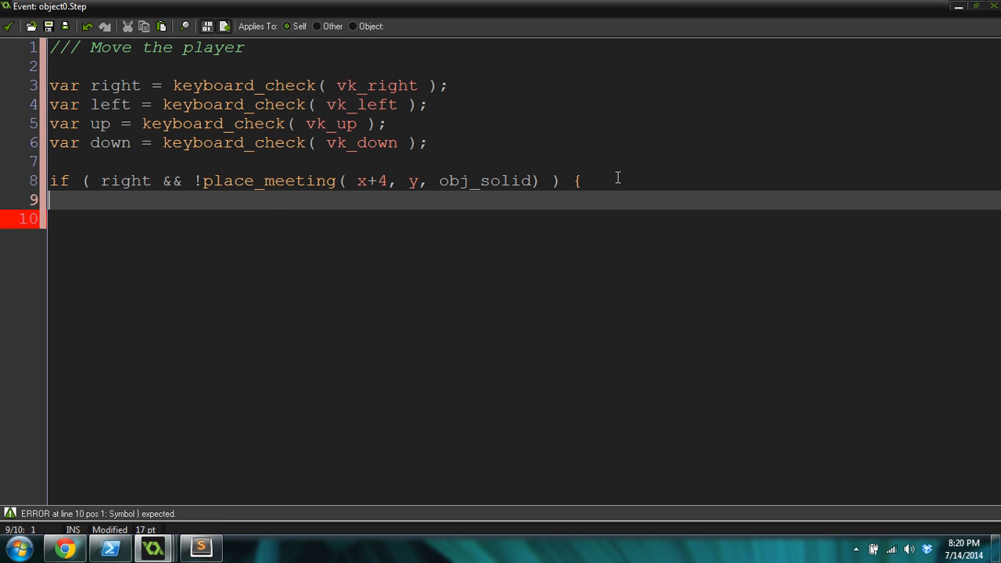
pyautogui.write('x')
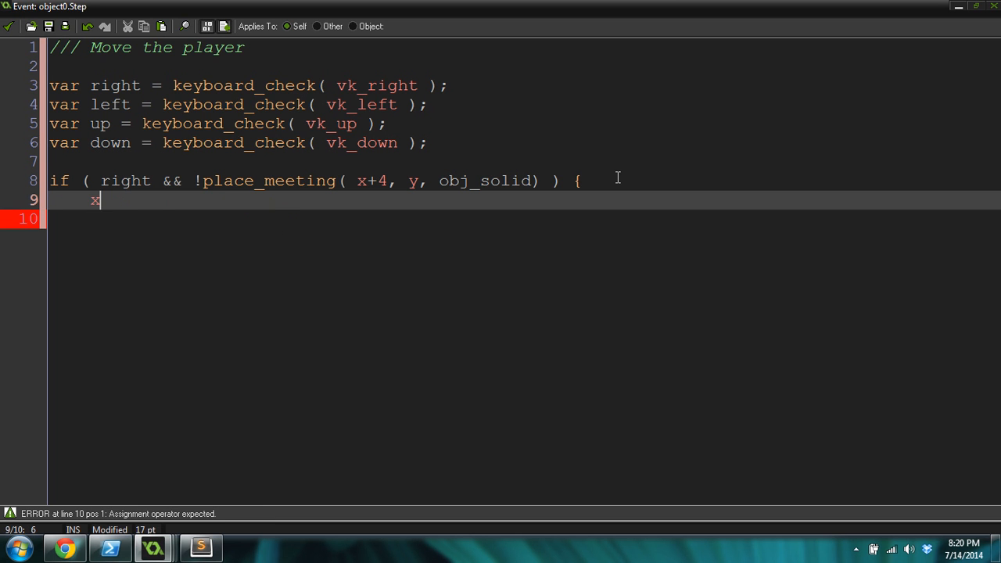
pyautogui.write('+4;')
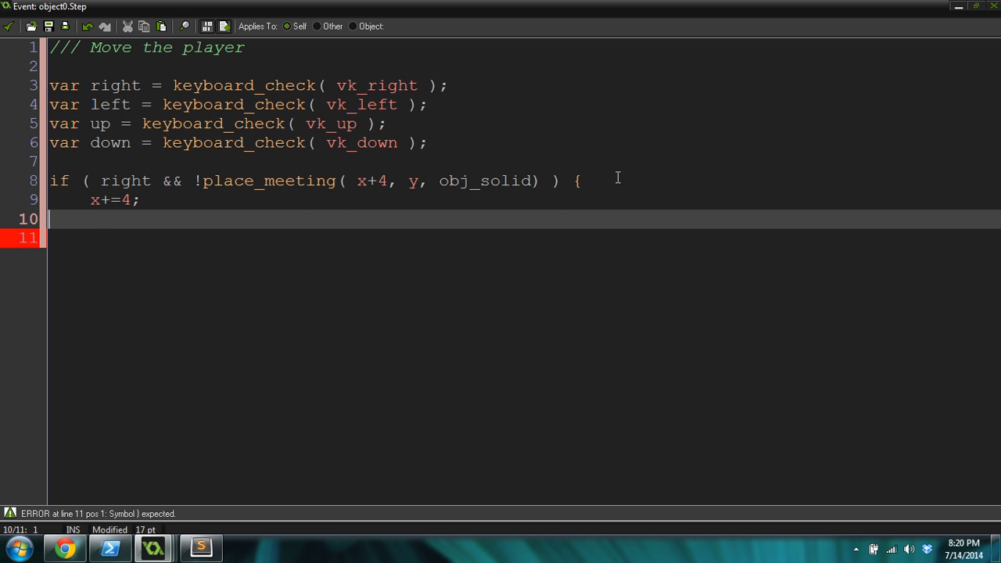
pyautogui.write('}')
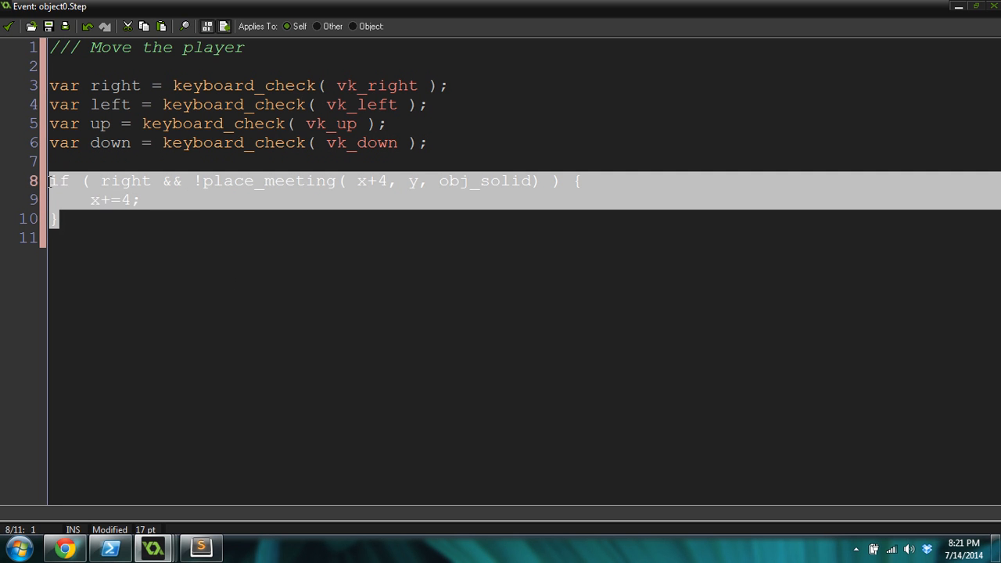
# Step: Edit the pasted blocks to check left with x-4 / x-=4 and up with y-4 / y-=4
pyautogui.click(149, 219)
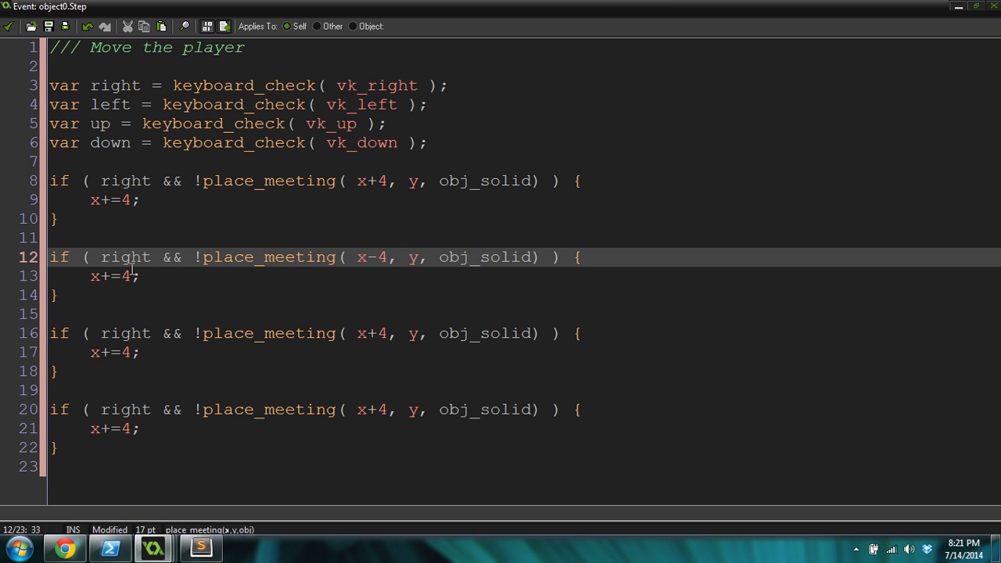
pyautogui.write('left')
pyautogui.click(96, 275)
pyautogui.write('-')
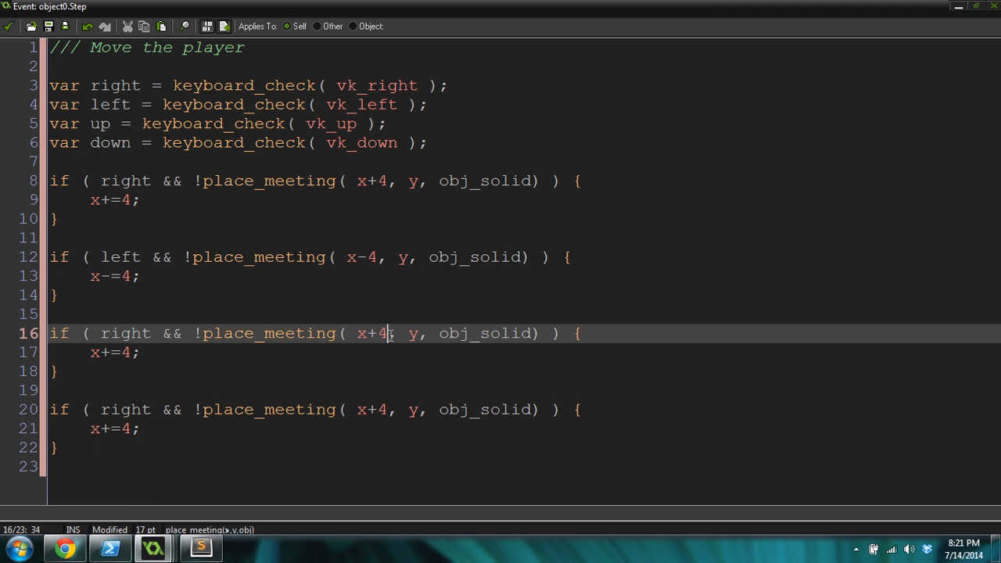
pyautogui.press('BackSpace')
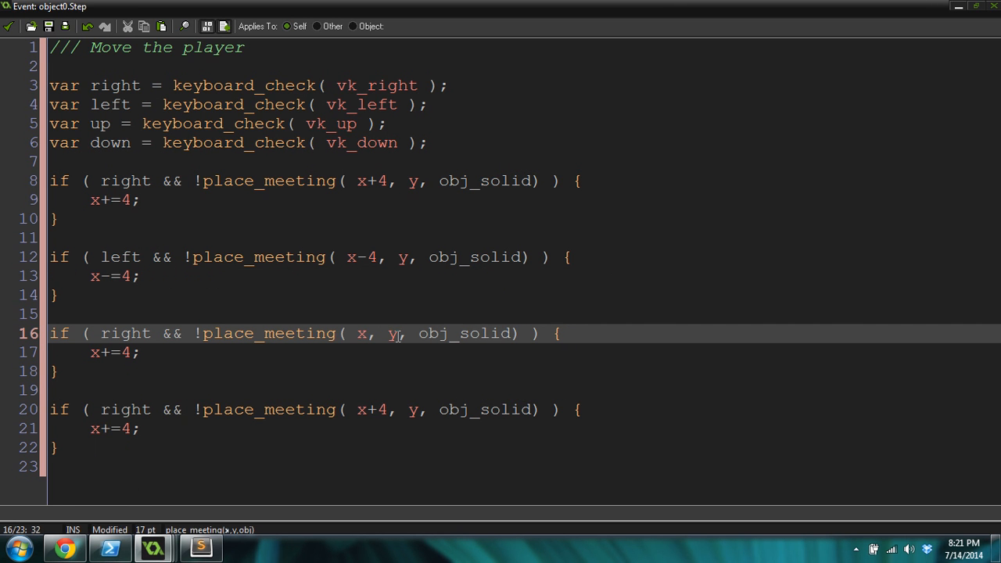
pyautogui.write('-')
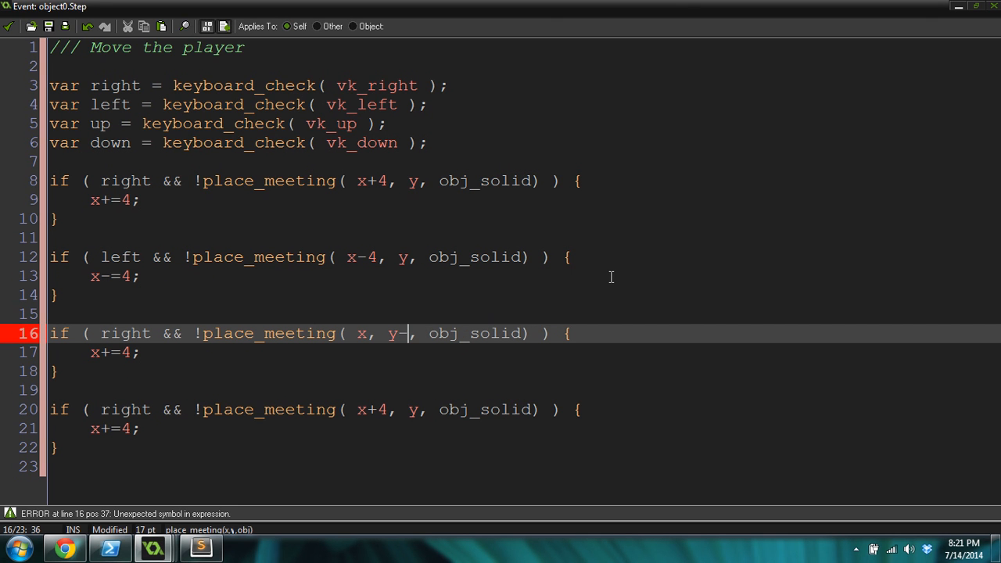
pyautogui.write('4')
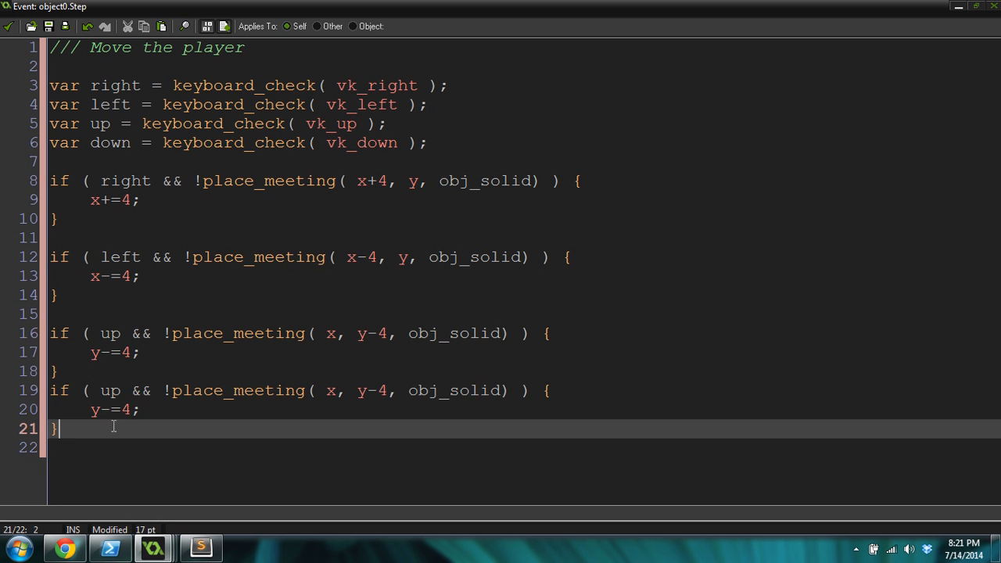
pyautogui.press('Enter')
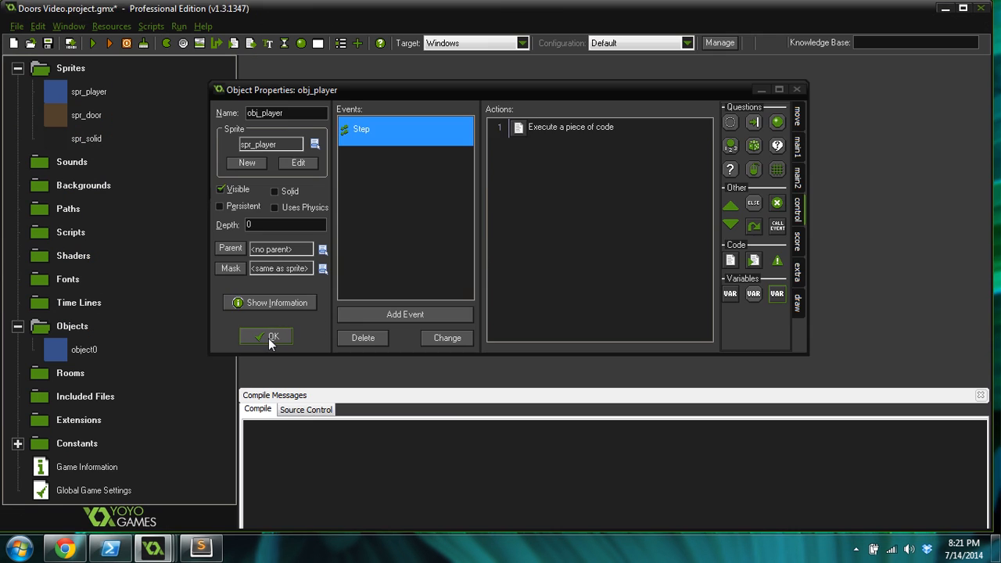
# Step: Confirm obj_player, create room0 with a custom dark green background colour, and close it
pyautogui.click(266, 336)
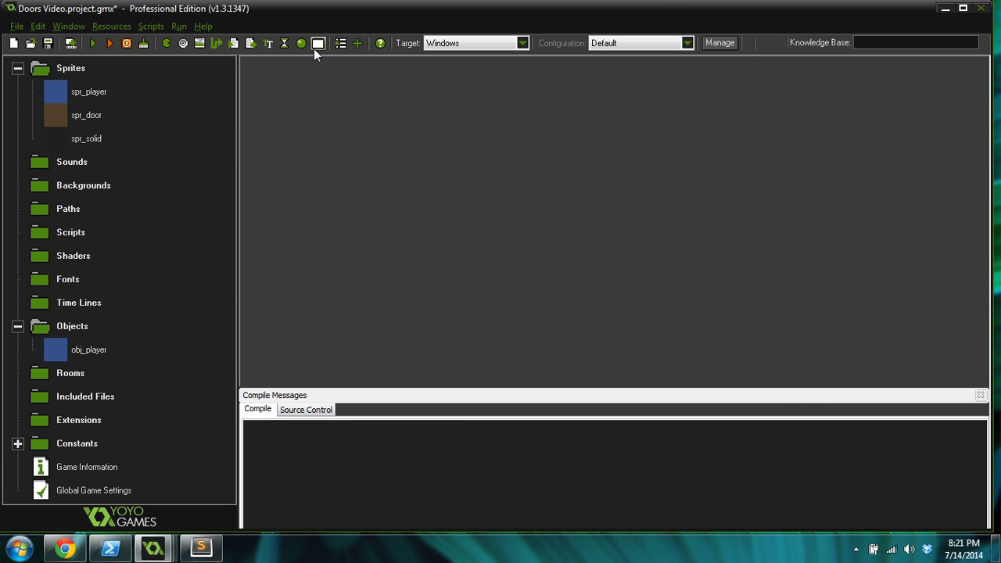
pyautogui.doubleClick(81, 397)
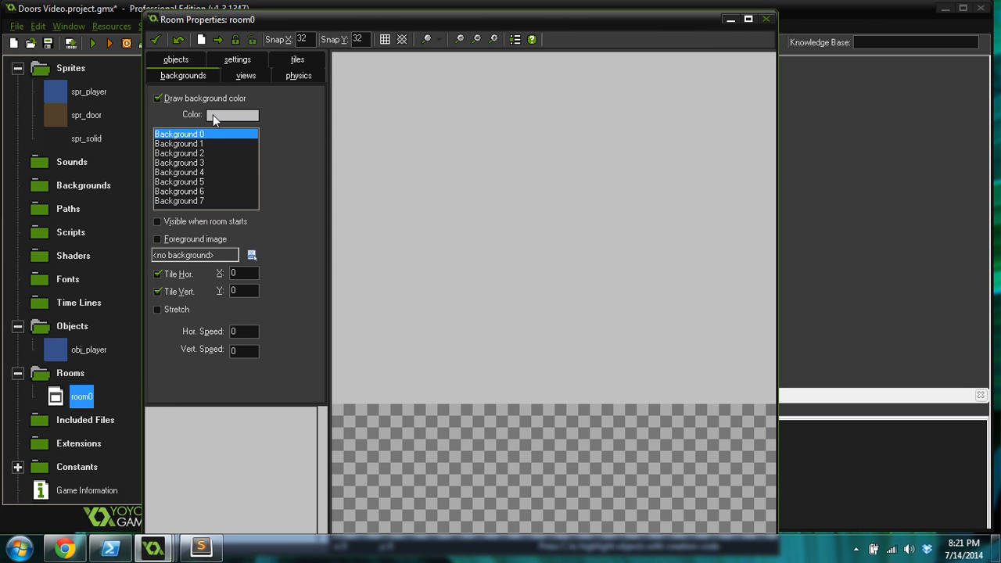
pyautogui.click(231, 116)
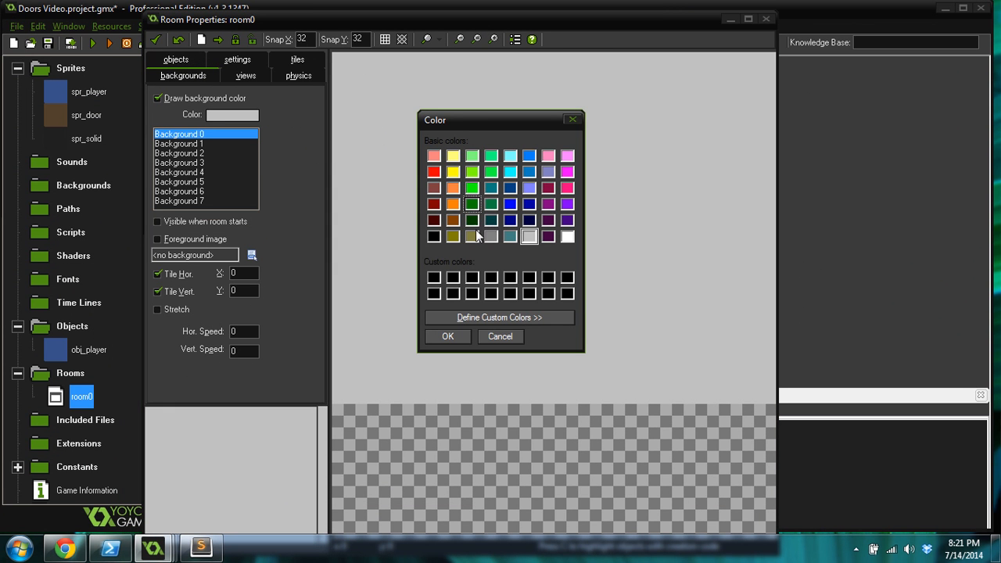
pyautogui.click(501, 316)
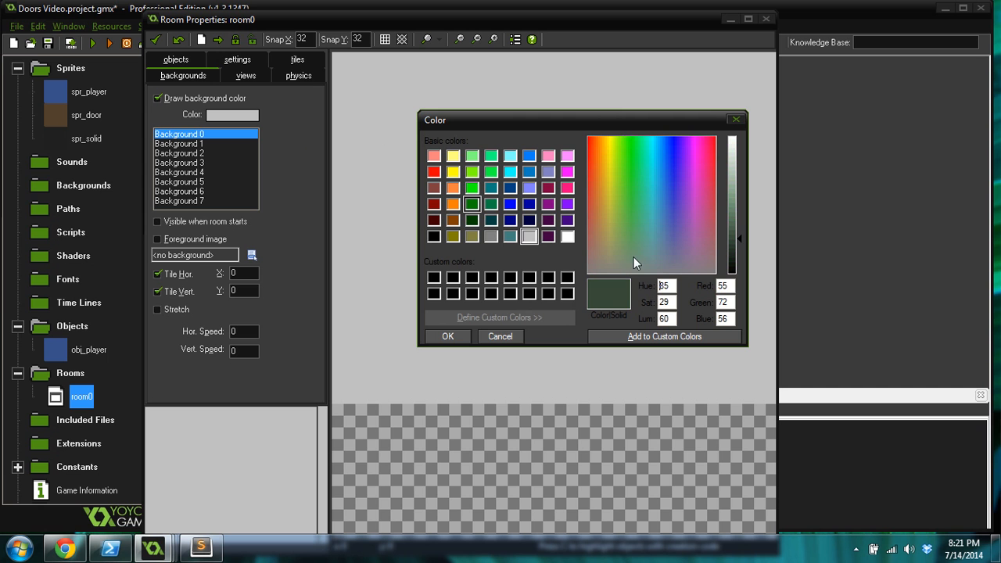
pyautogui.click(633, 221)
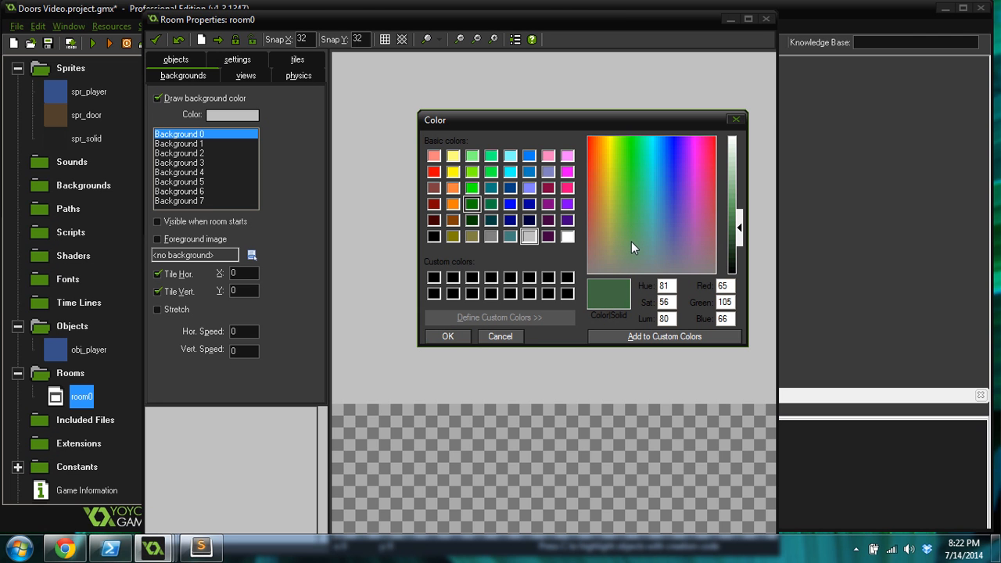
pyautogui.click(448, 336)
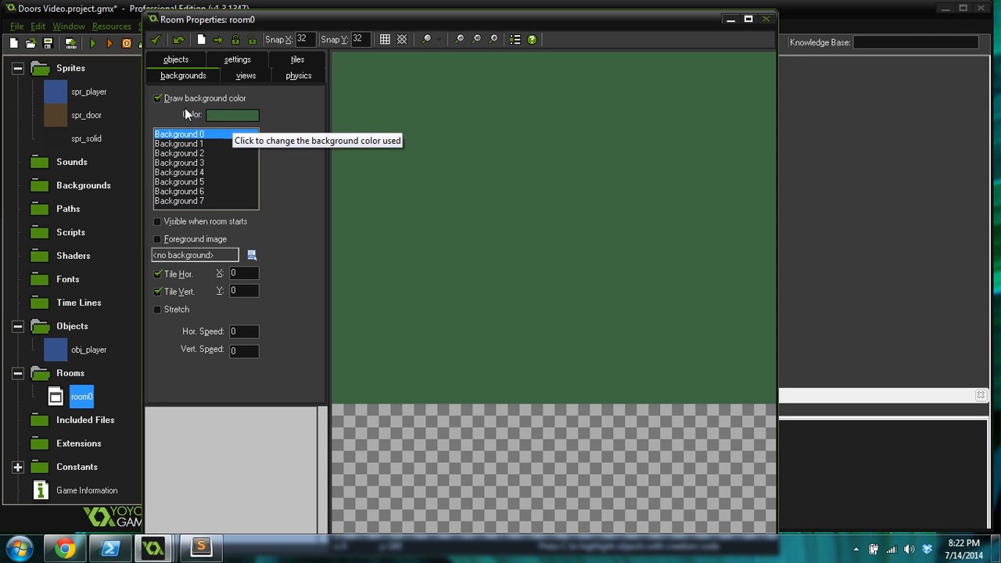
pyautogui.click(176, 60)
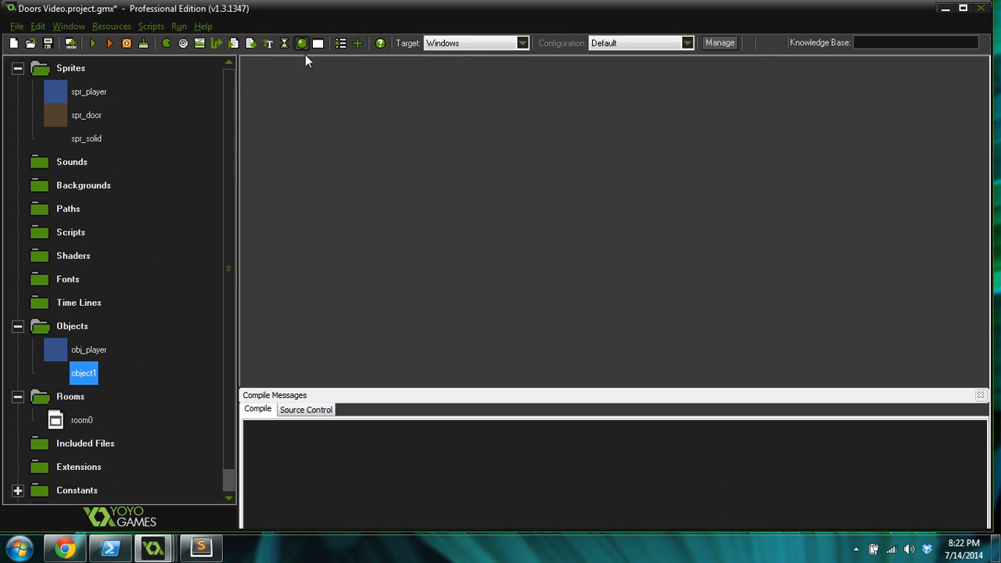
# Step: Rename object1 to obj_solid with spr_solid, then name the next new object obj_door with spr_door
pyautogui.doubleClick(83, 372)
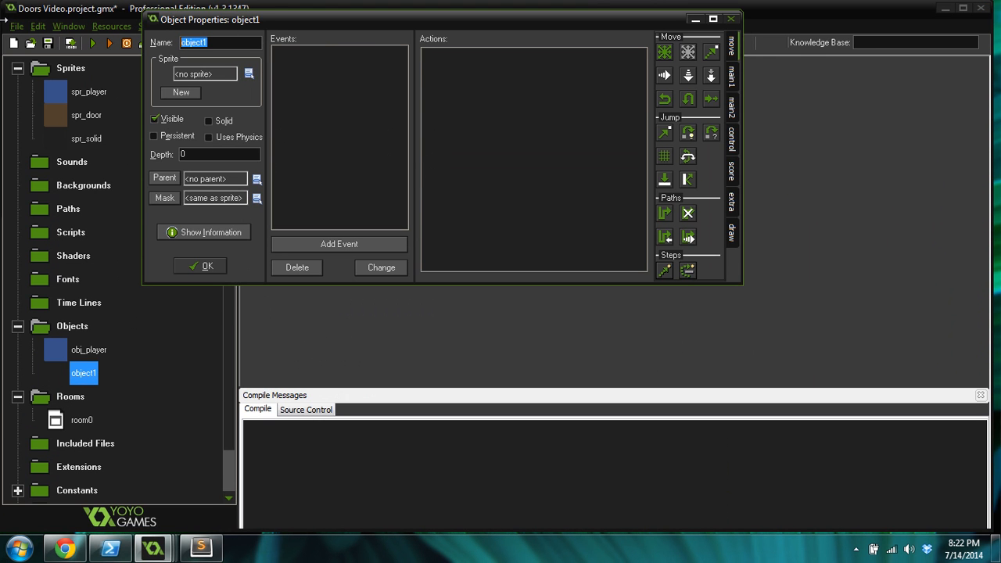
pyautogui.write('obj_s')
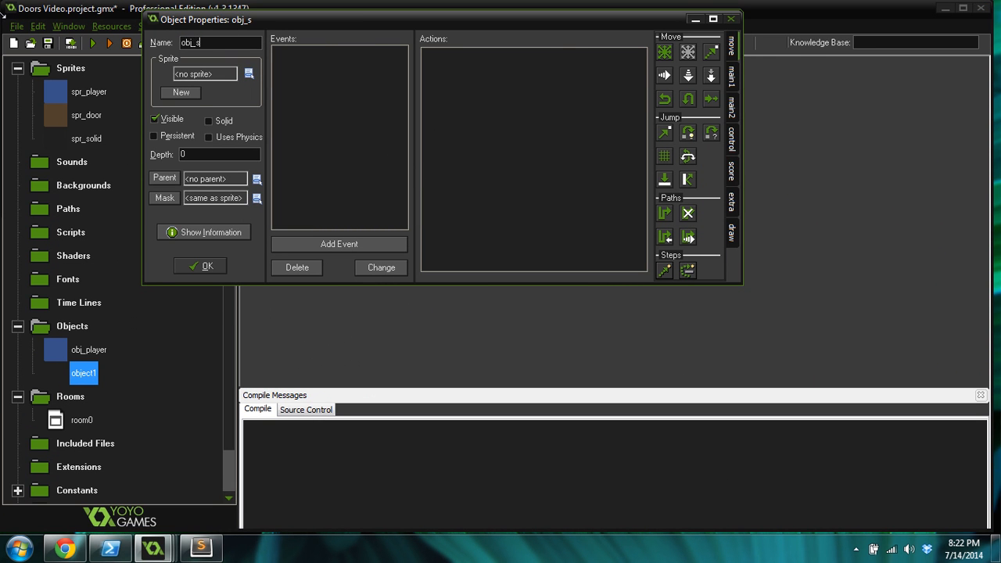
pyautogui.write('olid')
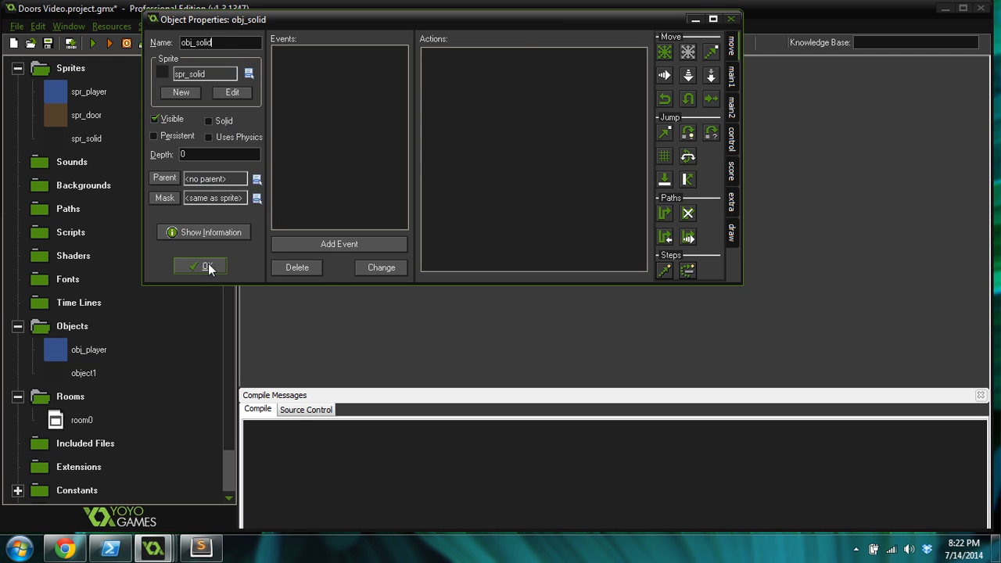
pyautogui.click(200, 266)
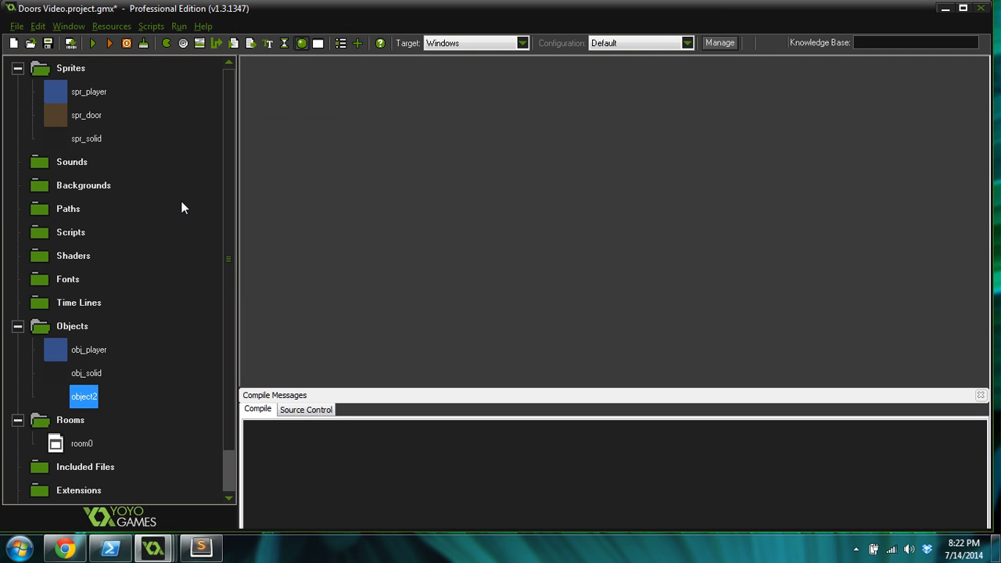
pyautogui.doubleClick(84, 398)
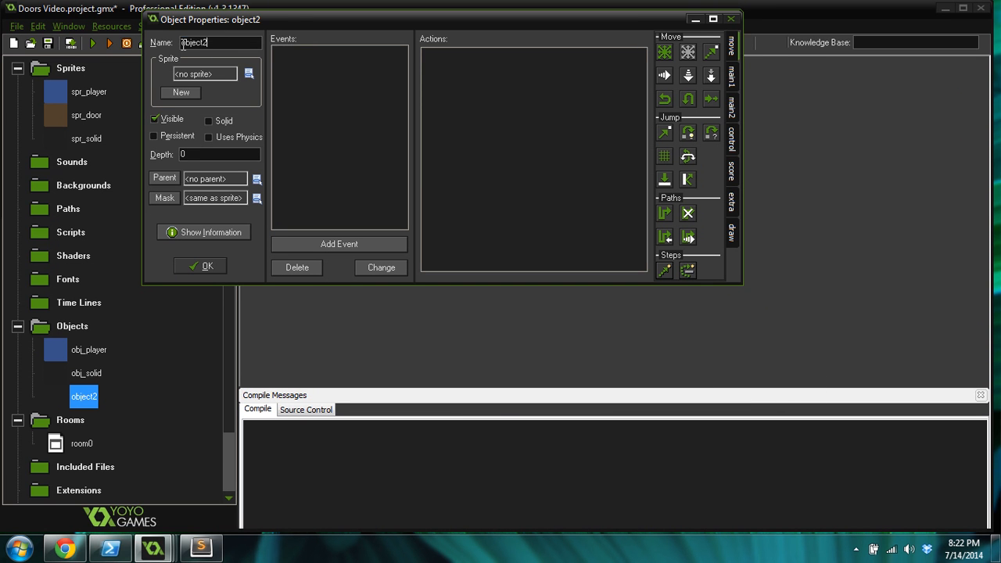
pyautogui.write('obj_d')
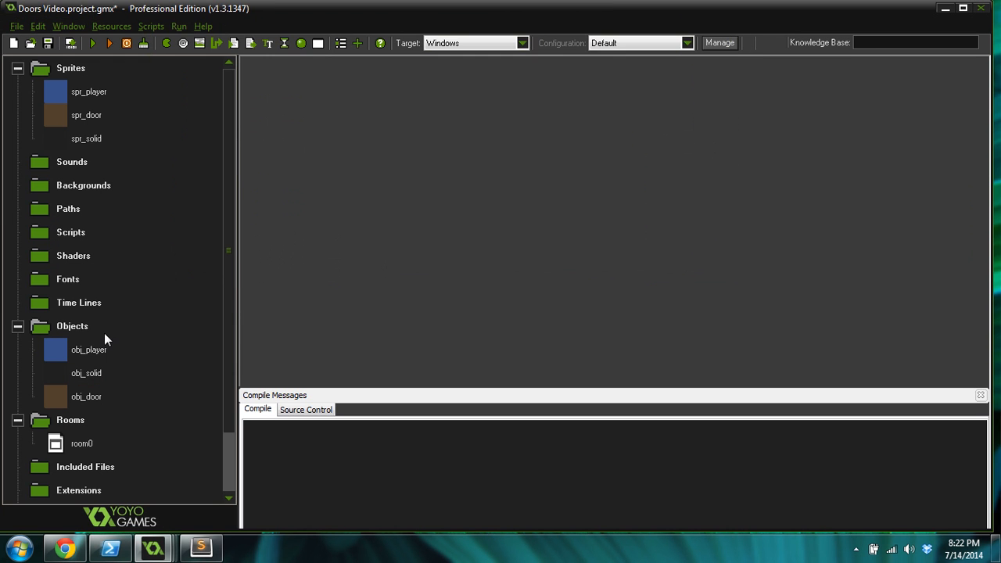
# Step: Mark obj_player as Persistent in its properties and confirm
pyautogui.doubleClick(88, 350)
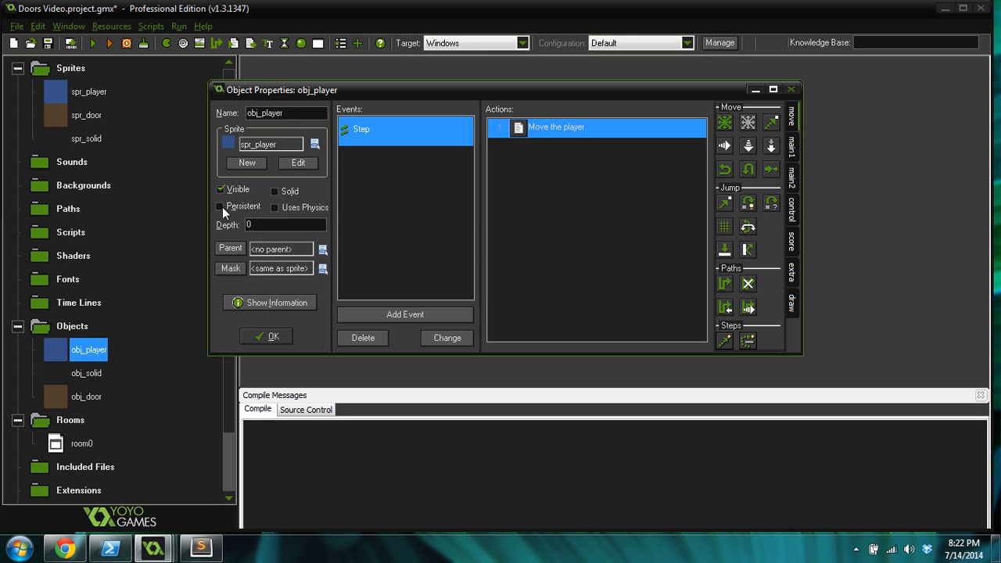
pyautogui.moveTo(222, 211)
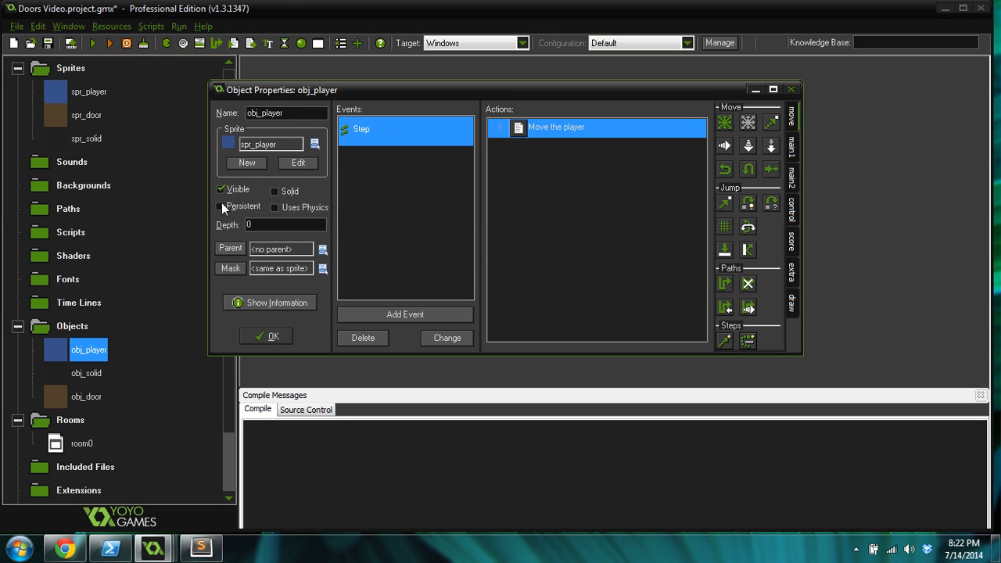
pyautogui.click(219, 206)
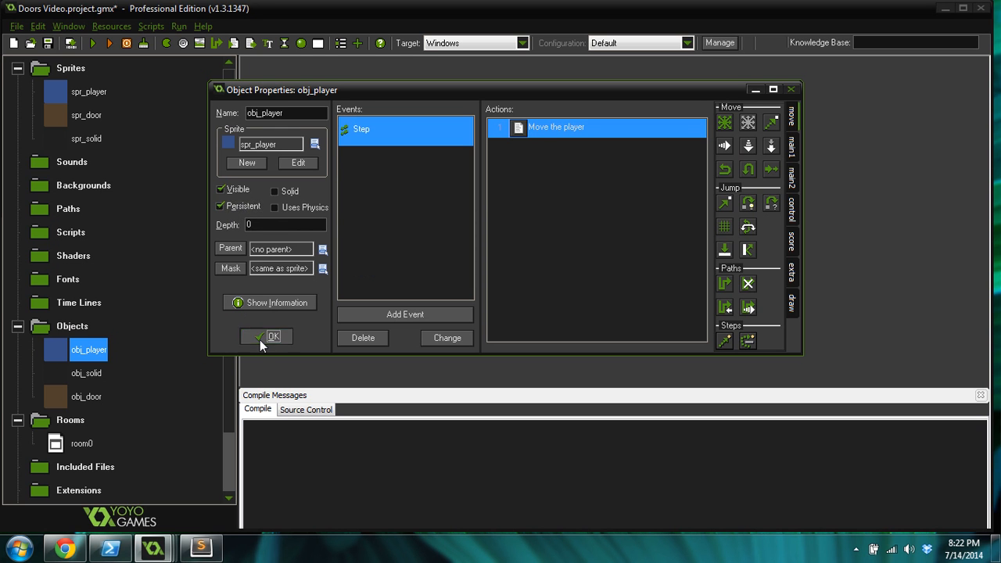
pyautogui.click(267, 337)
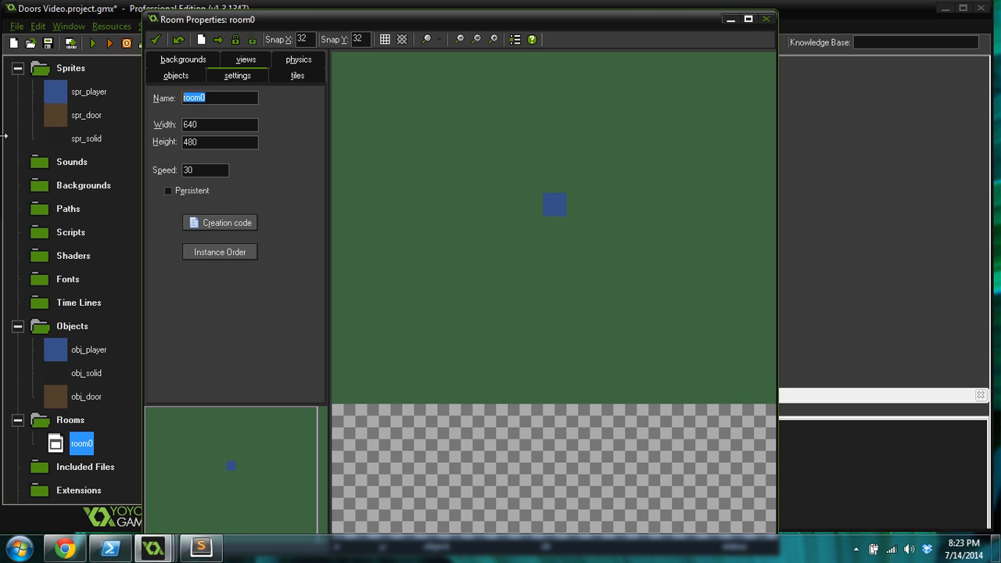
# Step: Rename room0 to rm_outside, then create a room with a custom dark brown background named rm_house
pyautogui.write('rm_outside')
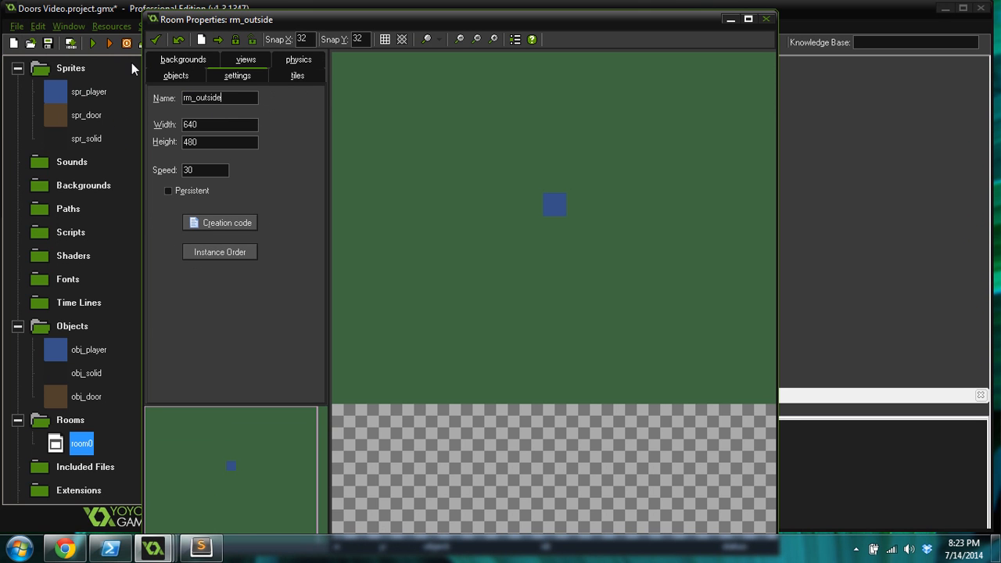
pyautogui.click(767, 19)
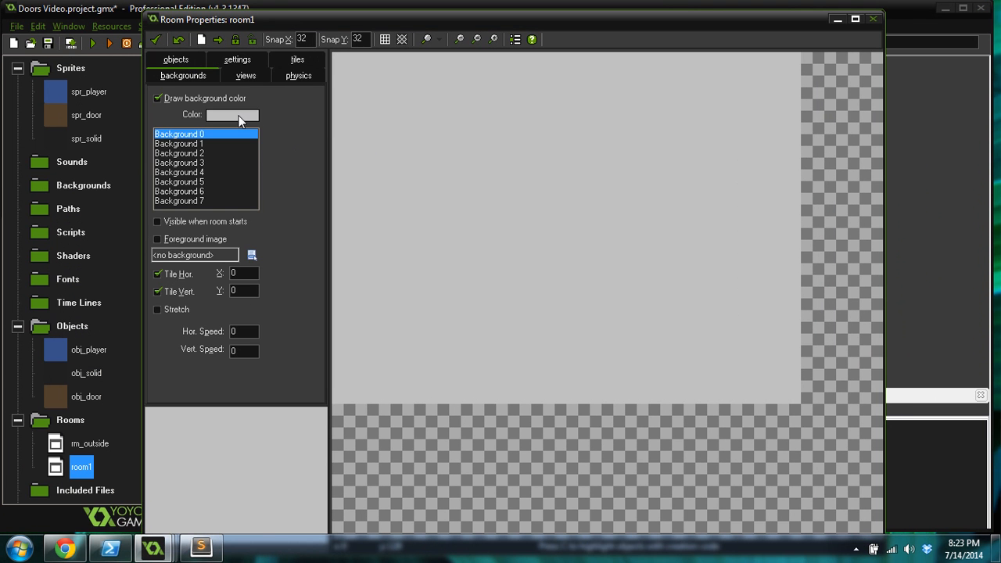
pyautogui.click(232, 114)
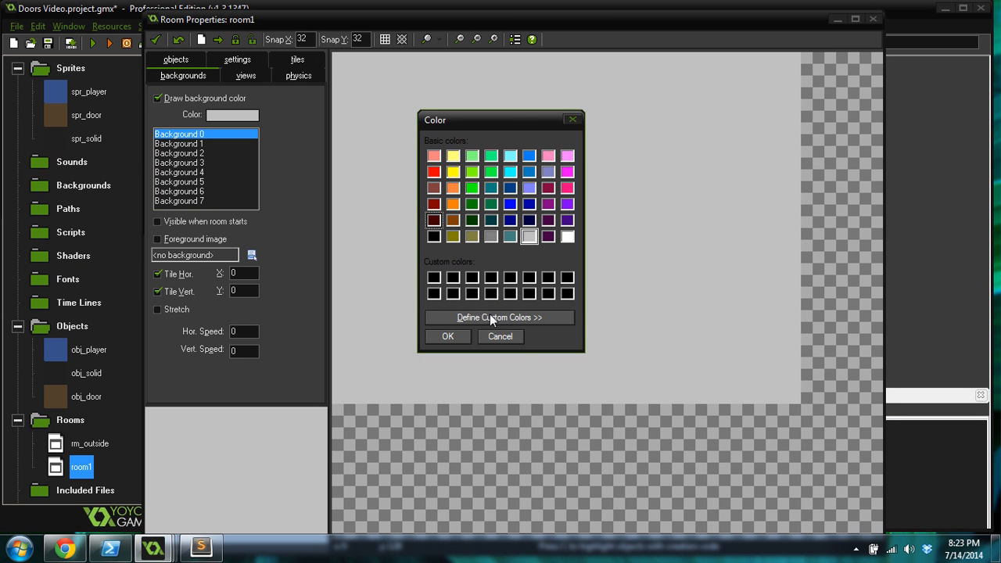
pyautogui.click(499, 318)
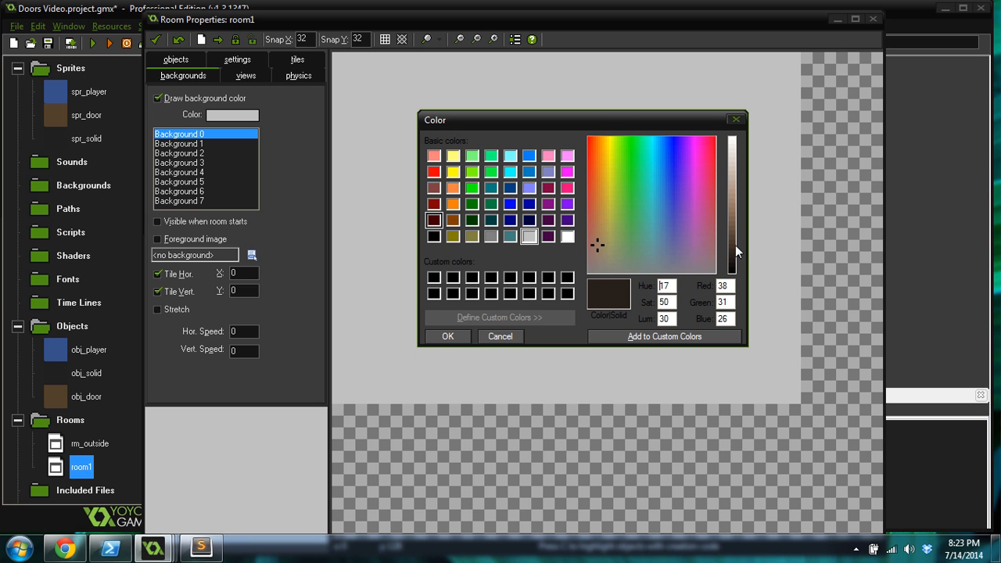
pyautogui.moveTo(738, 253); pyautogui.dragTo(739, 243)
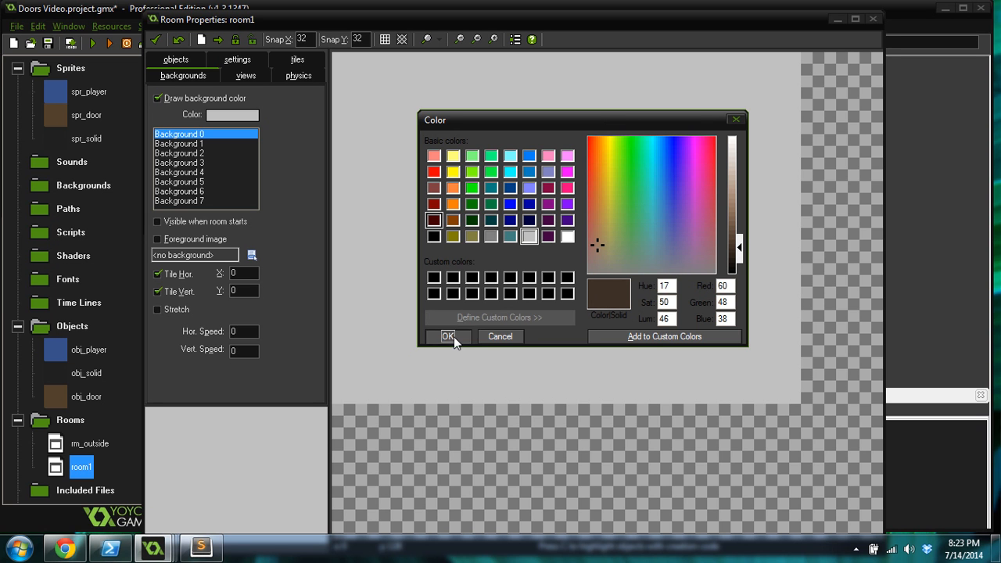
pyautogui.click(447, 336)
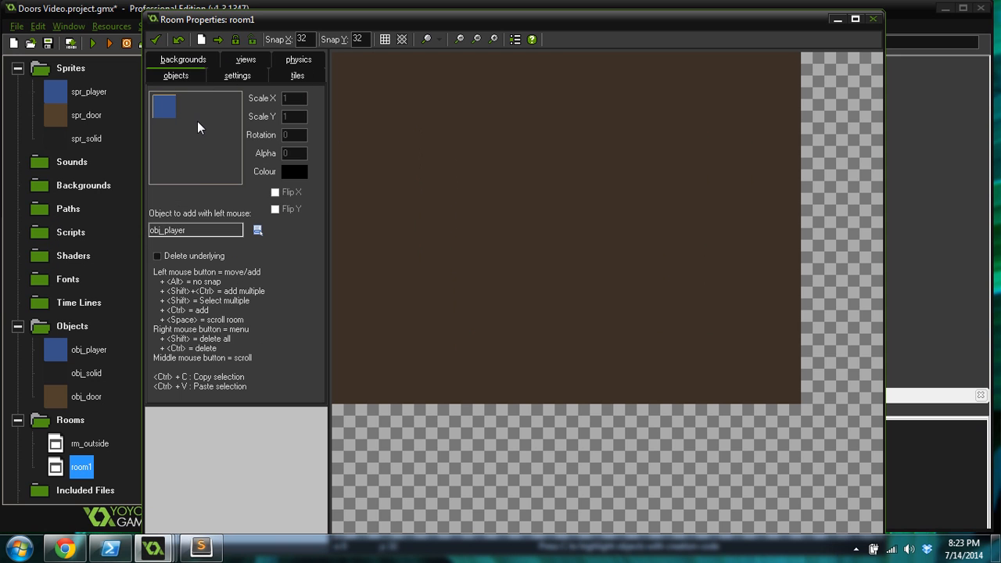
pyautogui.click(165, 106)
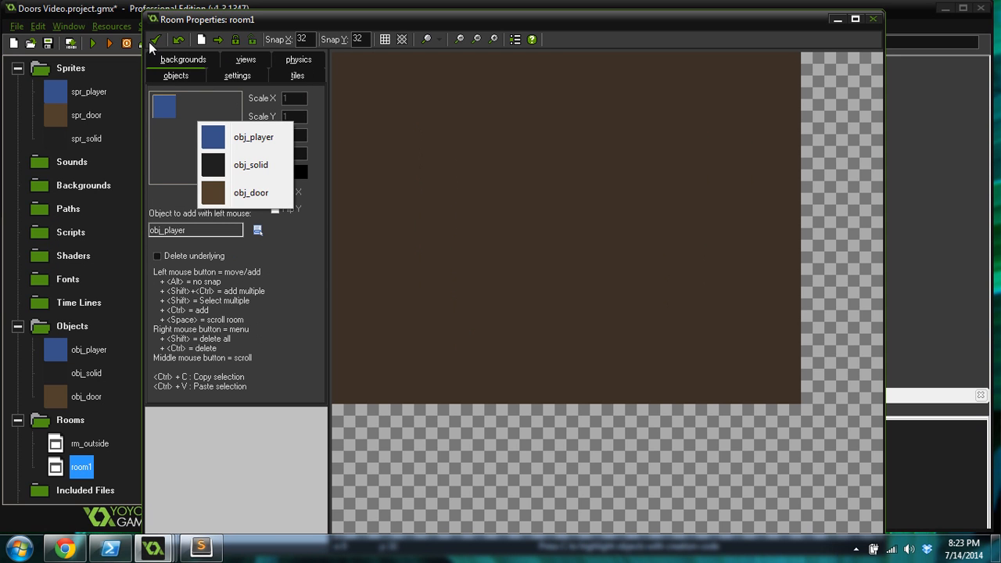
pyautogui.click(238, 75)
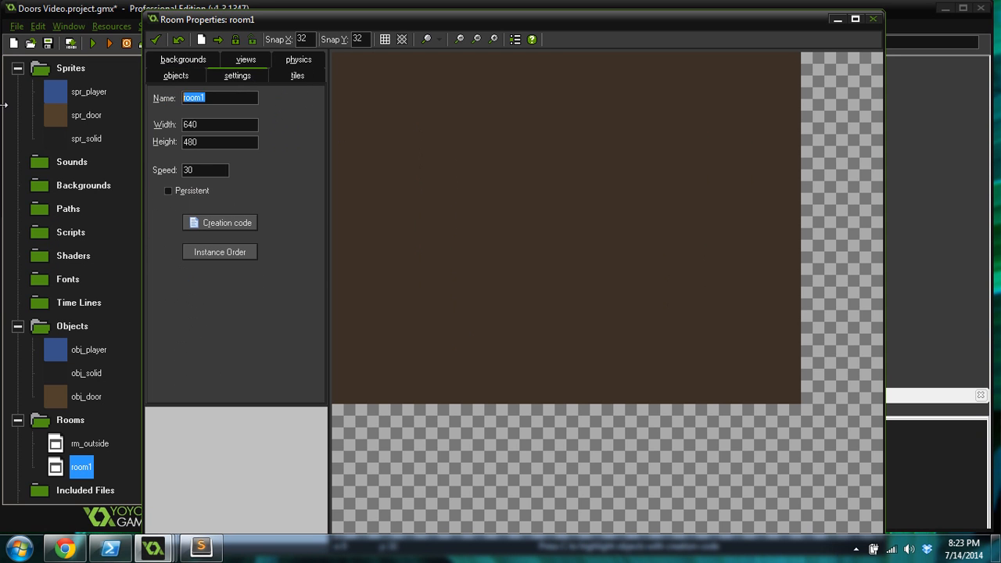
pyautogui.write('rm_hou')
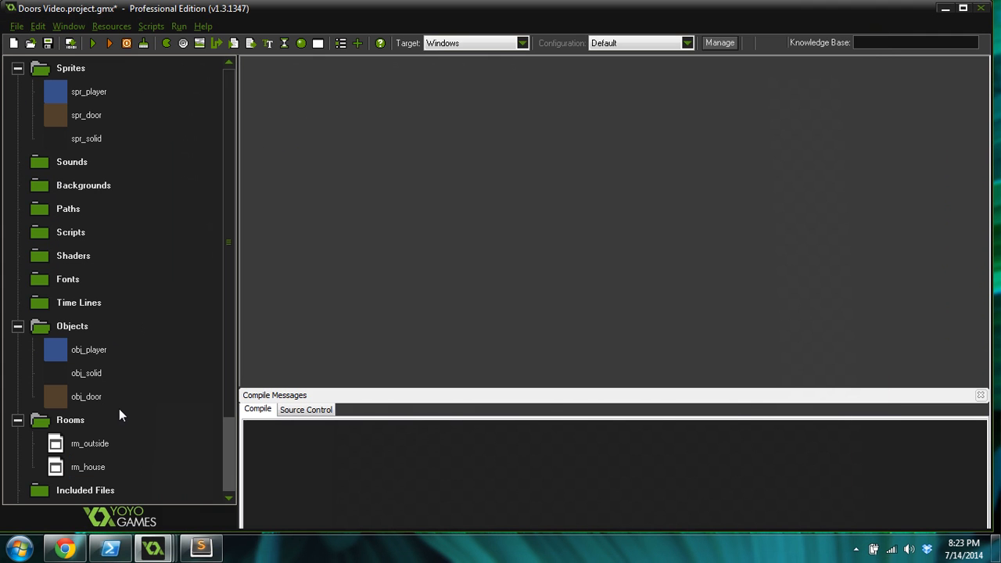
# Step: In rm_outside place obj_solid blocks and an obj_door at the block's lower right, stretching a tall solid beside it
pyautogui.doubleClick(89, 445)
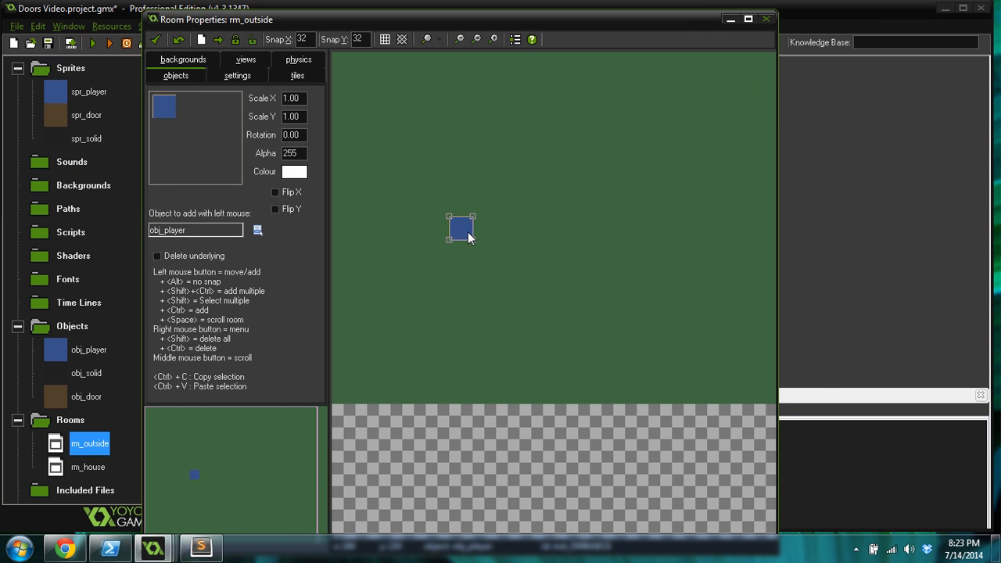
pyautogui.click(766, 252)
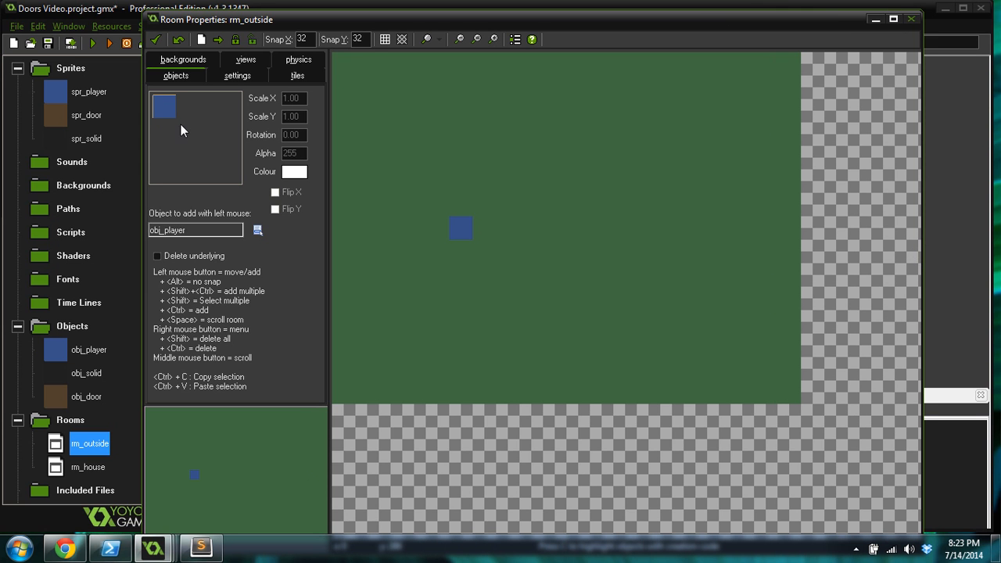
pyautogui.click(257, 230)
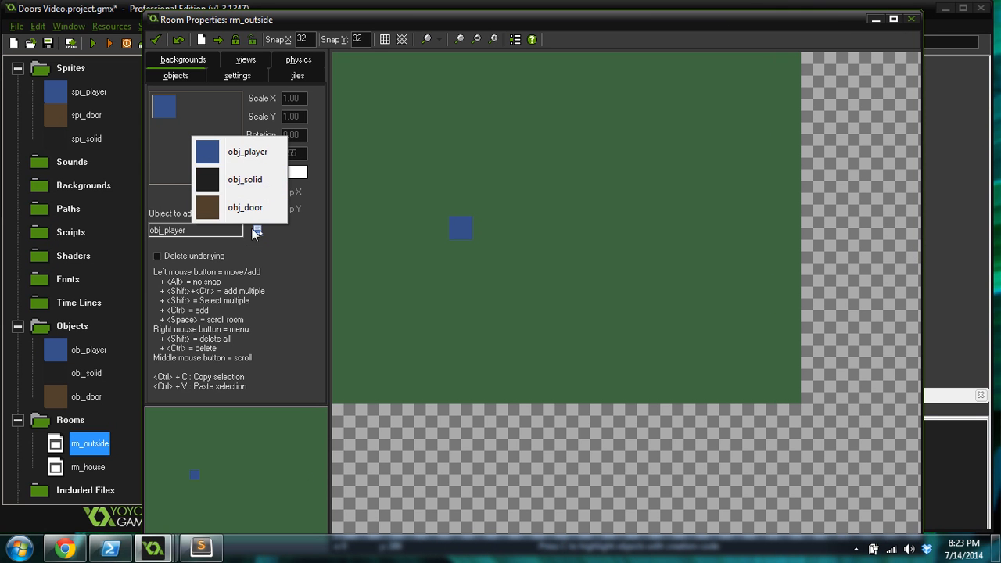
pyautogui.click(244, 178)
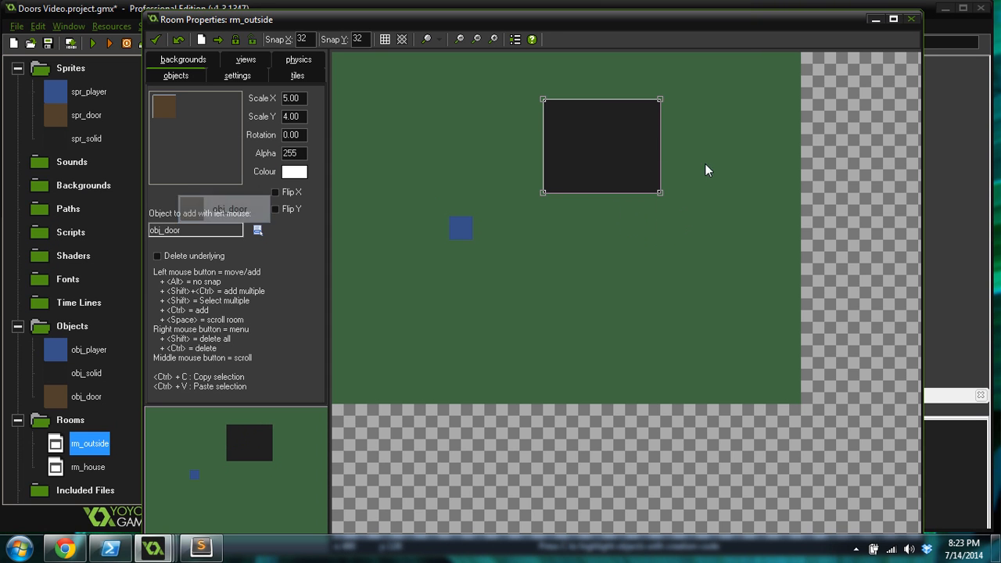
pyautogui.click(672, 180)
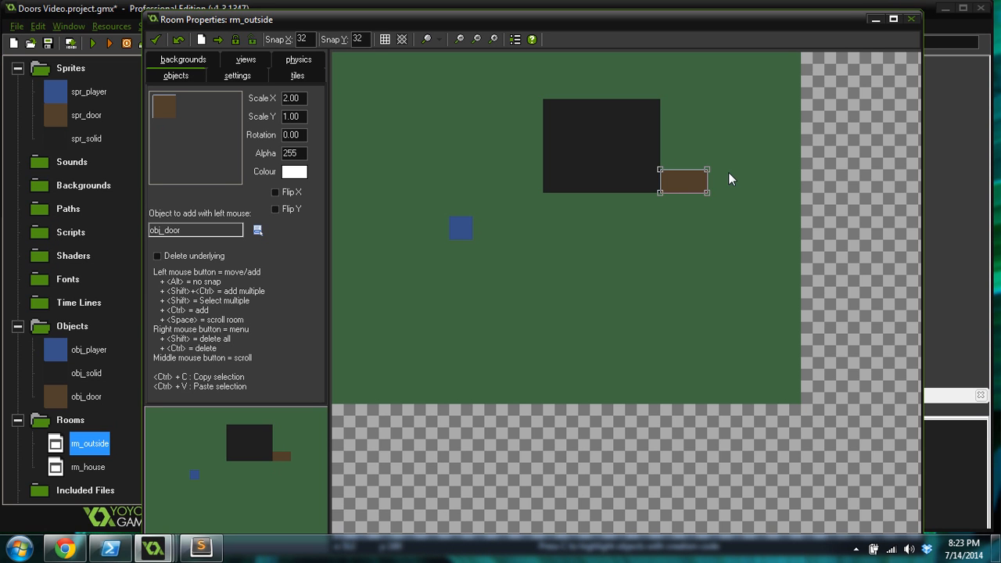
pyautogui.moveTo(205, 138)
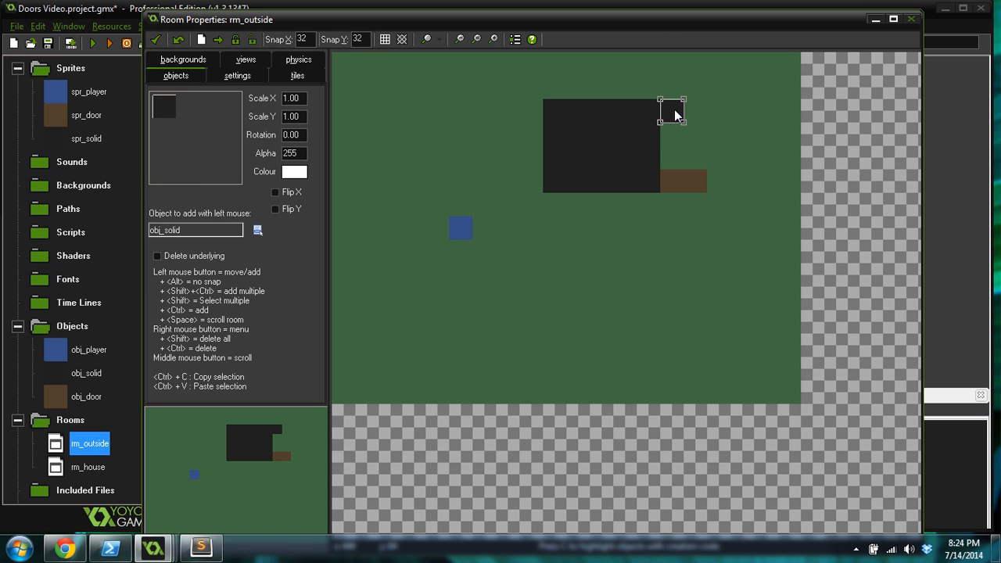
pyautogui.moveTo(673, 112); pyautogui.dragTo(707, 169)
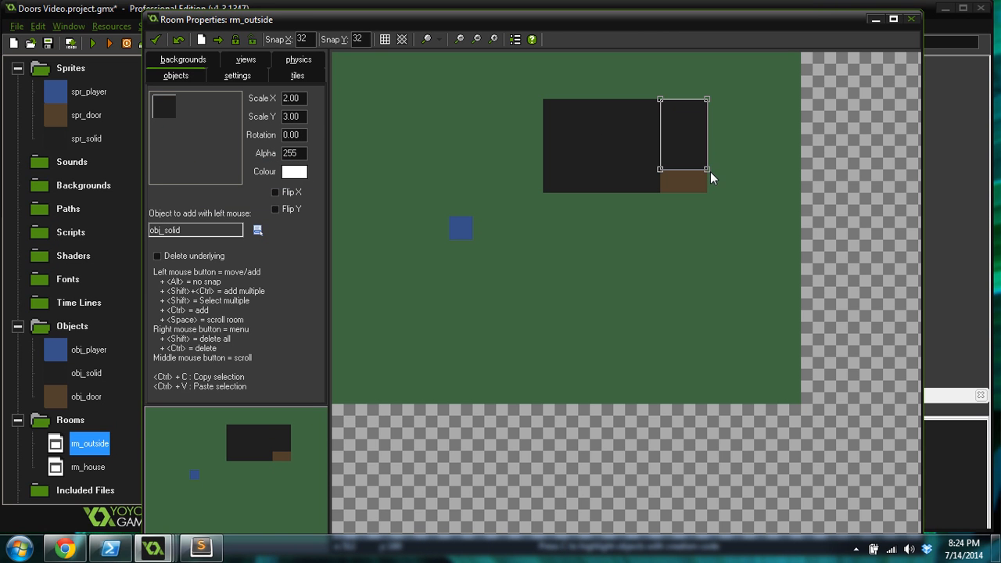
pyautogui.moveTo(748, 112)
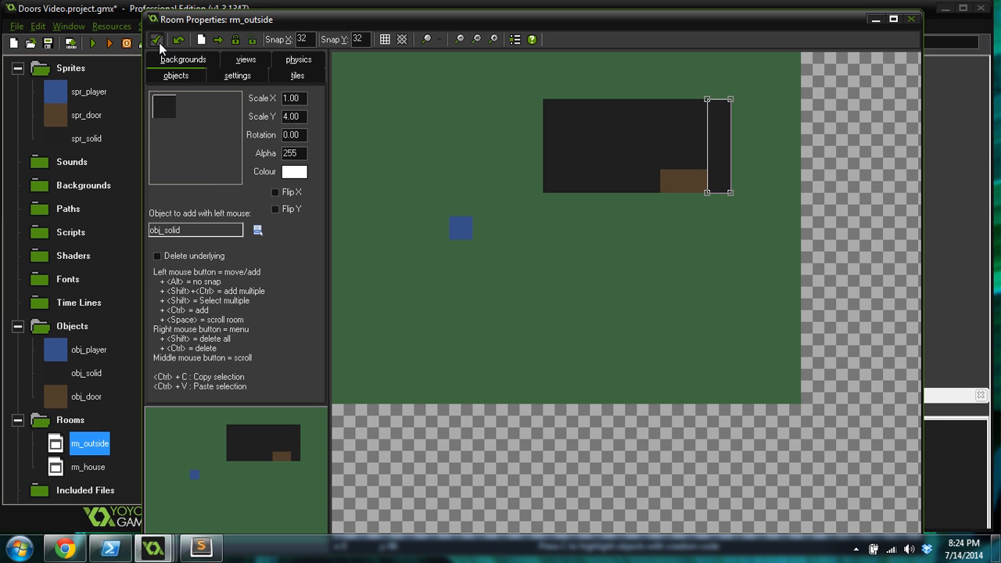
# Step: Close rm_outside with the green check and switch to editing rm_house
pyautogui.click(157, 39)
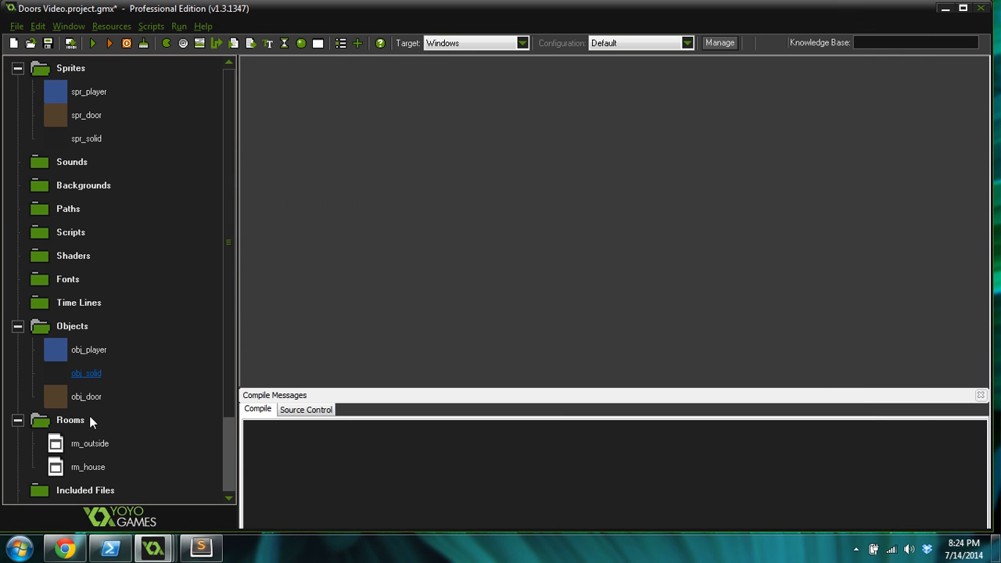
pyautogui.doubleClick(88, 466)
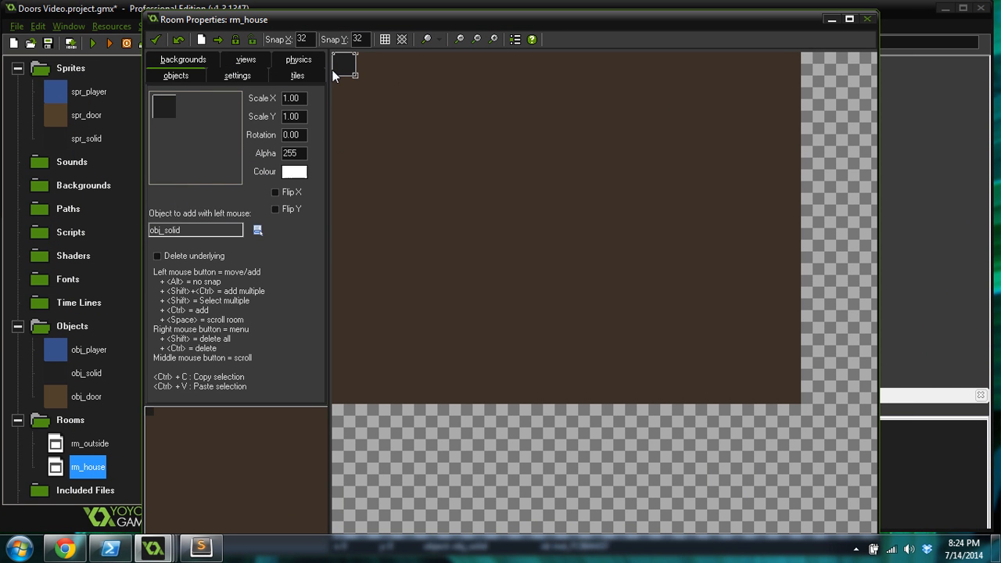
# Step: Lay obj_solid walls along rm_house's top and bottom, leaving a gap for an obj_door
pyautogui.moveTo(344, 72); pyautogui.dragTo(352, 383)
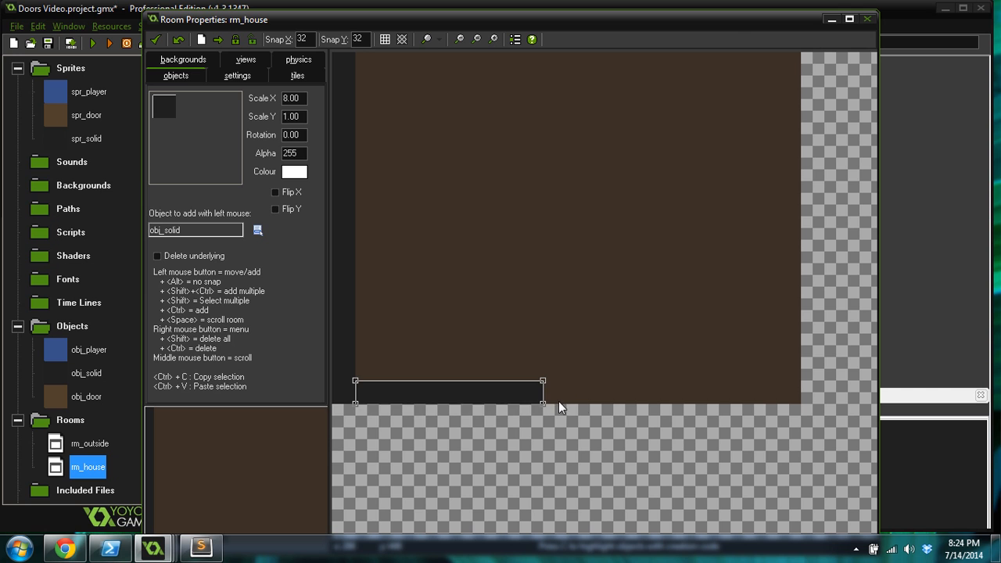
pyautogui.moveTo(545, 395); pyautogui.dragTo(682, 394)
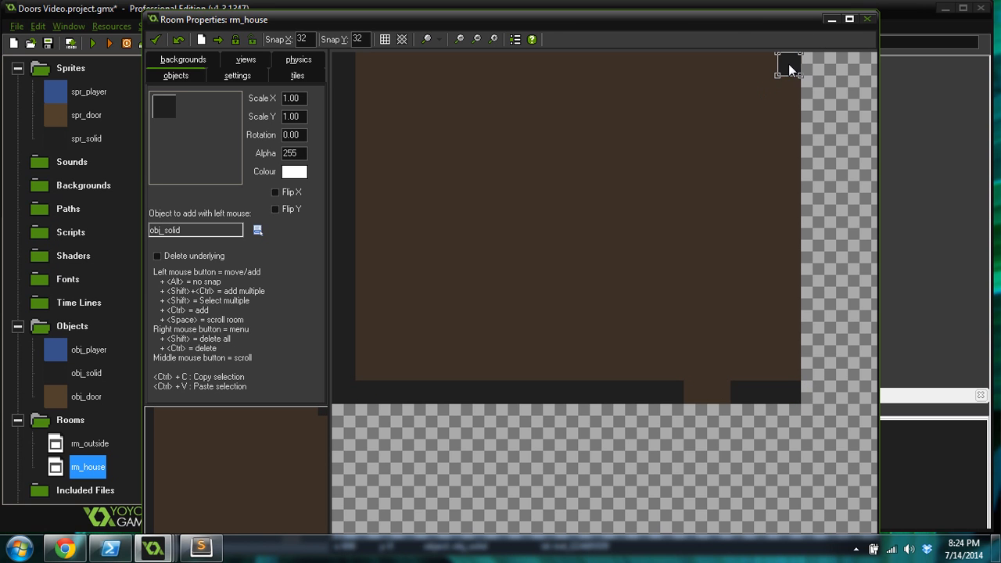
pyautogui.moveTo(788, 70); pyautogui.dragTo(789, 382)
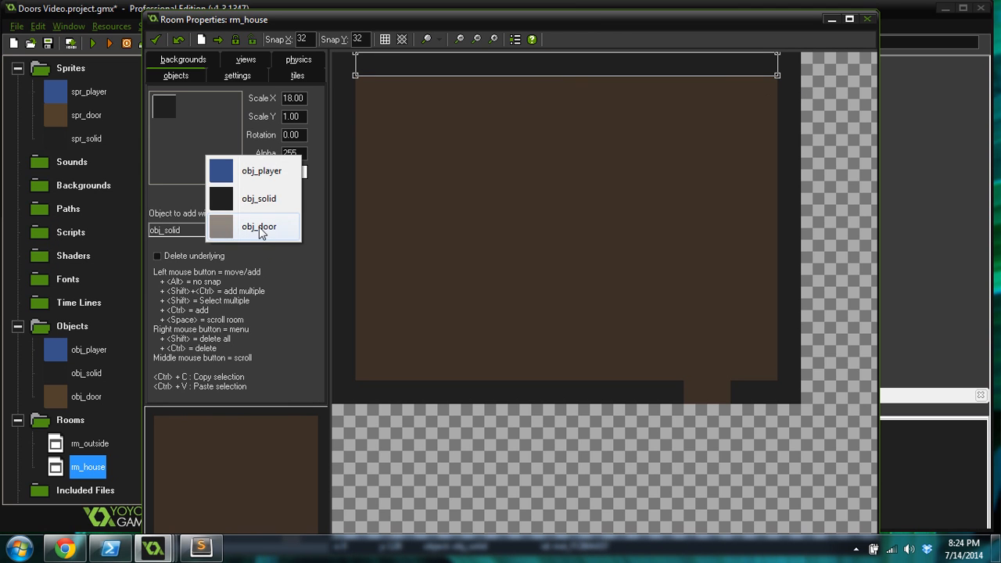
pyautogui.click(259, 225)
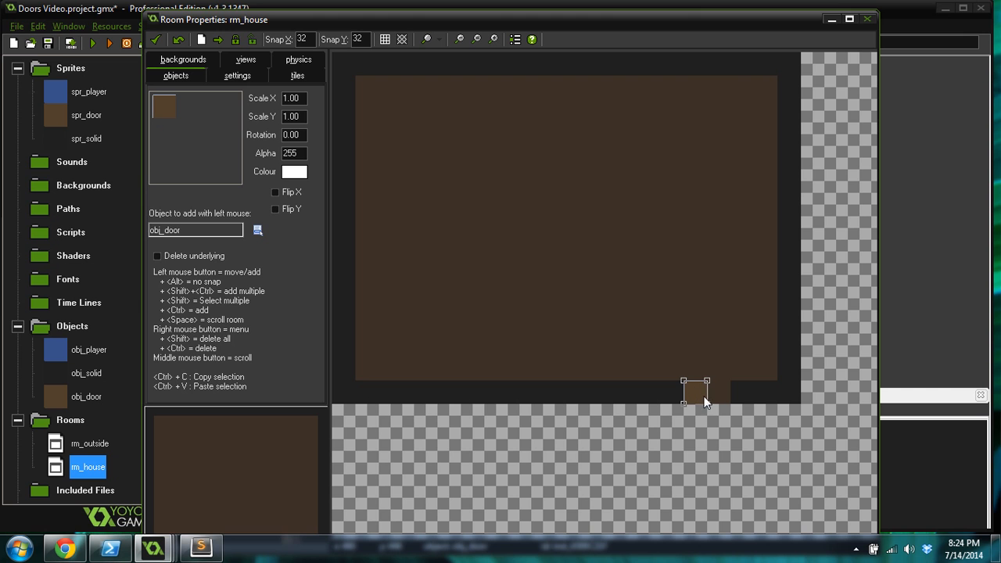
pyautogui.moveTo(727, 415)
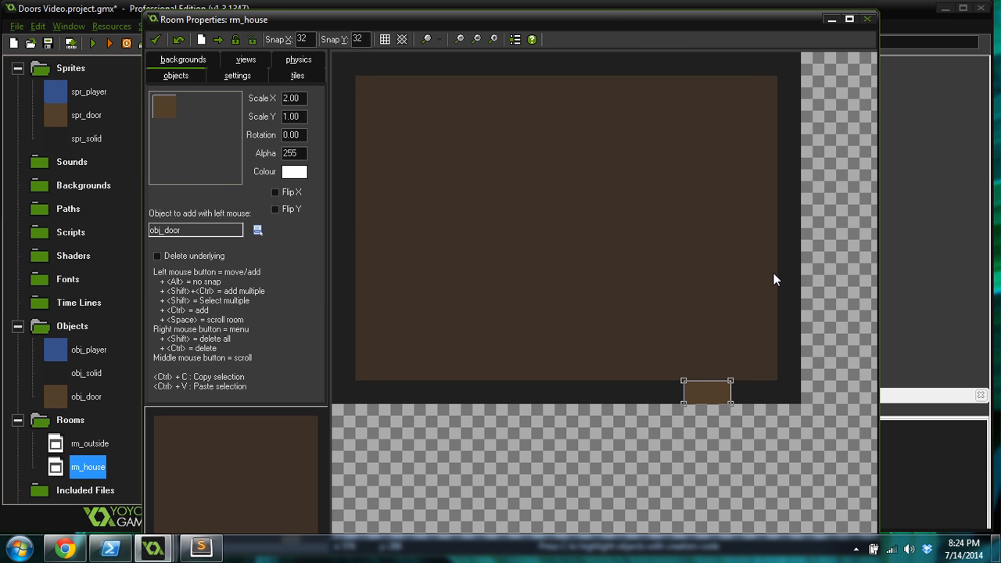
pyautogui.moveTo(141, 47)
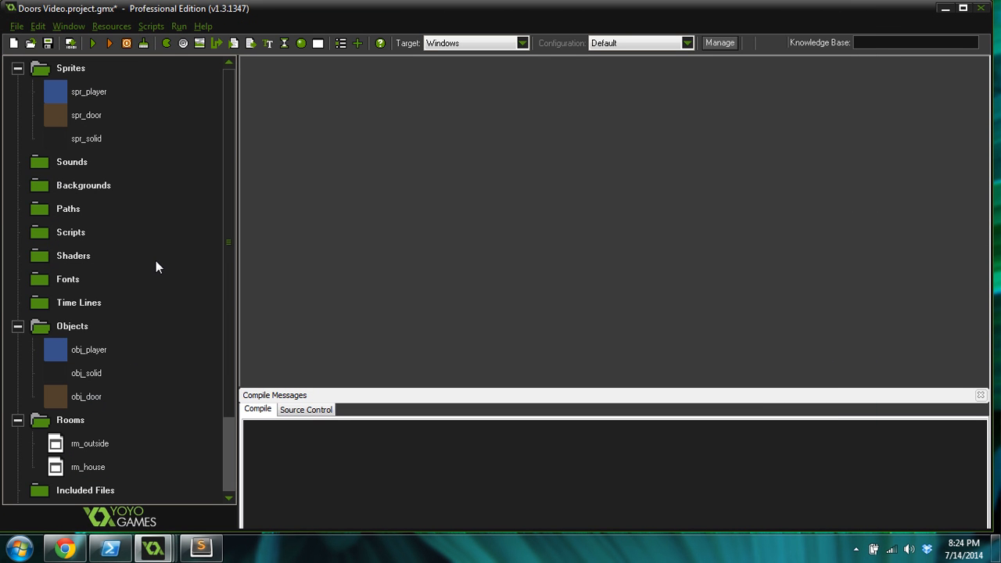
pyautogui.moveTo(110, 341)
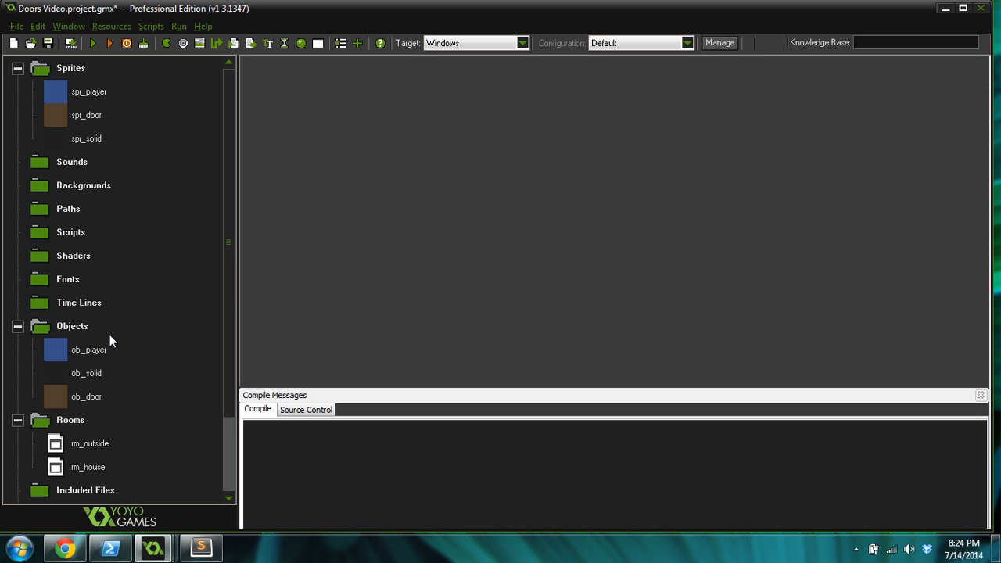
# Step: Give obj_door a Create event for its variables code
pyautogui.click(86, 398)
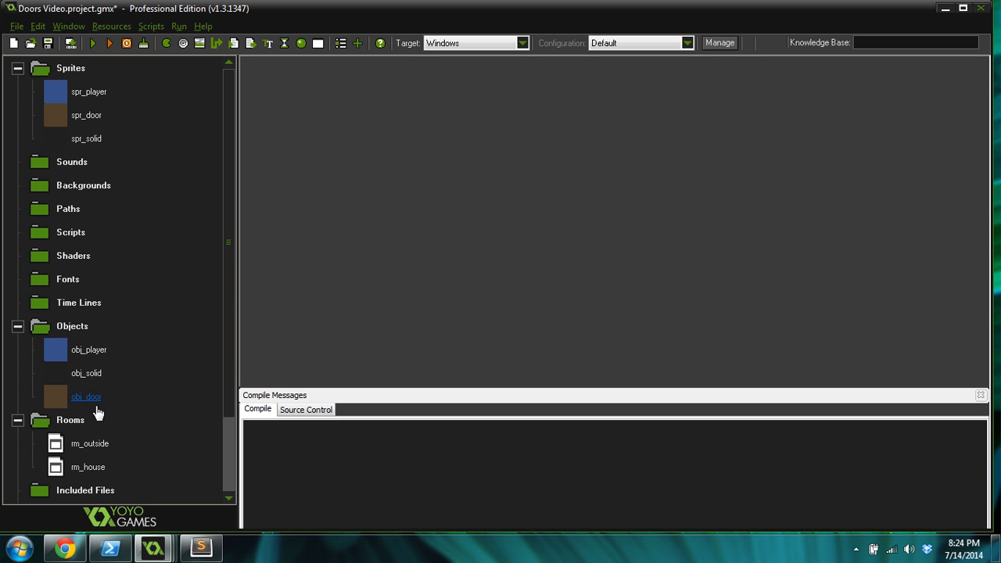
pyautogui.doubleClick(86, 398)
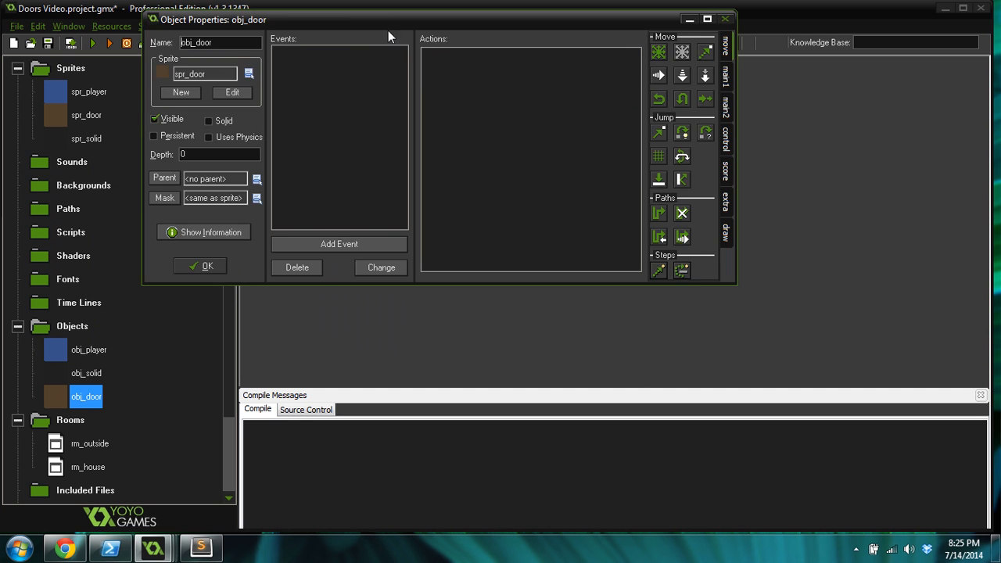
pyautogui.click(338, 244)
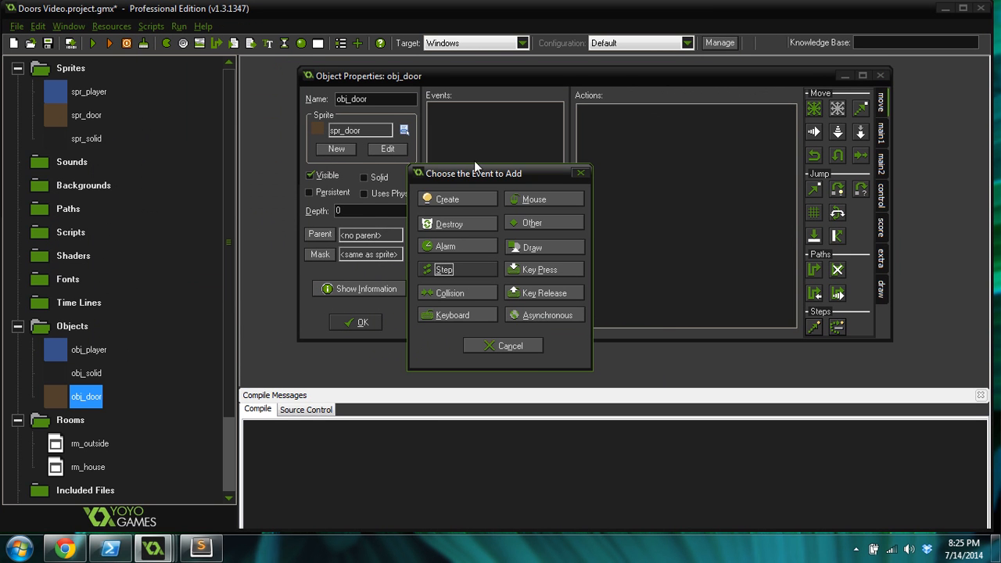
pyautogui.click(447, 198)
pyautogui.write('/// Create')
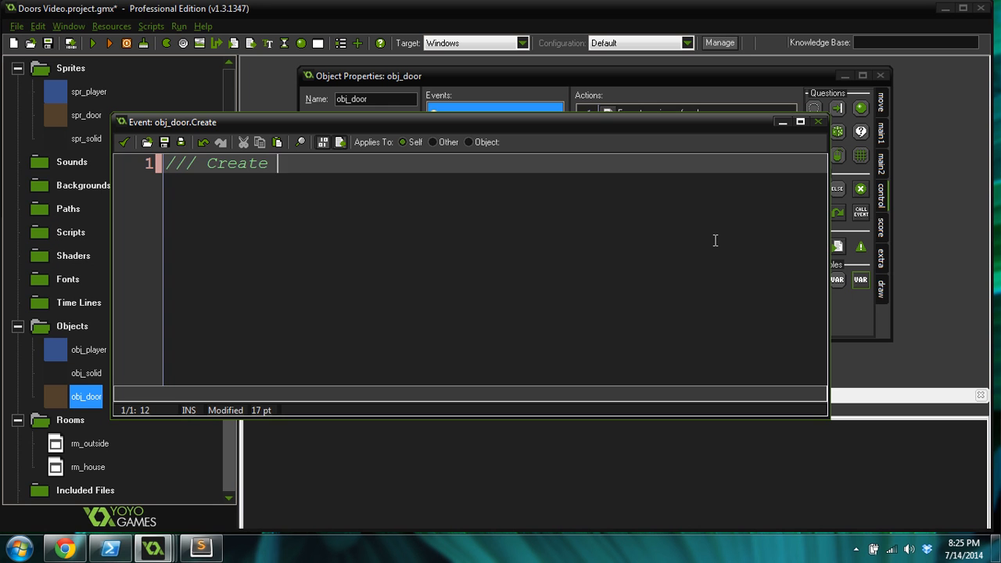
# Step: Write the 'some variables' comment and set player_x and player_y to 0
pyautogui.write('some variables')
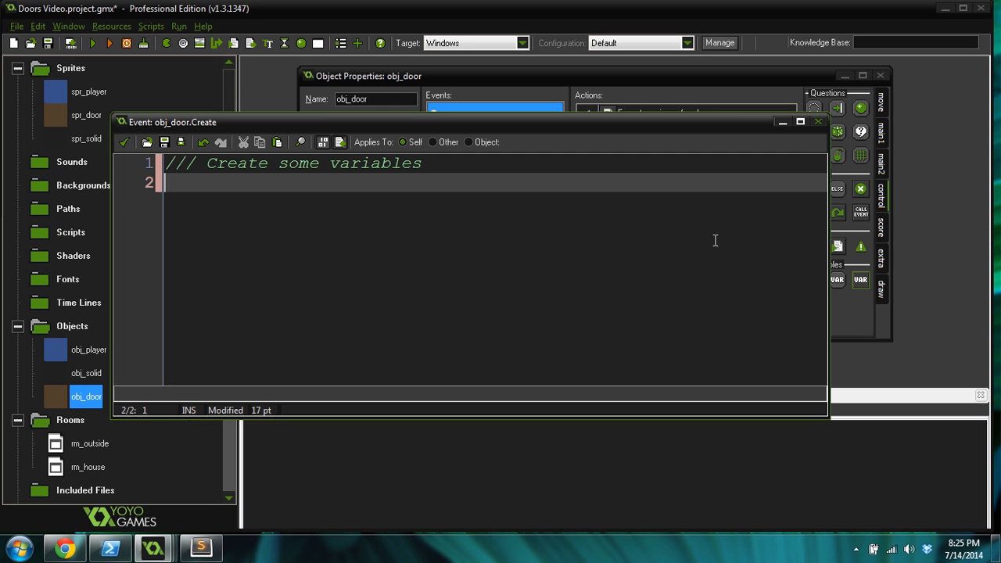
pyautogui.press('enter')
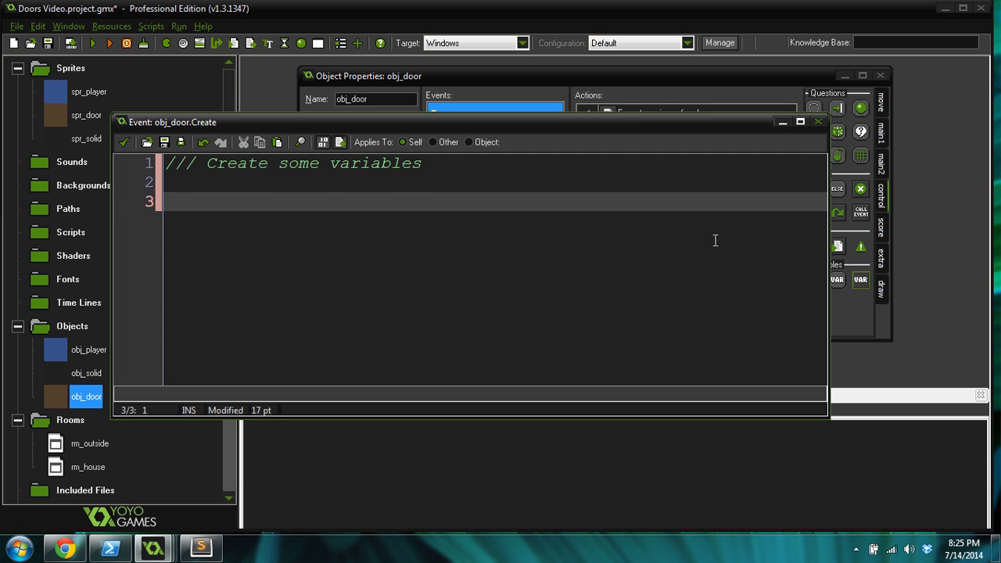
pyautogui.write('pl')
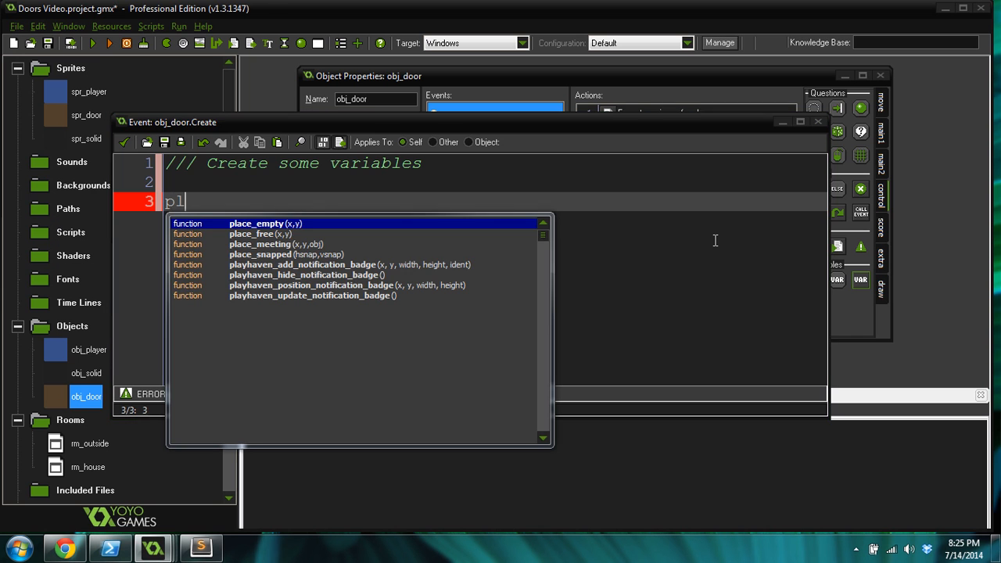
pyautogui.write('ayer_x =')
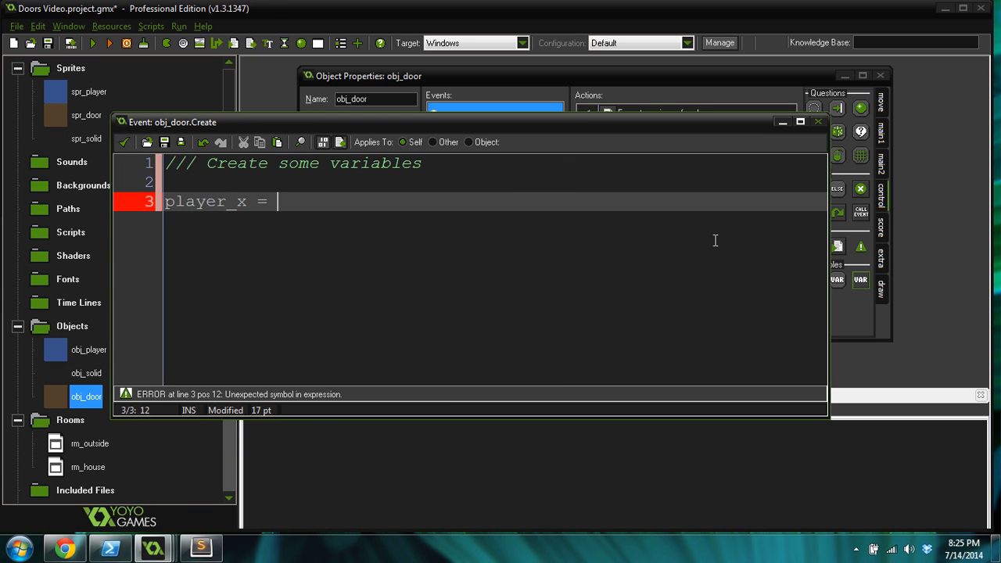
pyautogui.write('0;')
pyautogui.write('player_y = 0;')
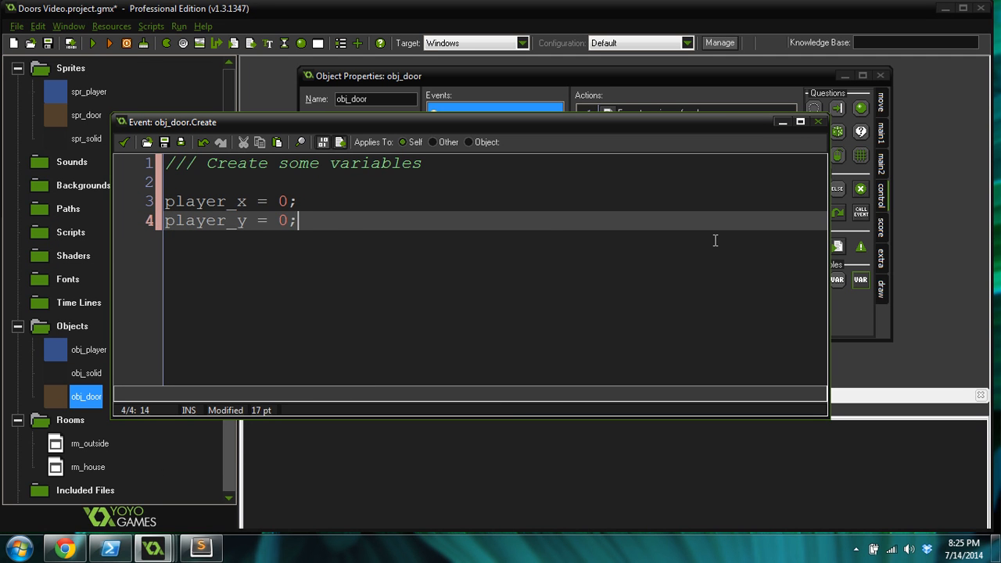
# Step: Add door_room = rm_outside; correcting the mistyped room name
pyautogui.write('dorr')
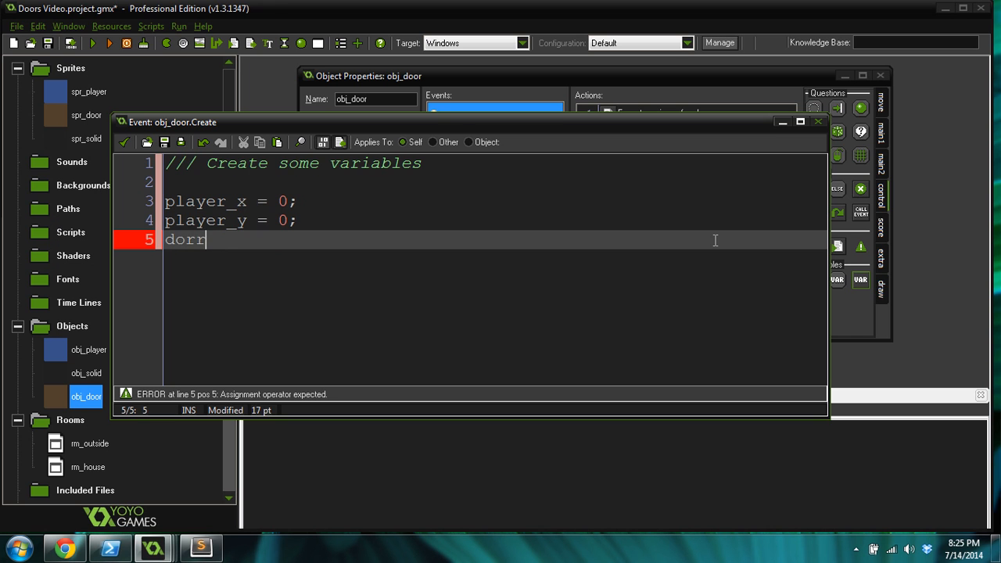
pyautogui.write('door_')
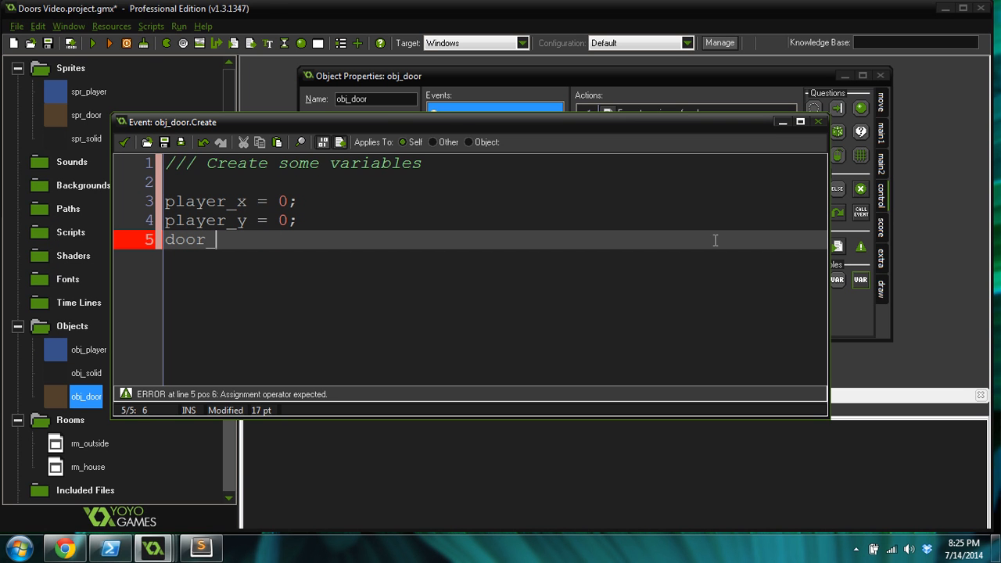
pyautogui.write('room =')
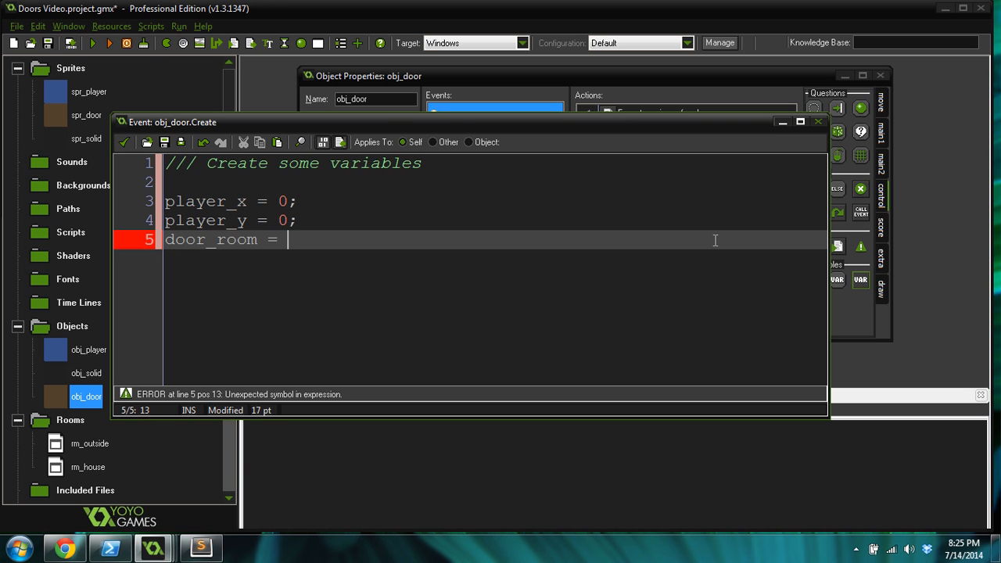
pyautogui.write('room_one;')
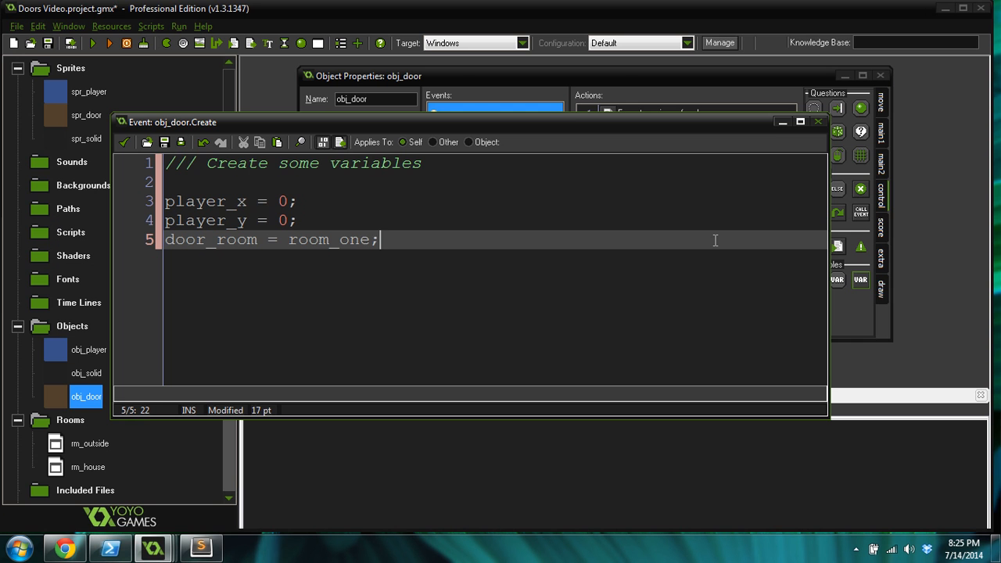
pyautogui.press('BackSpace')
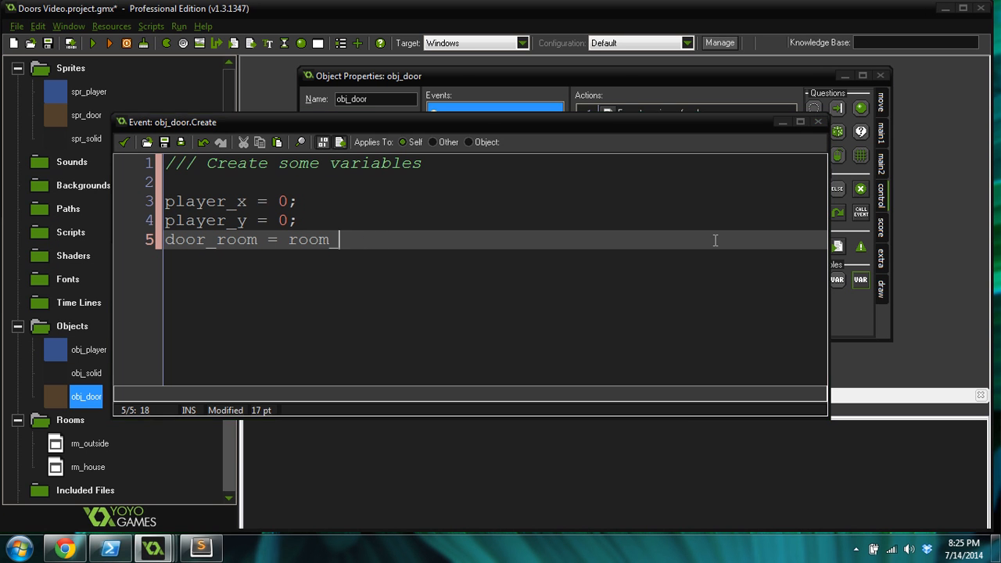
pyautogui.press('BackSpace')
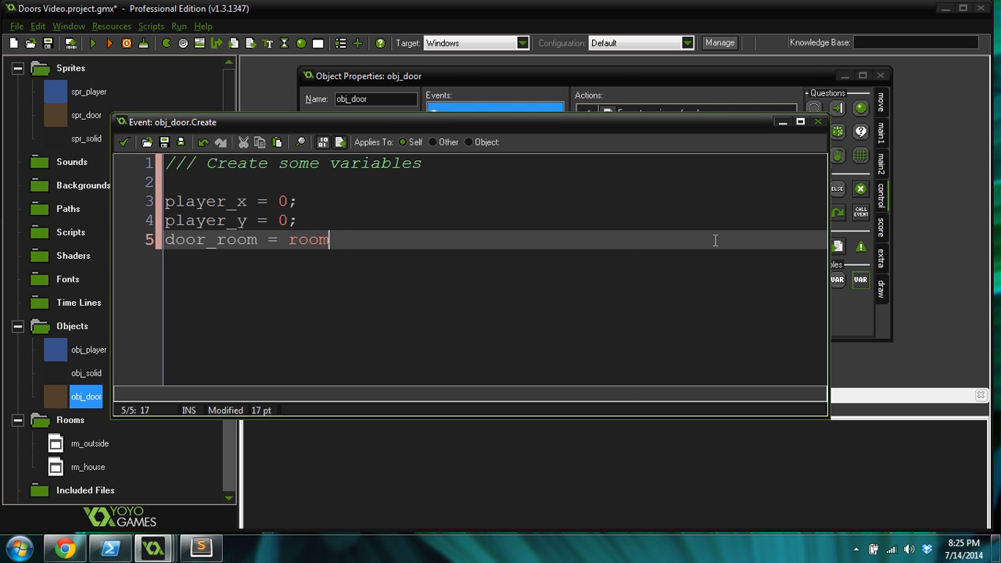
pyautogui.write('_outs')
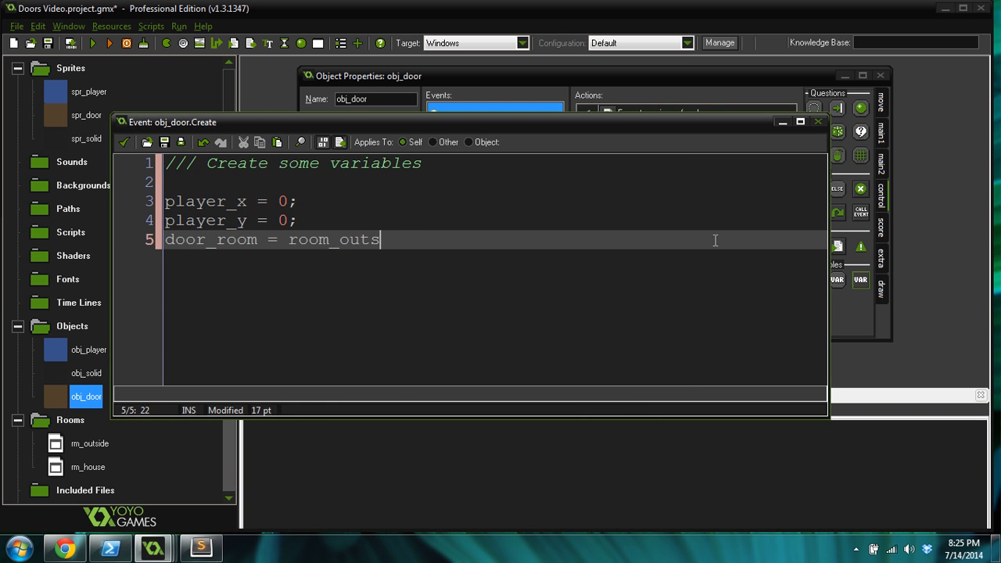
pyautogui.press('BackSpace')
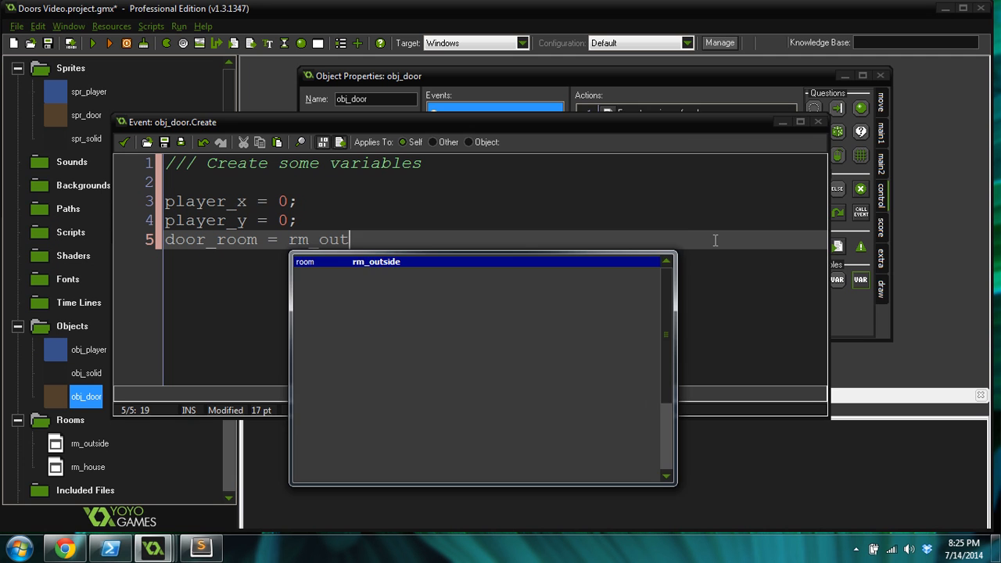
pyautogui.write('side;')
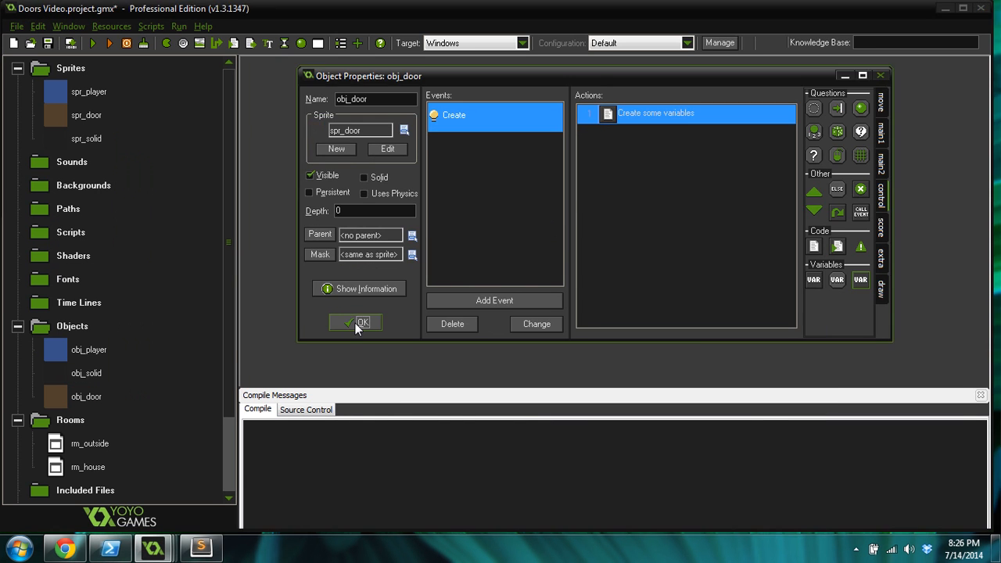
# Step: Close obj_door and give obj_player a collision event with obj_door holding a code action
pyautogui.click(363, 322)
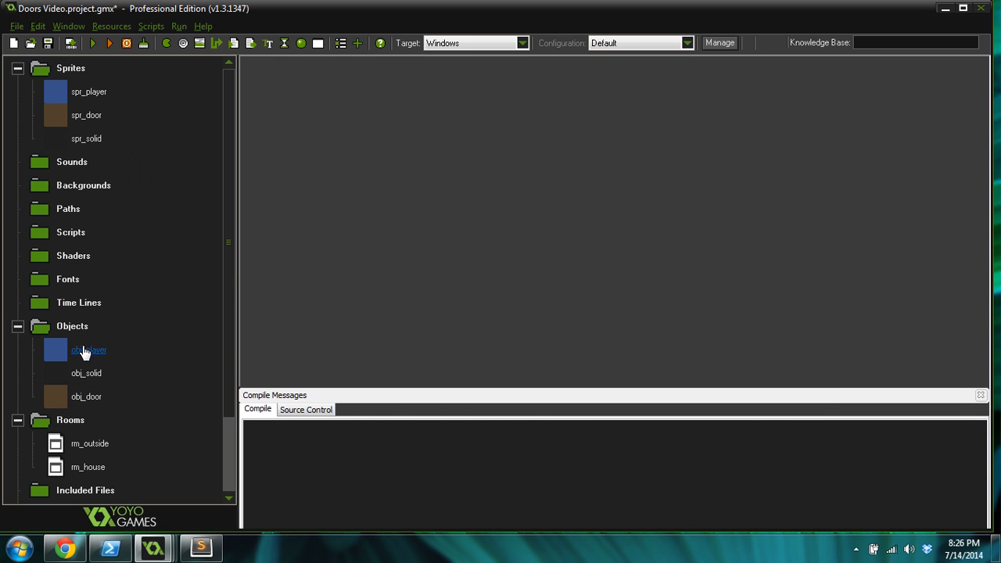
pyautogui.doubleClick(88, 351)
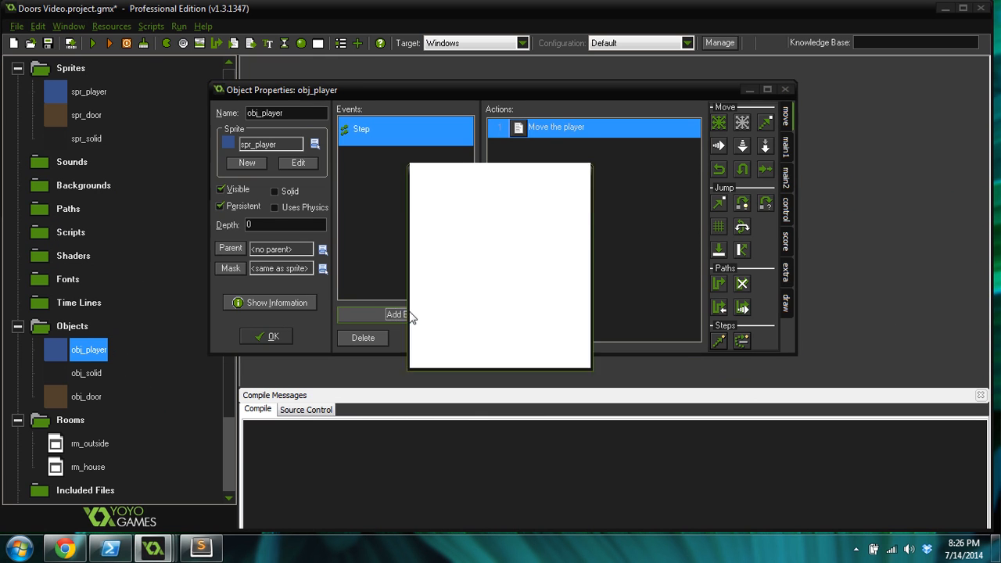
pyautogui.click(397, 312)
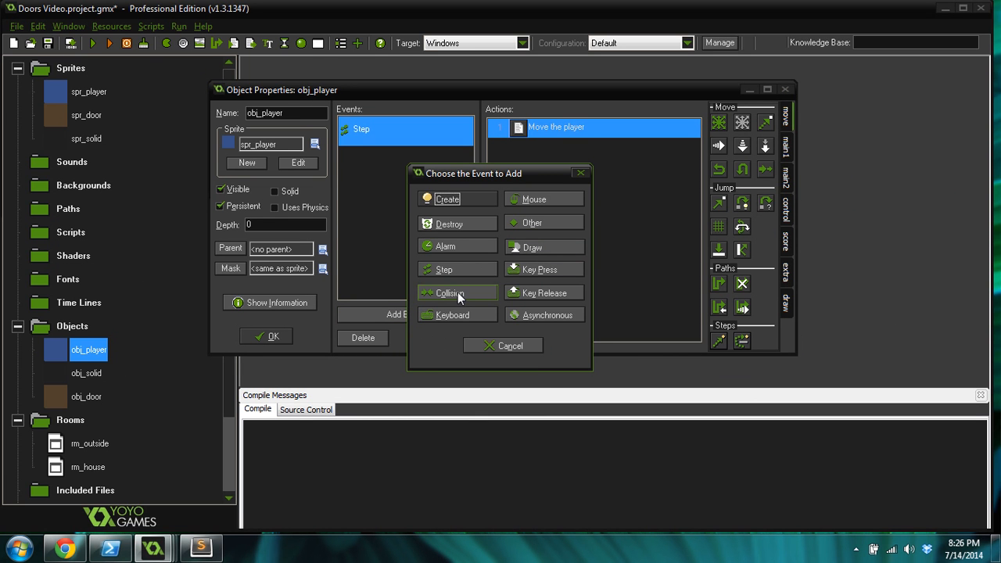
pyautogui.click(451, 292)
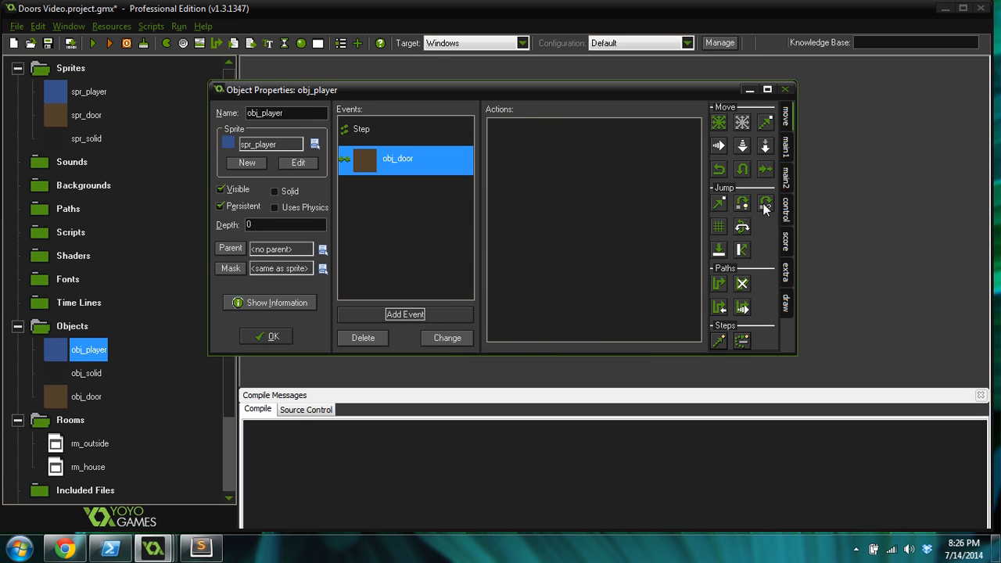
pyautogui.click(786, 219)
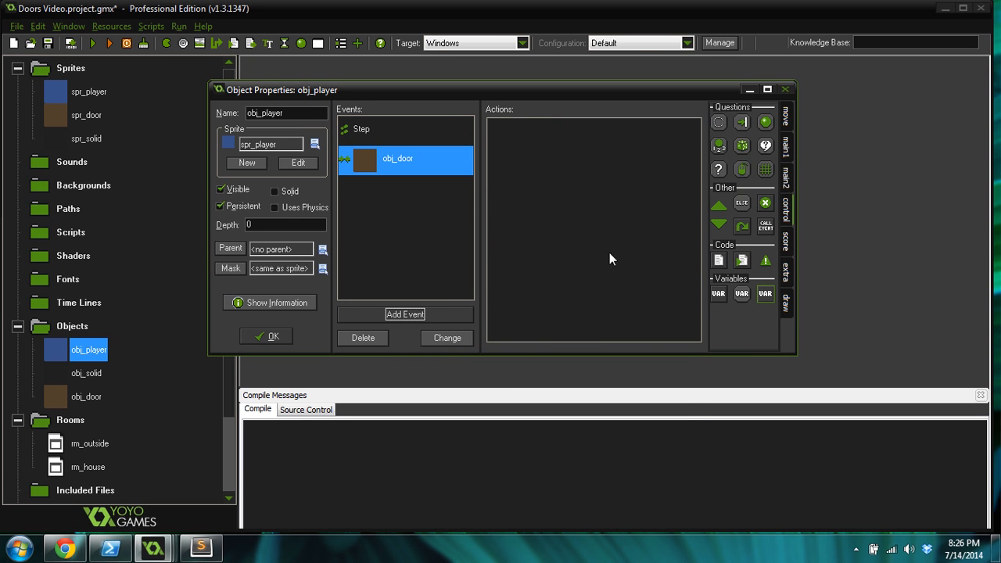
pyautogui.doubleClick(398, 159)
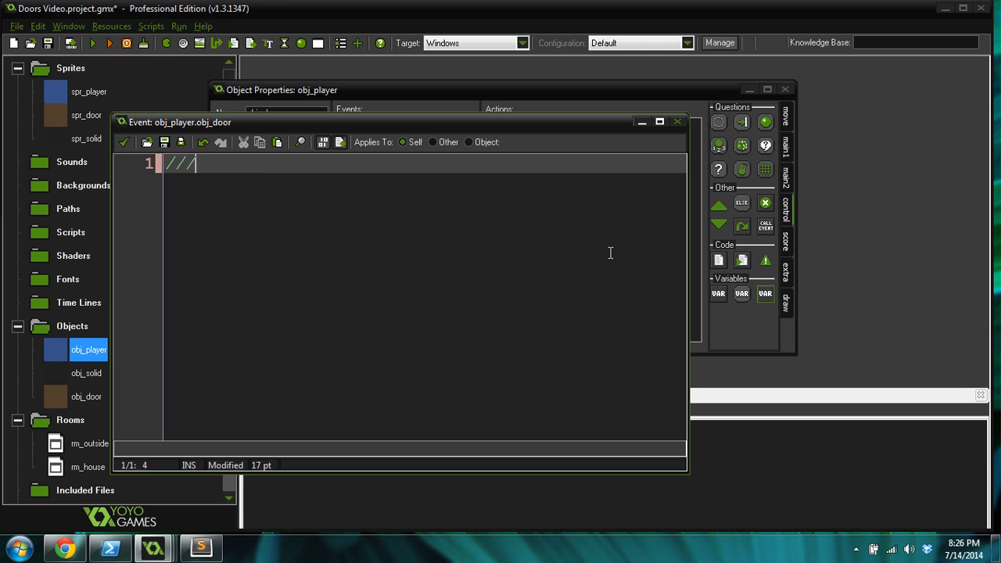
# Step: Write 'Go through the door' code copying other.player_x and other.player_y into player_x and player_y
pyautogui.write('Go through the d')
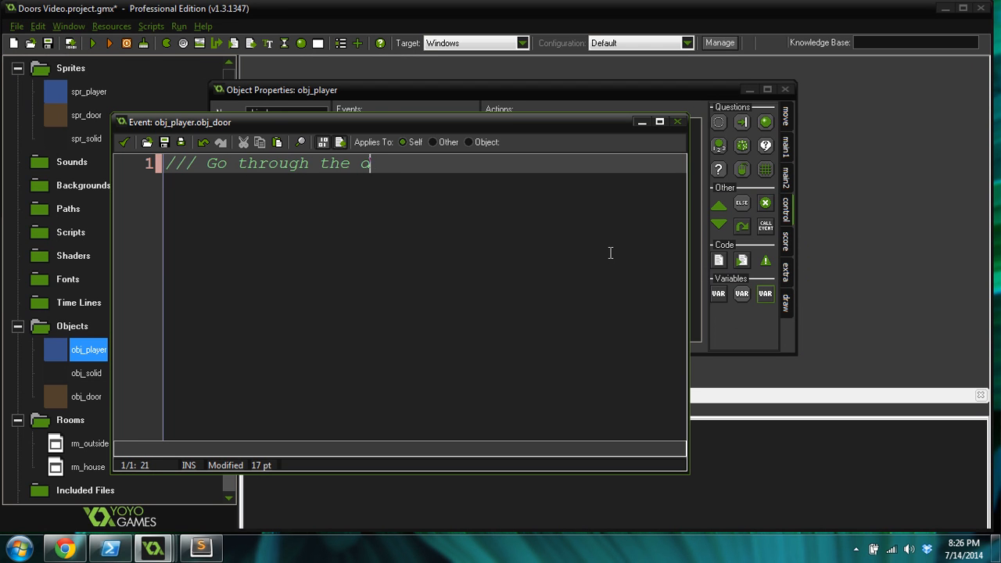
pyautogui.write('oor')
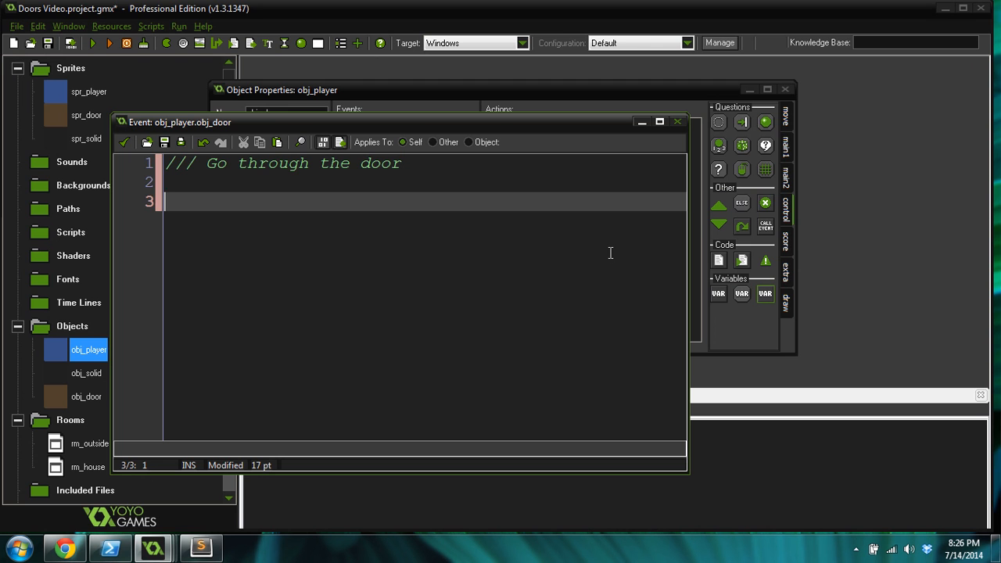
pyautogui.write('p')
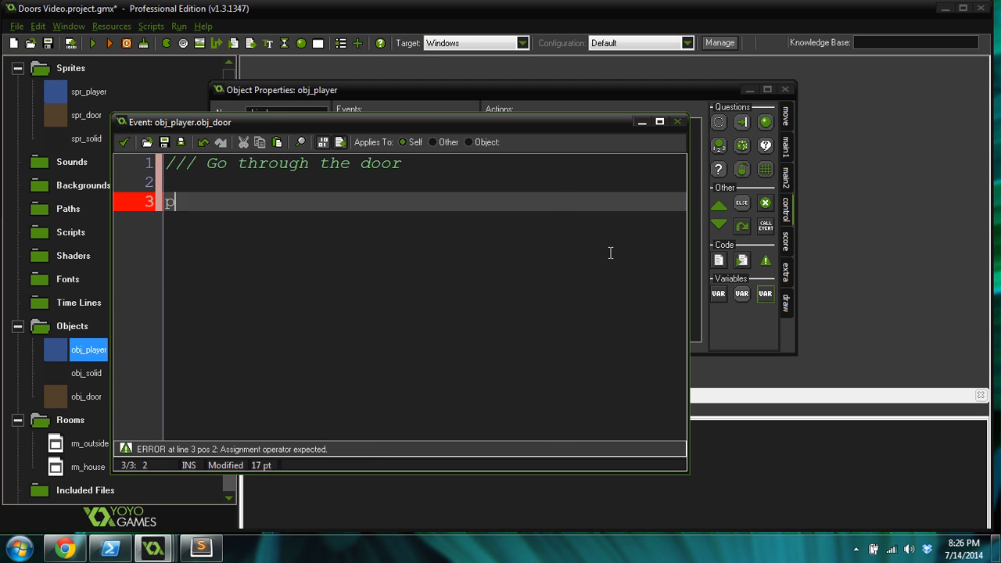
pyautogui.write('layer_x =')
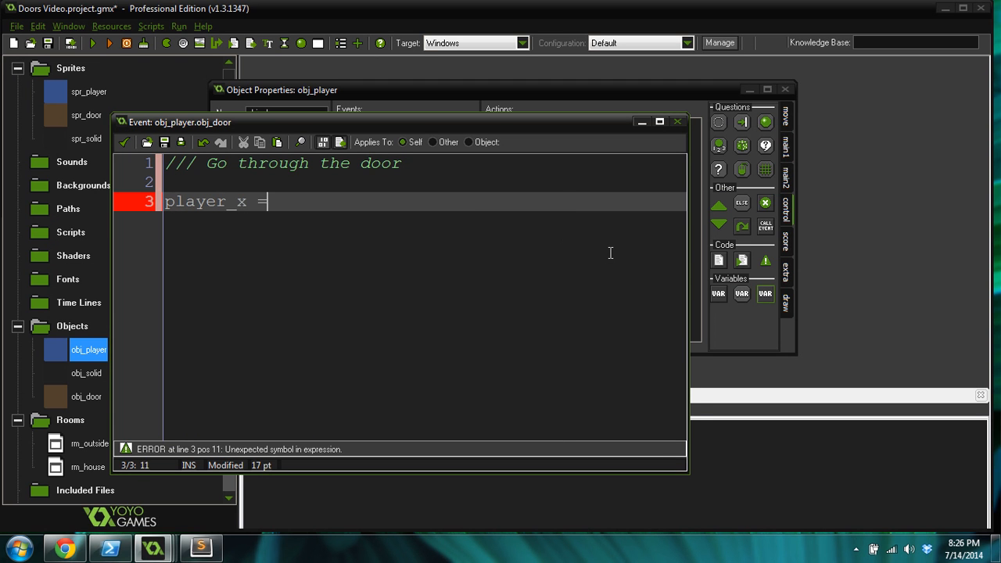
pyautogui.write('other.playe')
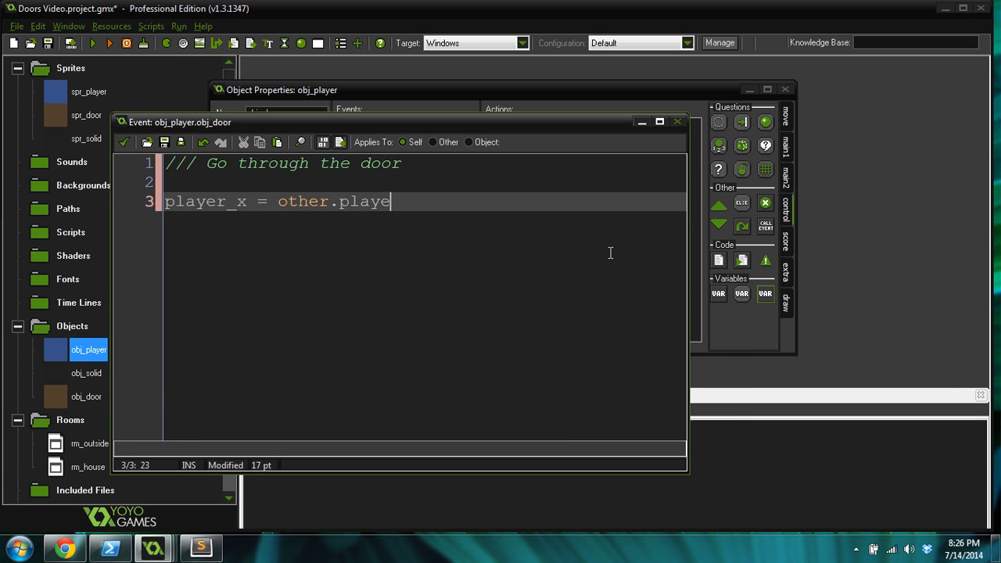
pyautogui.write('r_x;')
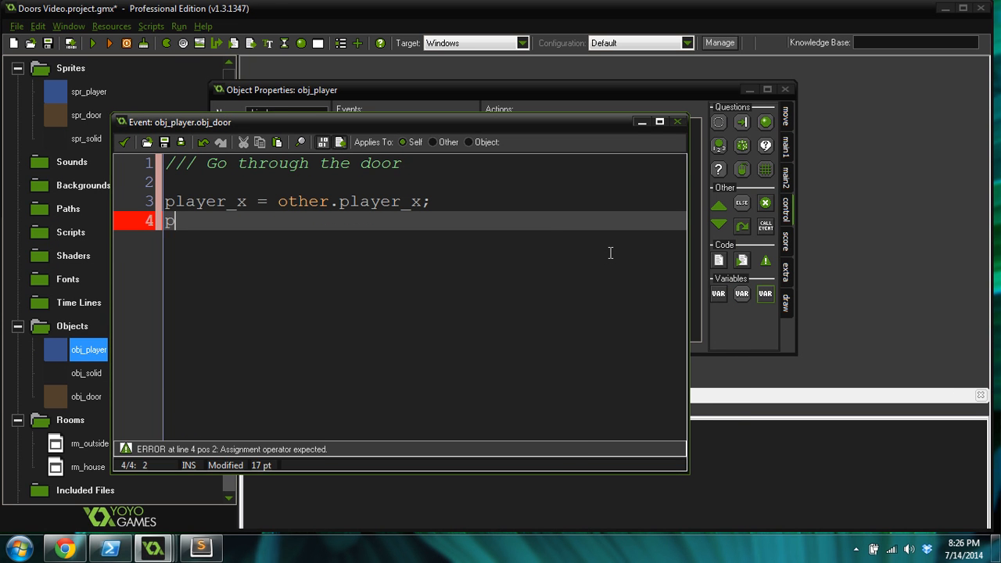
pyautogui.write('layer_')
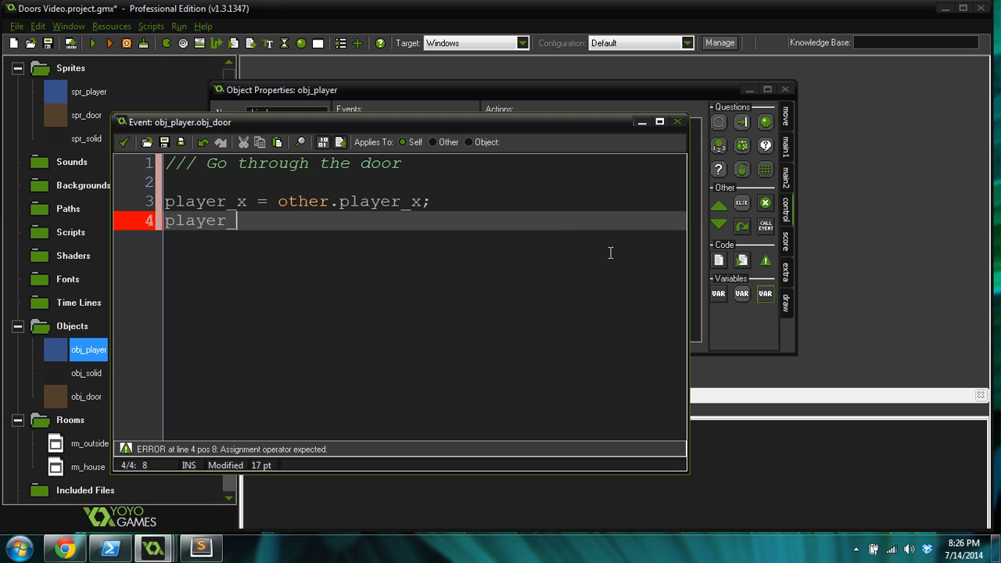
pyautogui.write('y = other.p')
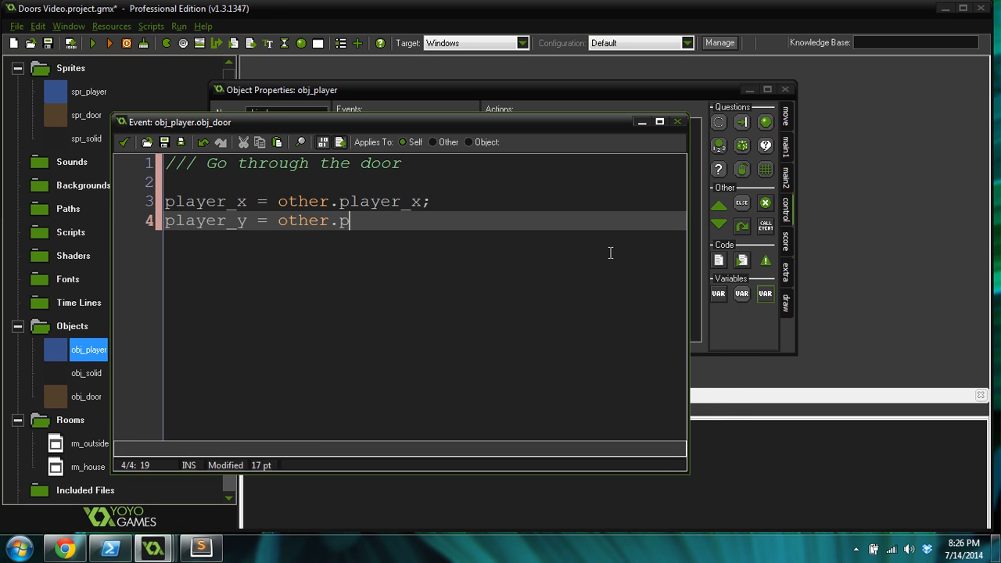
pyautogui.write('layer_y;')
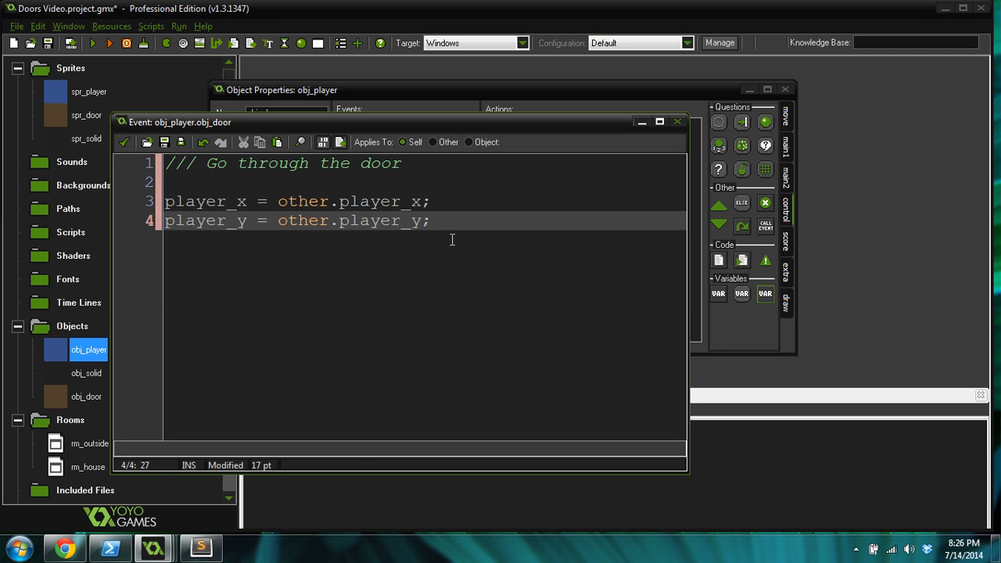
# Step: Finish the collision code with room_goto(other.door_room)
pyautogui.moveTo(428, 219); pyautogui.dragTo(164, 200)
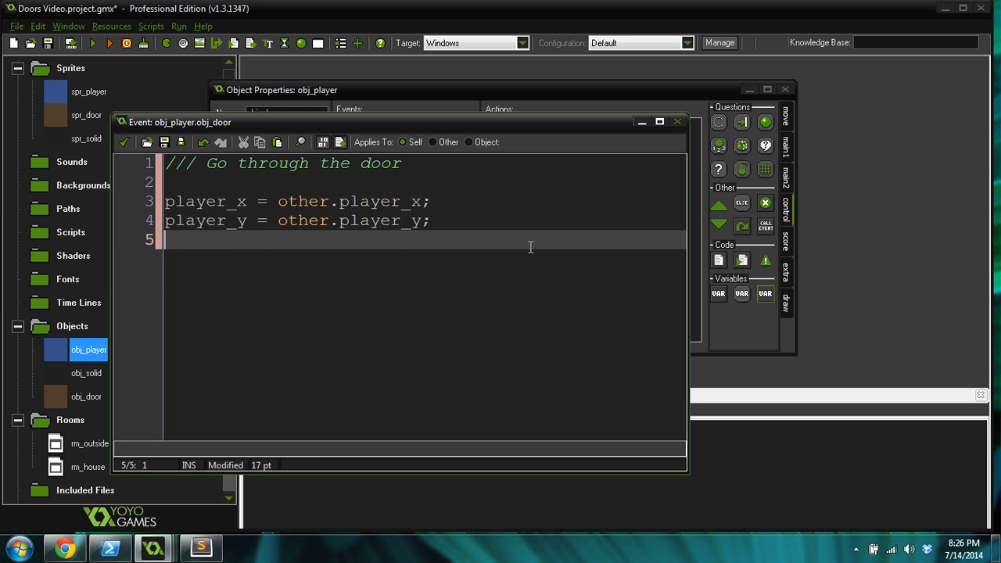
pyautogui.write('room')
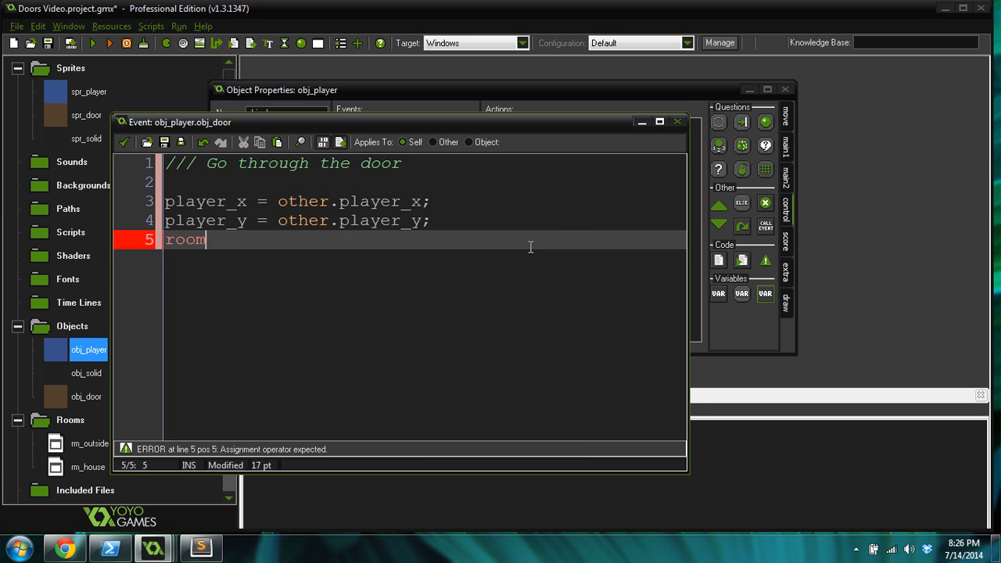
pyautogui.write('_goto(')
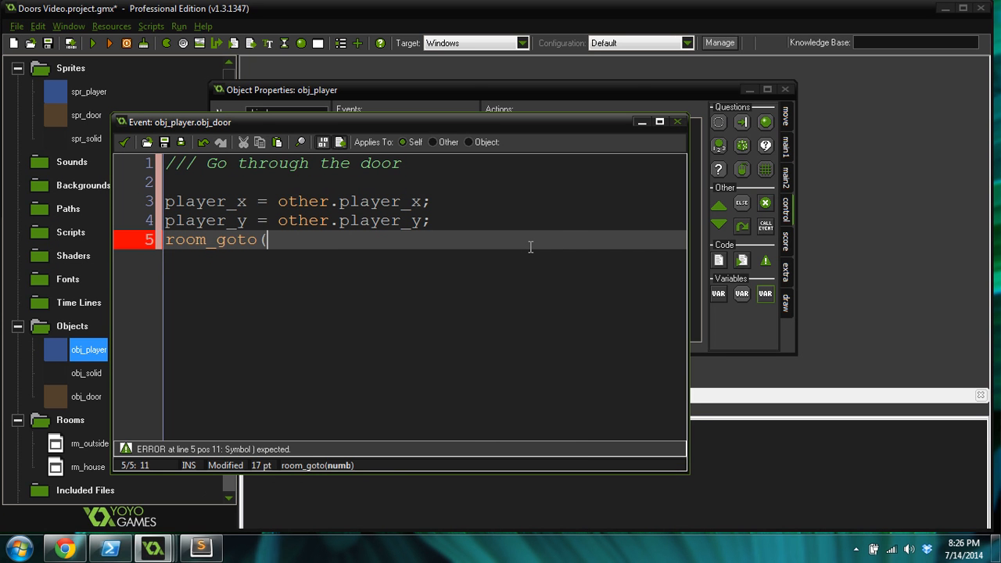
pyautogui.write('other.doo')
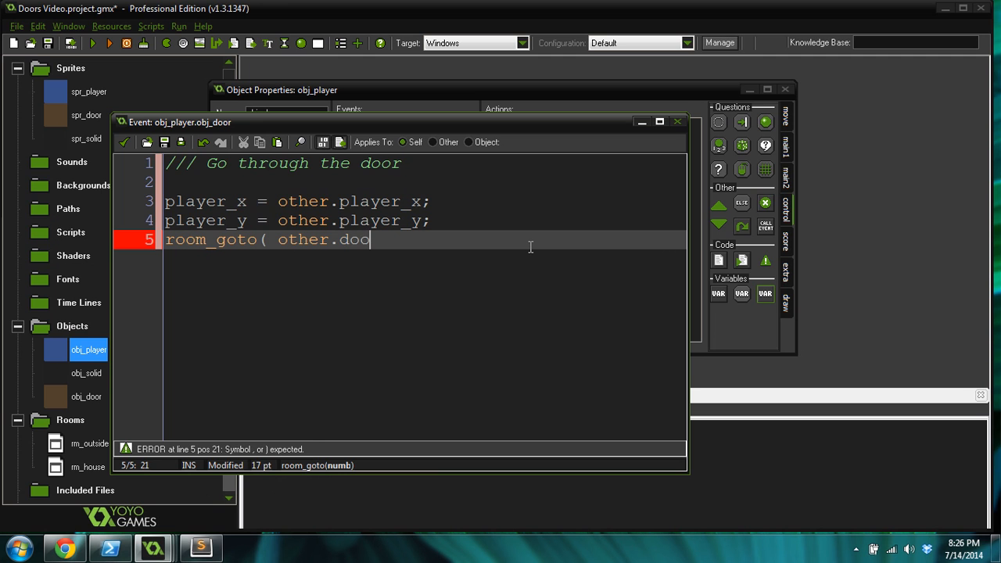
pyautogui.write('r')
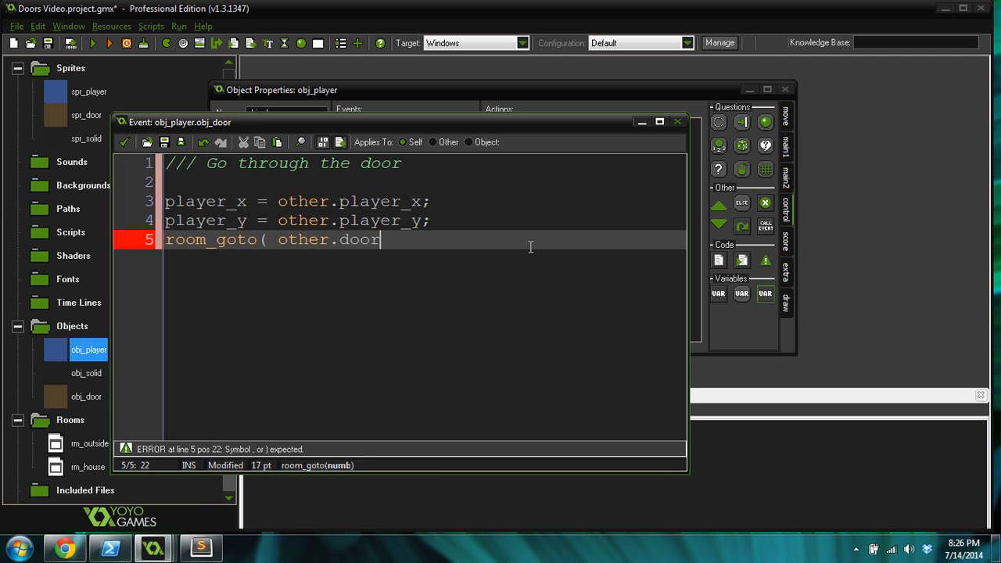
pyautogui.write('_room')
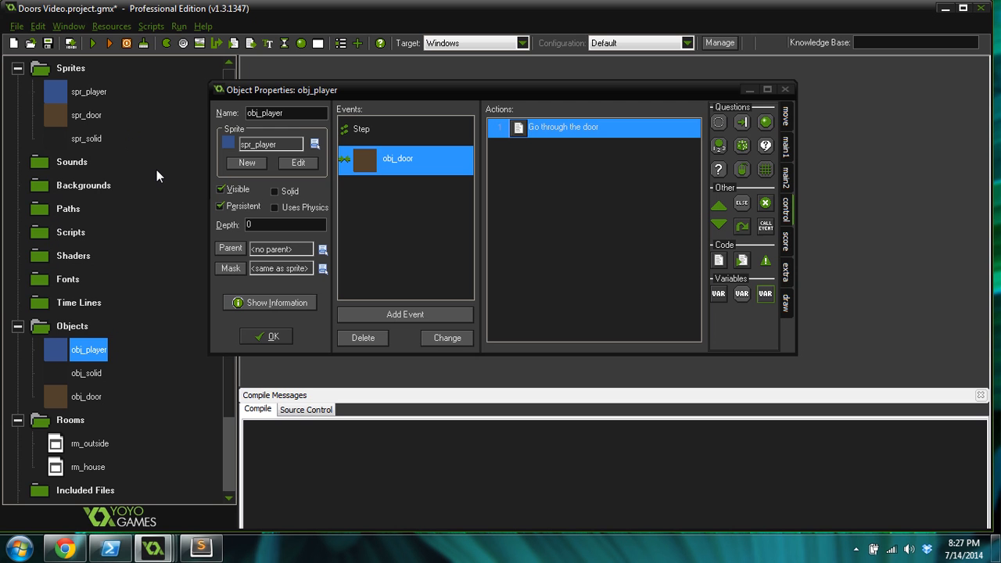
pyautogui.moveTo(241, 244)
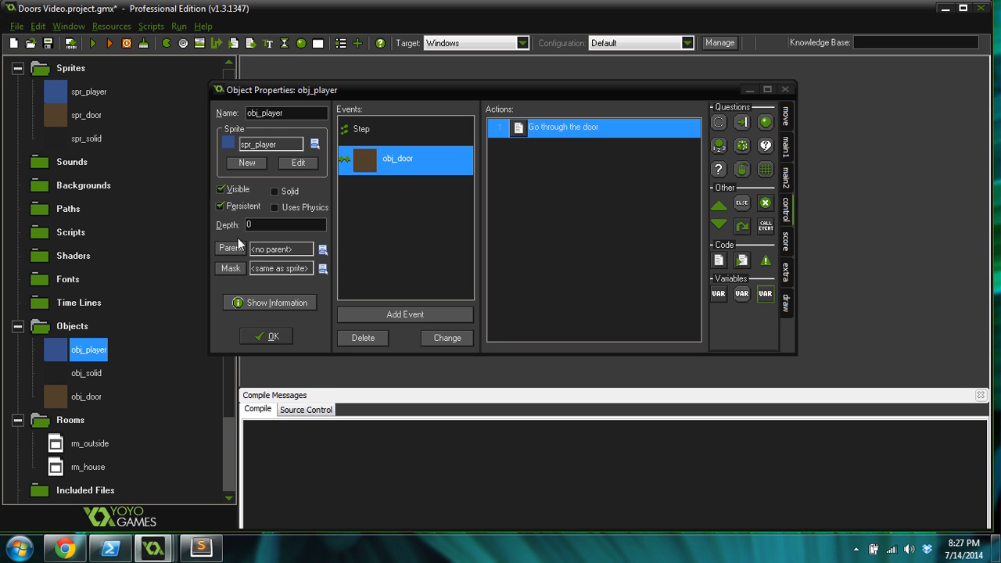
# Step: Give obj_player a Game Start event with a code action and enlarge the editor
pyautogui.click(405, 313)
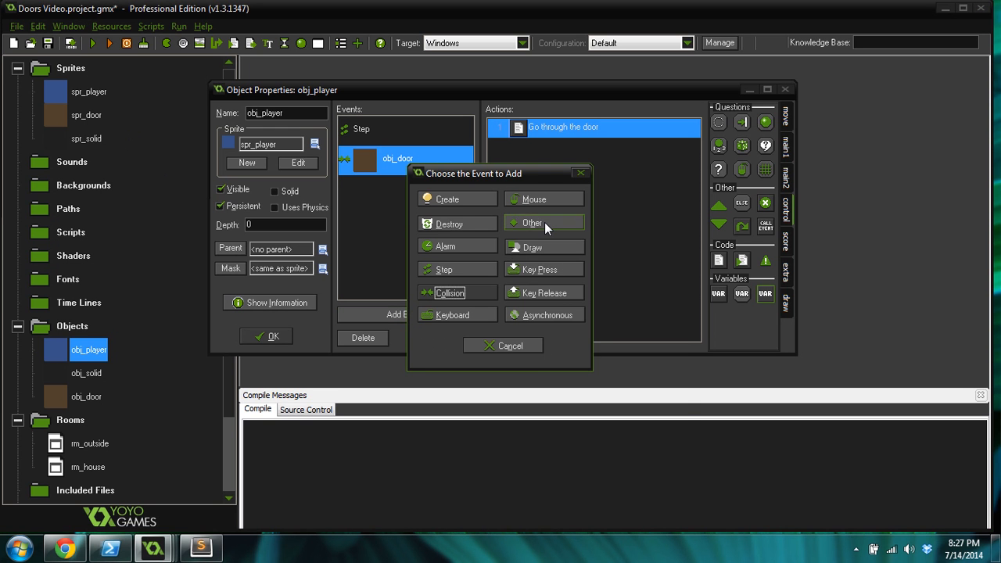
pyautogui.click(532, 222)
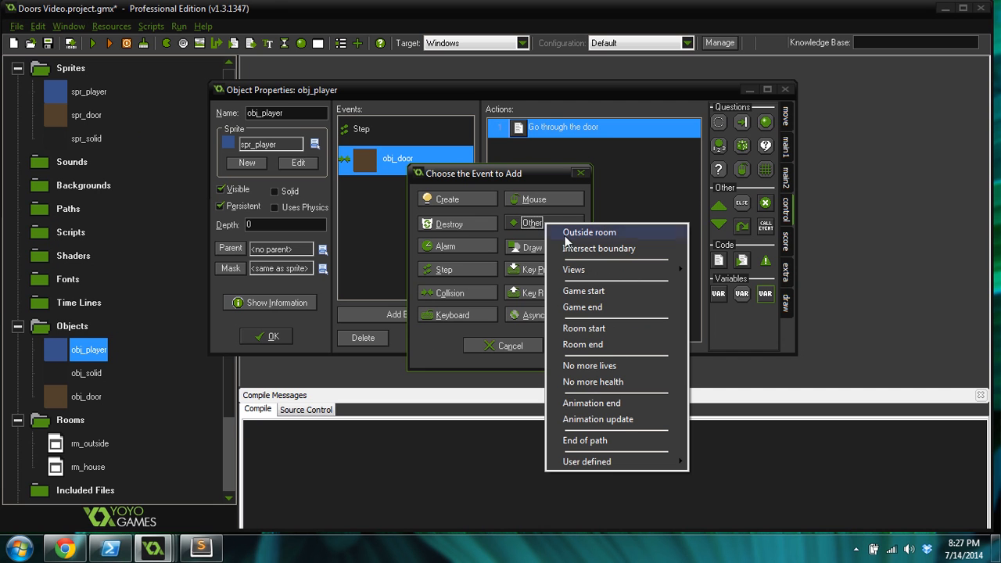
pyautogui.moveTo(598, 294)
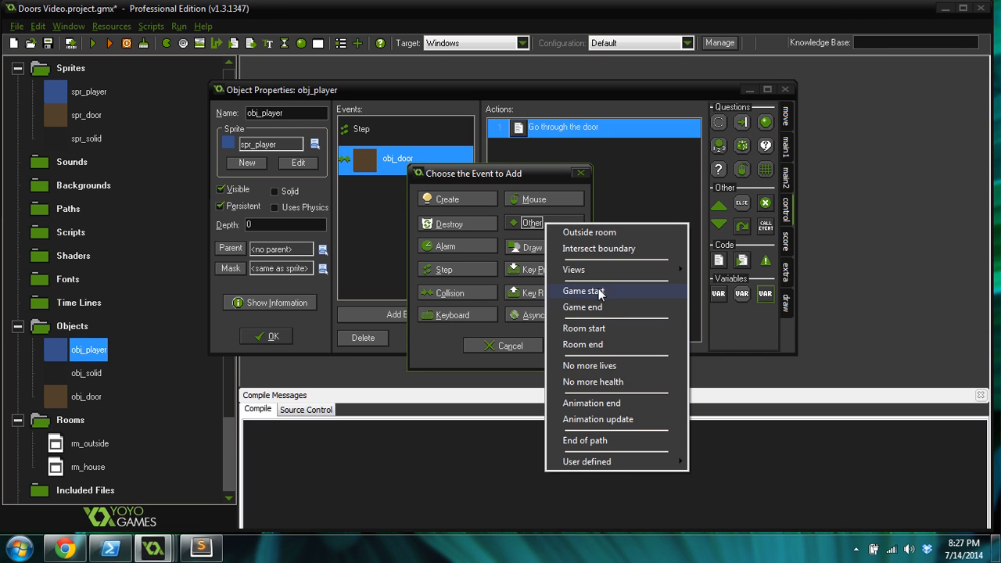
pyautogui.click(584, 291)
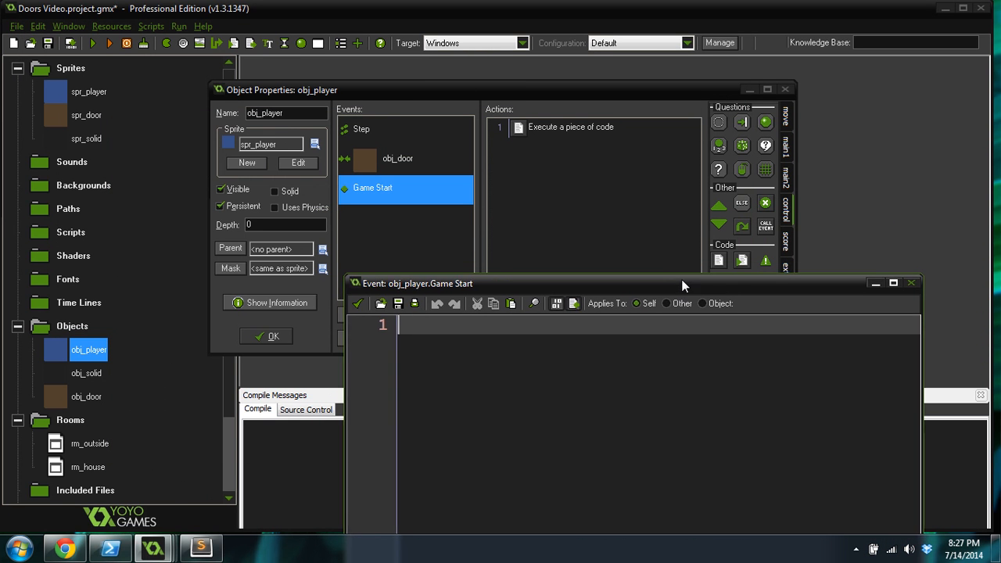
pyautogui.moveTo(686, 283); pyautogui.dragTo(670, 257)
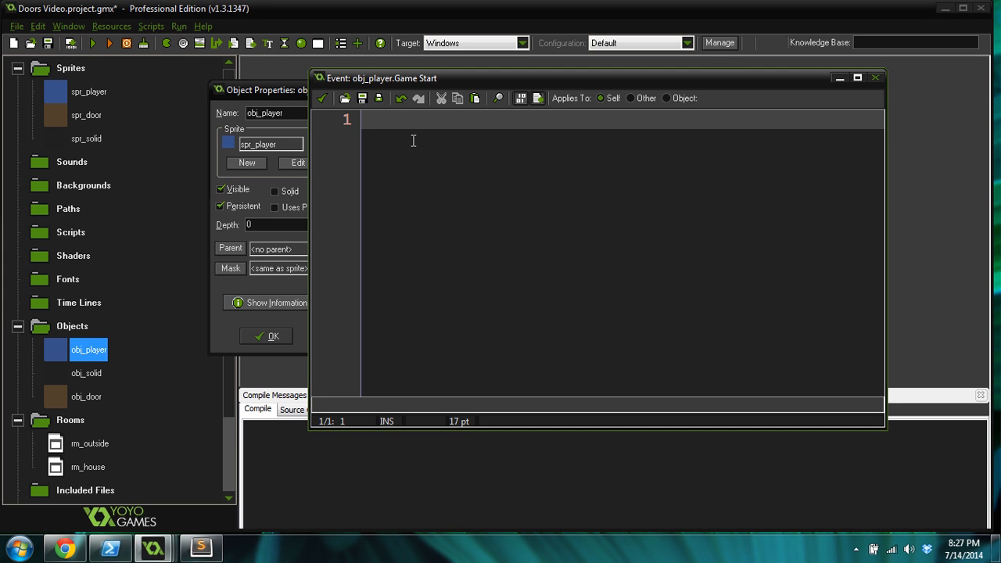
# Step: Write '/// Set the variables' with player_x = xstart; and player_y = ystart;
pyautogui.write('pl')
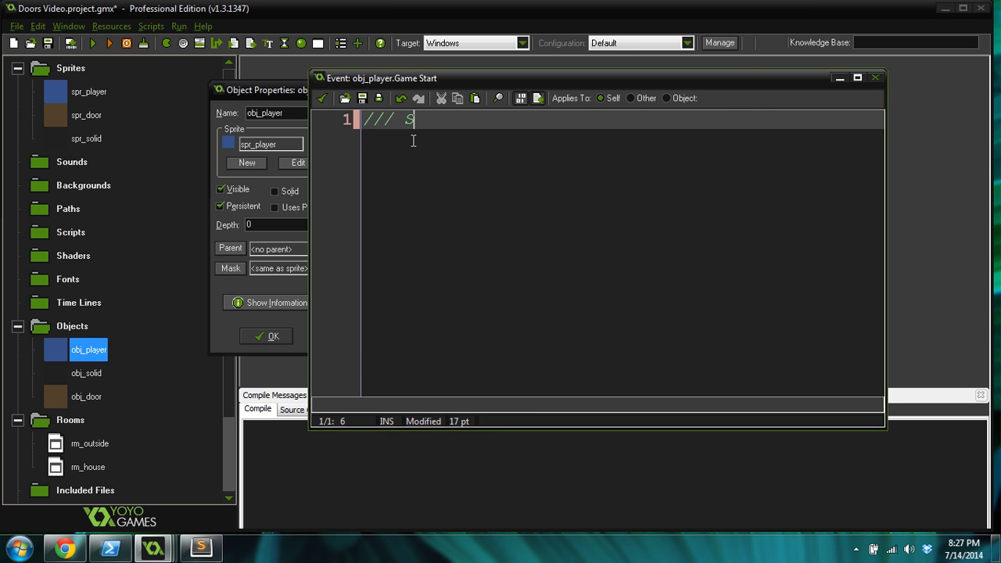
pyautogui.write('et the')
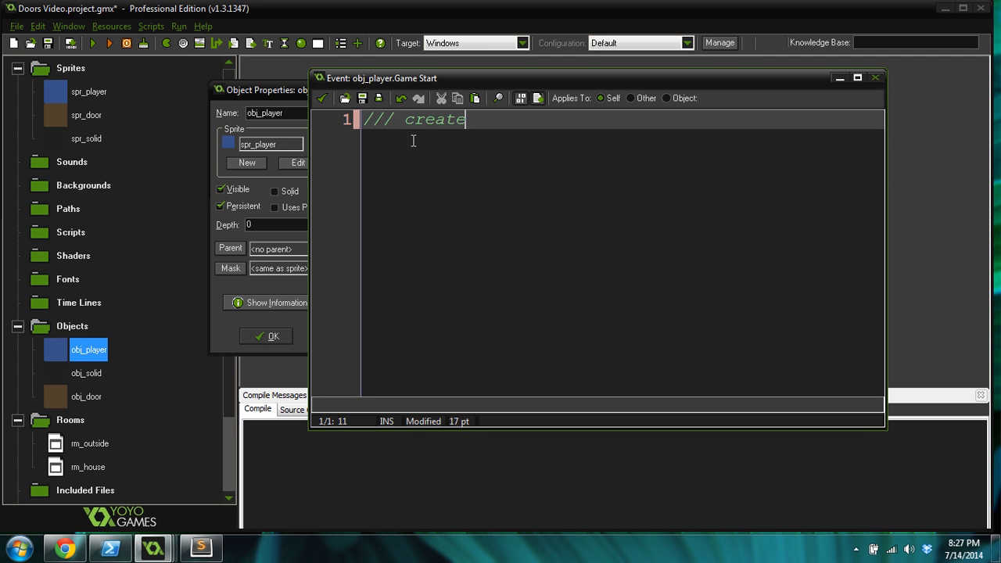
pyautogui.press('Backspace')
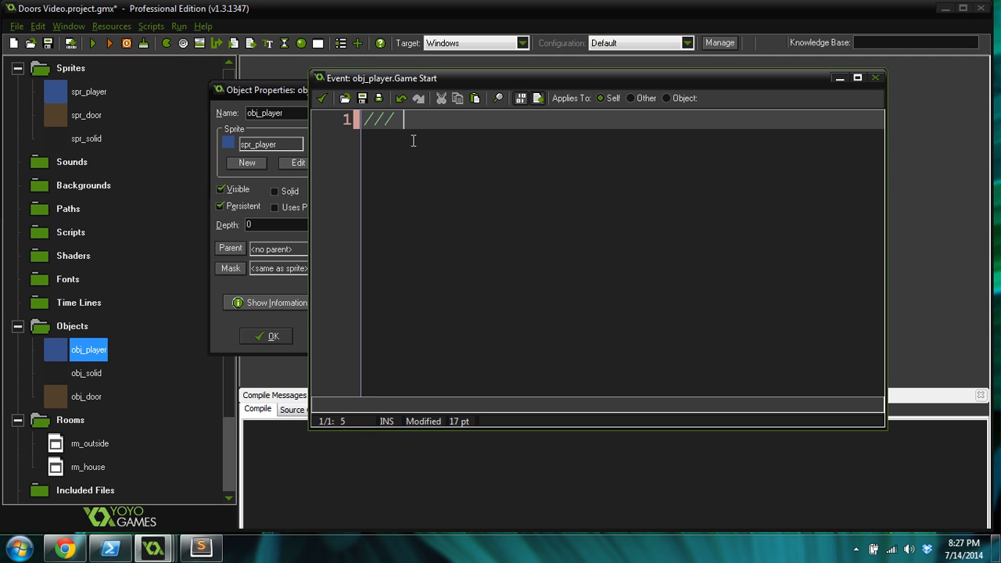
pyautogui.write('Set the var')
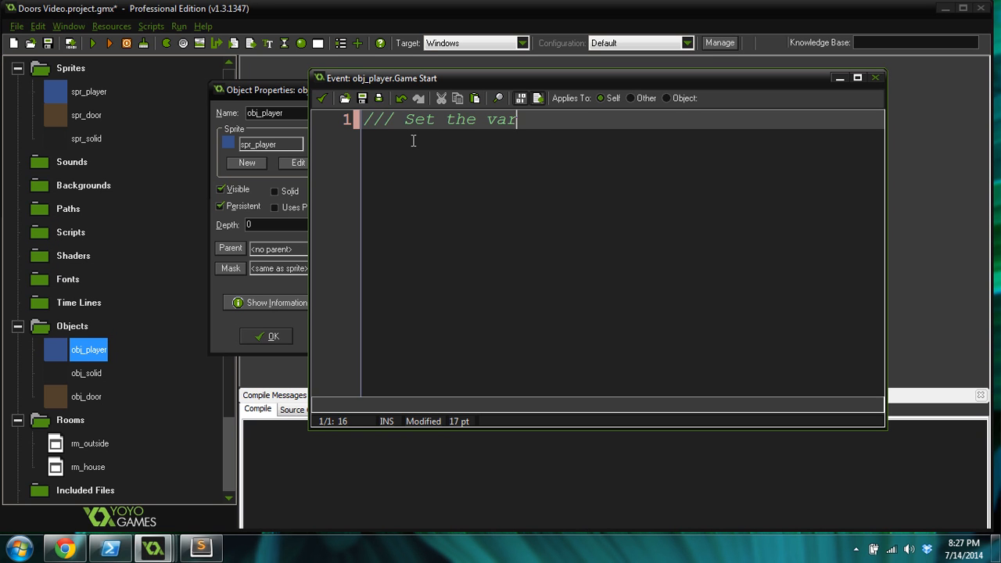
pyautogui.write('iables')
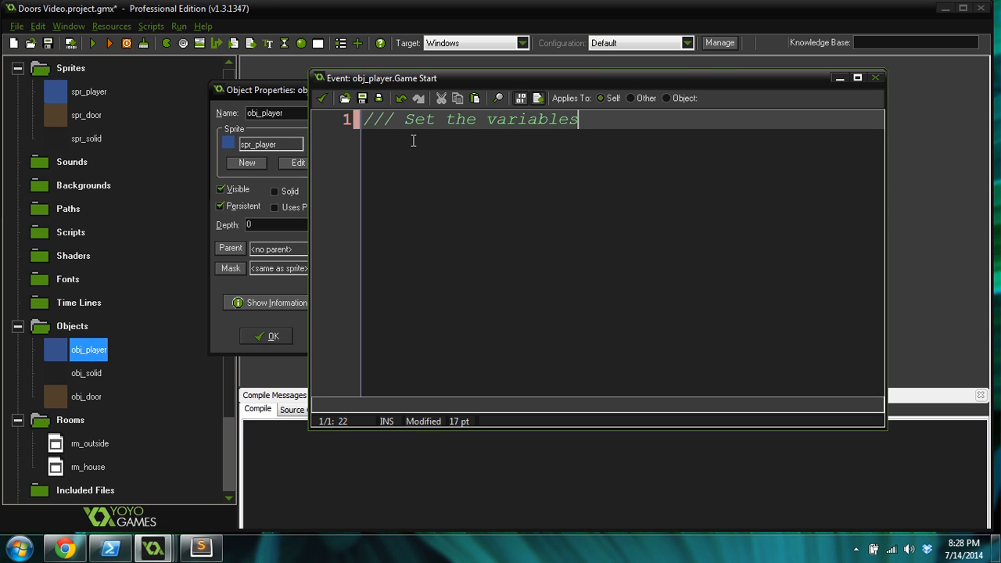
pyautogui.write('player_x =')
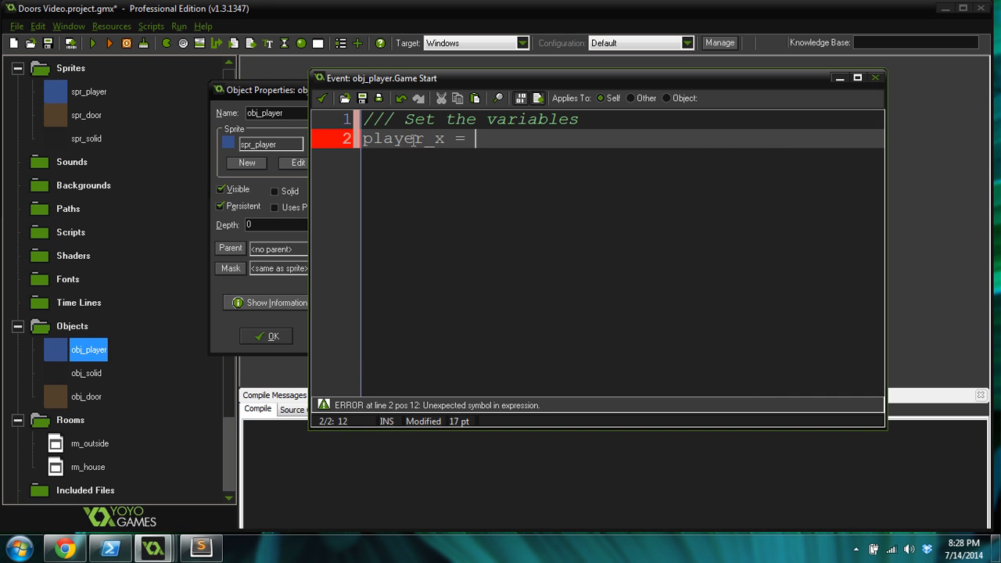
pyautogui.write('xstart;')
pyautogui.write('pl')
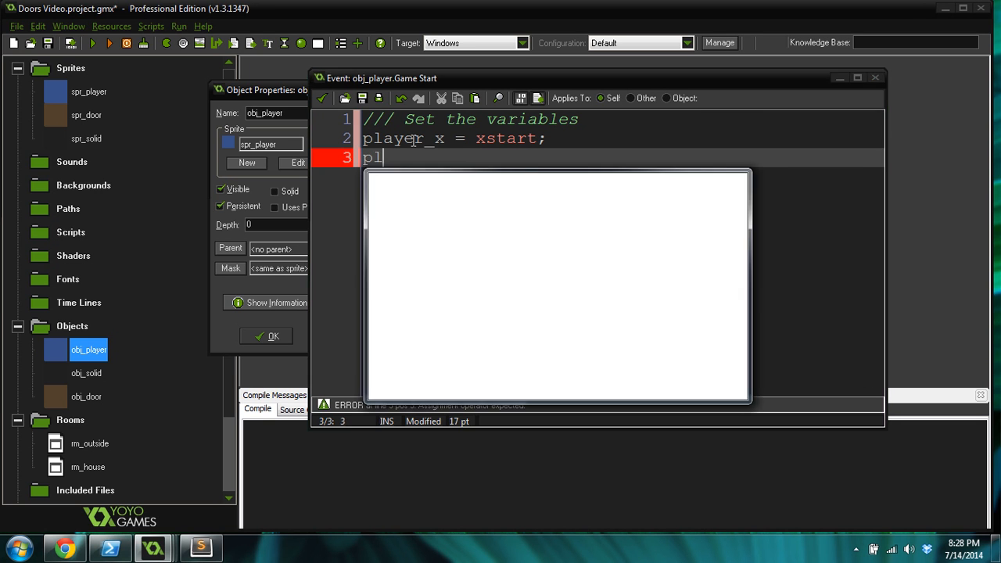
pyautogui.write('ayer_y = ys')
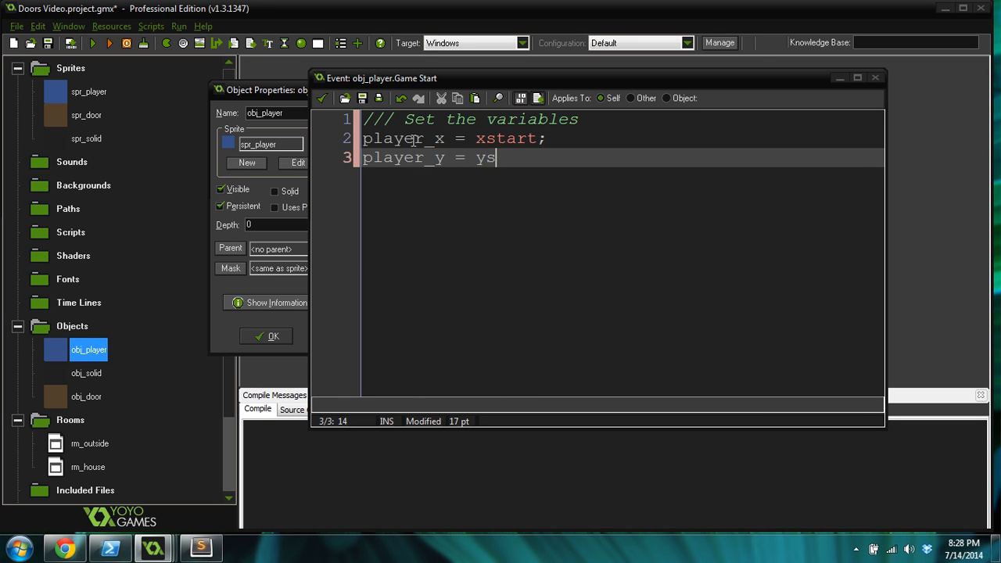
pyautogui.write('tart;')
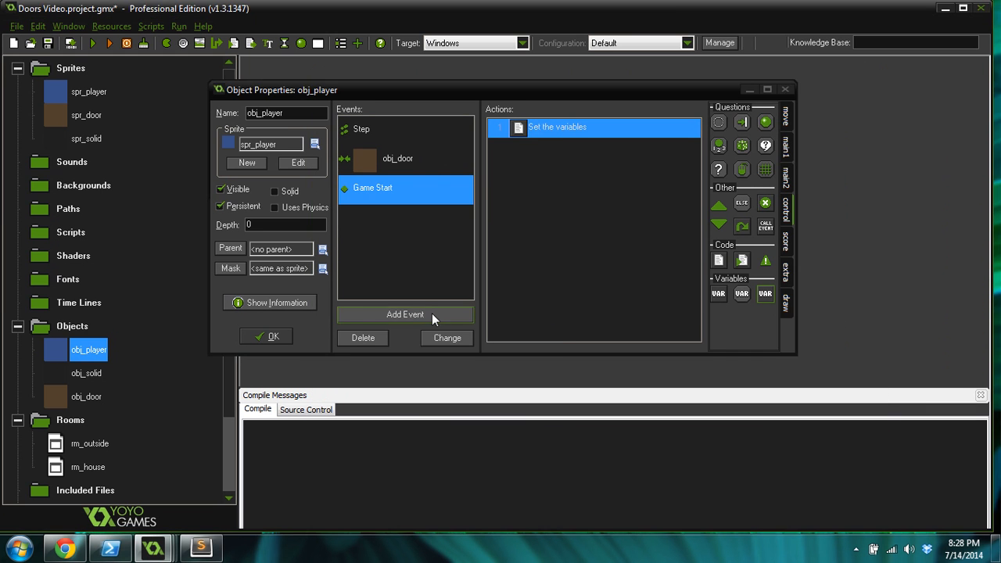
# Step: Add a Room Start event whose '/// Move to the new position' code sets x = player_x; y = player_y;
pyautogui.click(405, 313)
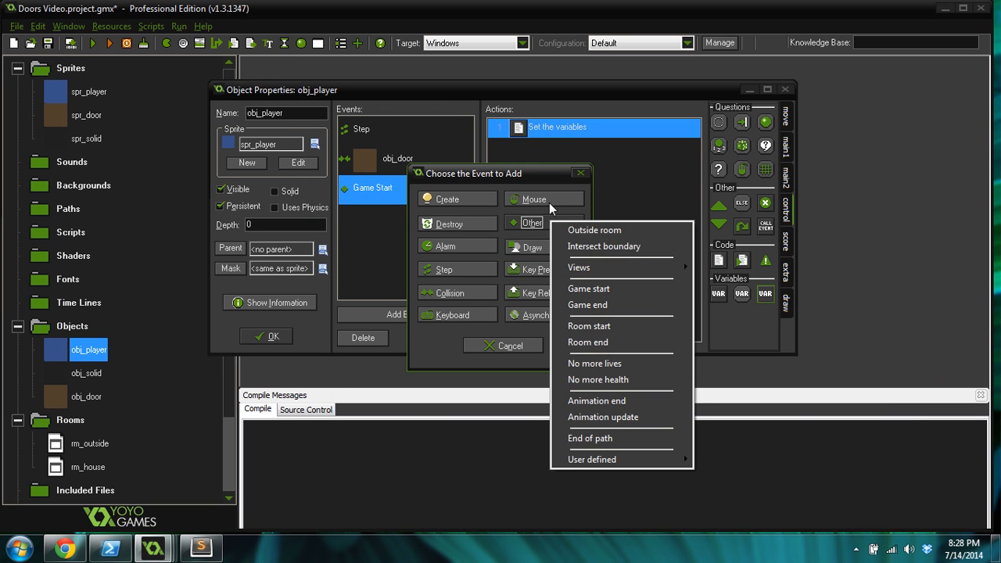
pyautogui.click(589, 326)
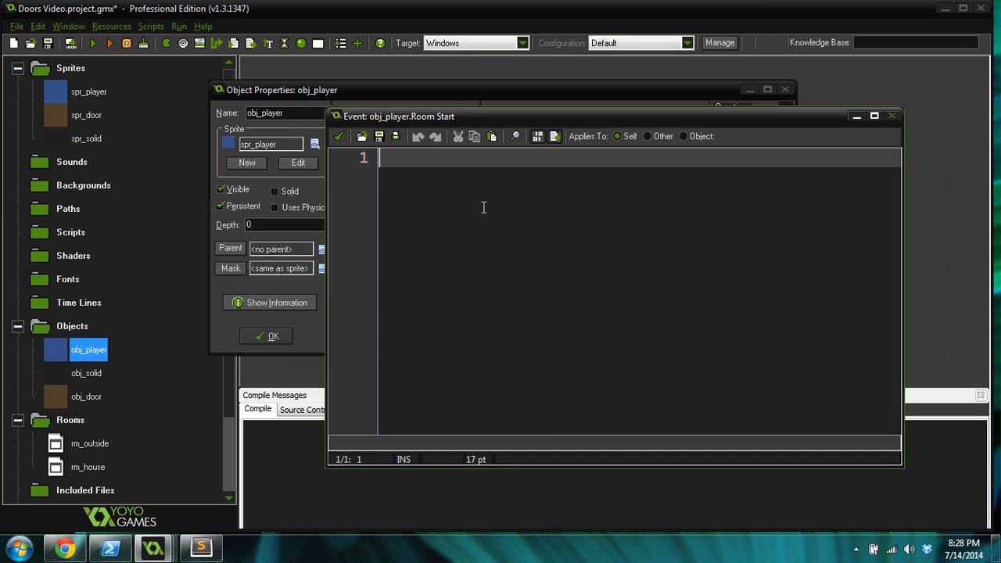
pyautogui.write('/// Mov')
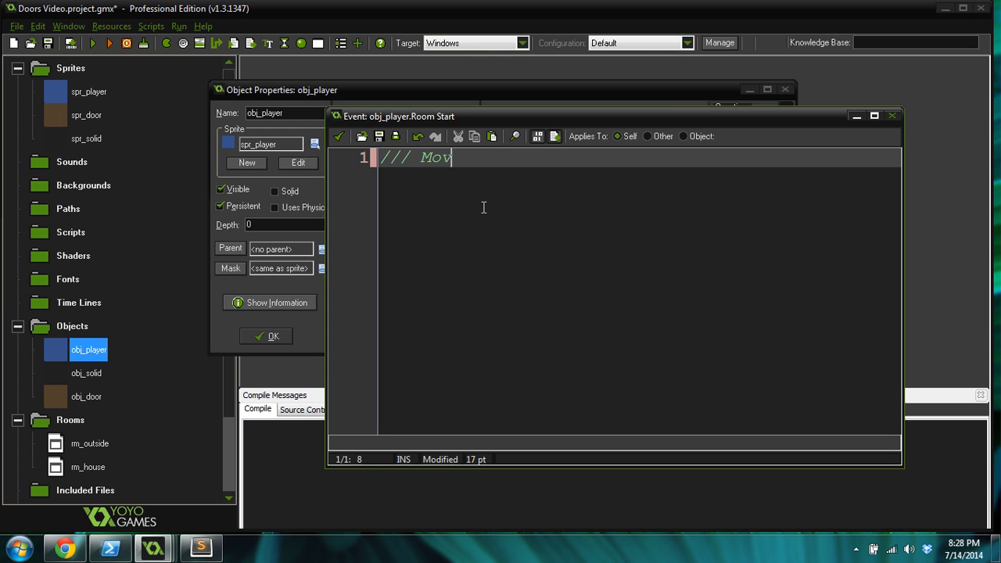
pyautogui.write('e to the new')
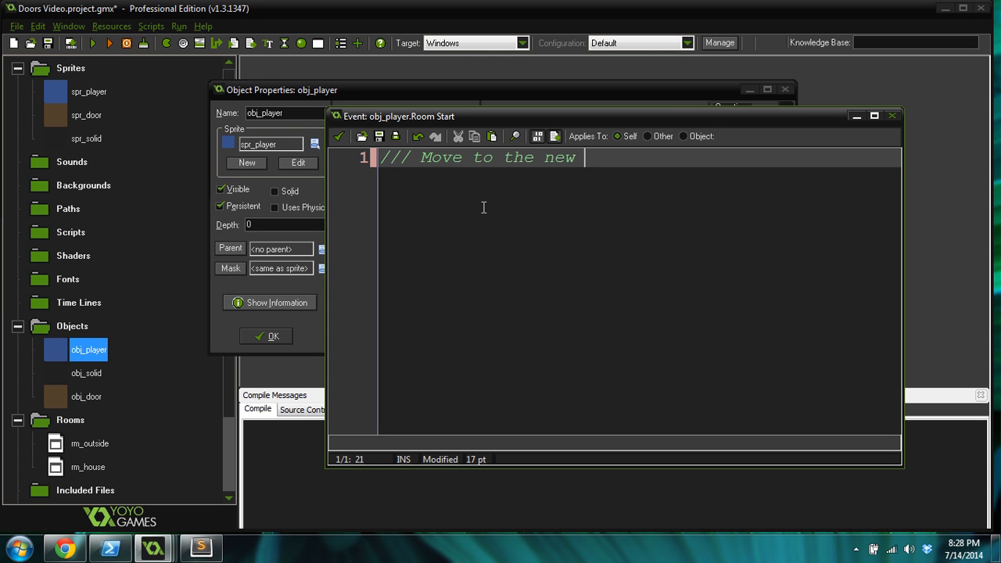
pyautogui.write('position')
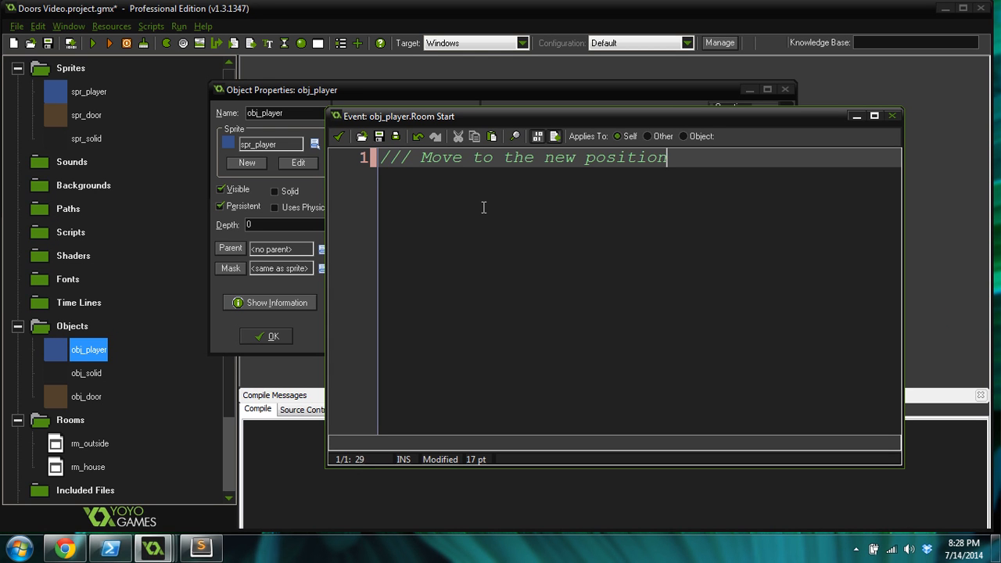
pyautogui.write('1')
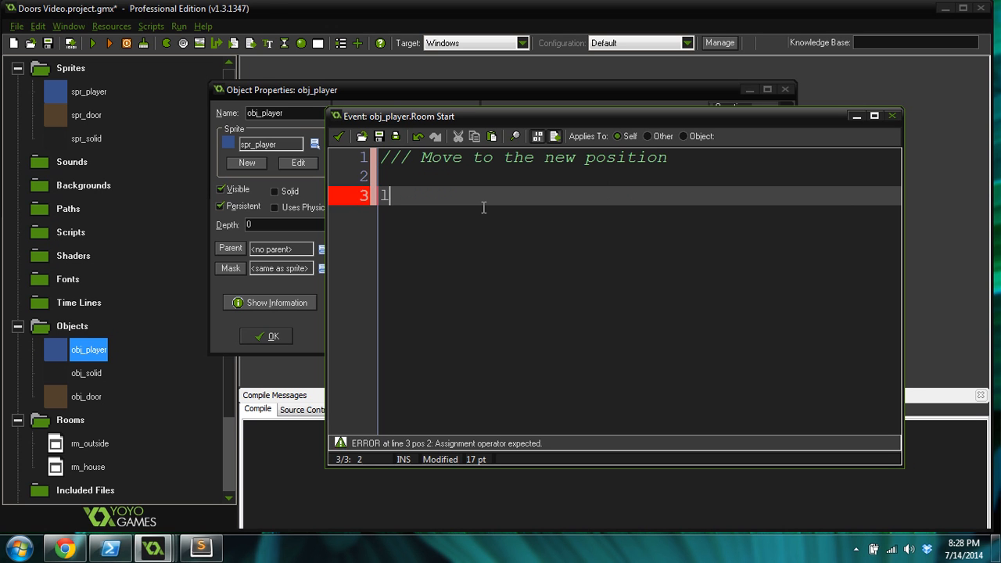
pyautogui.write('x = player_x;')
pyautogui.write('y =')
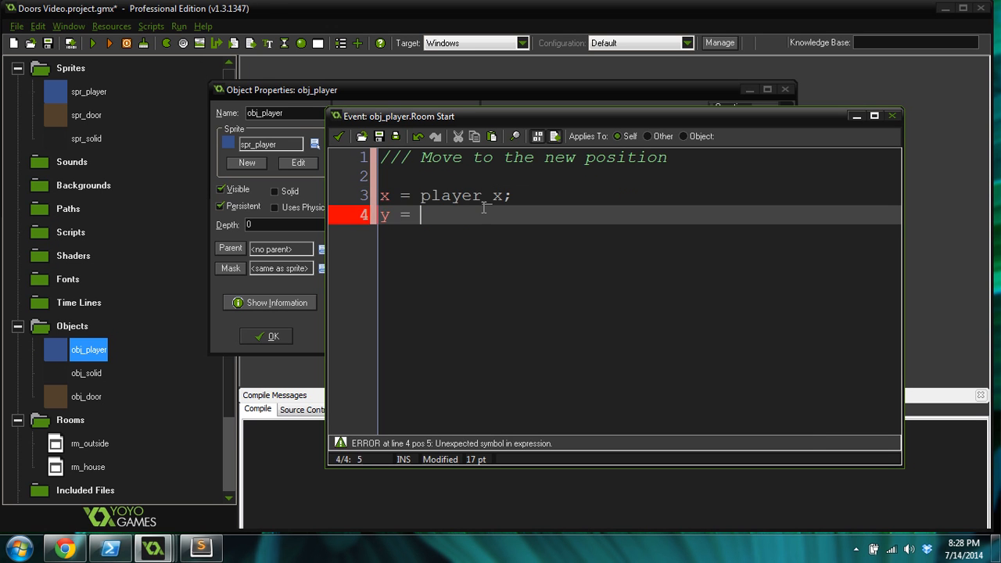
pyautogui.write('player_y')
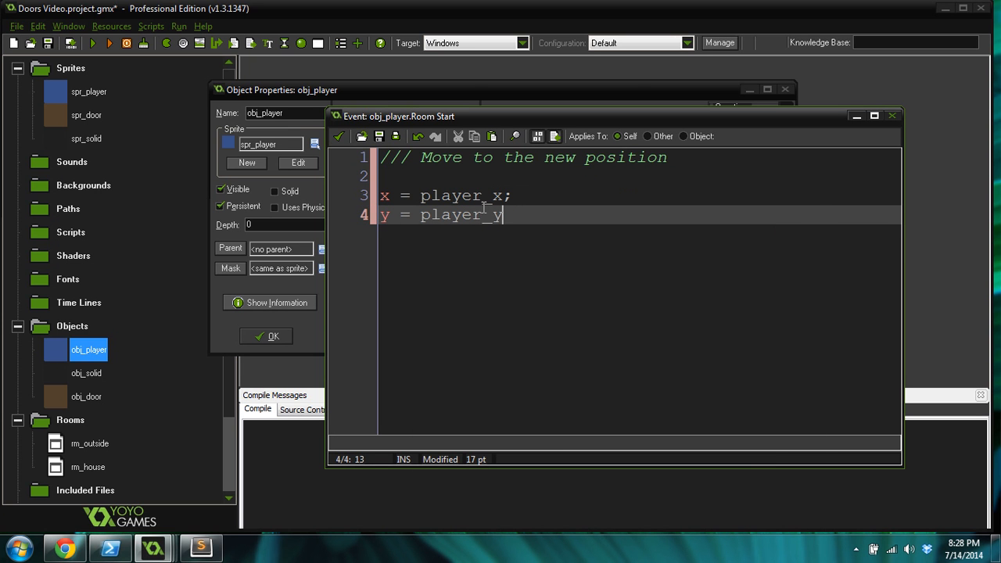
pyautogui.write(';')
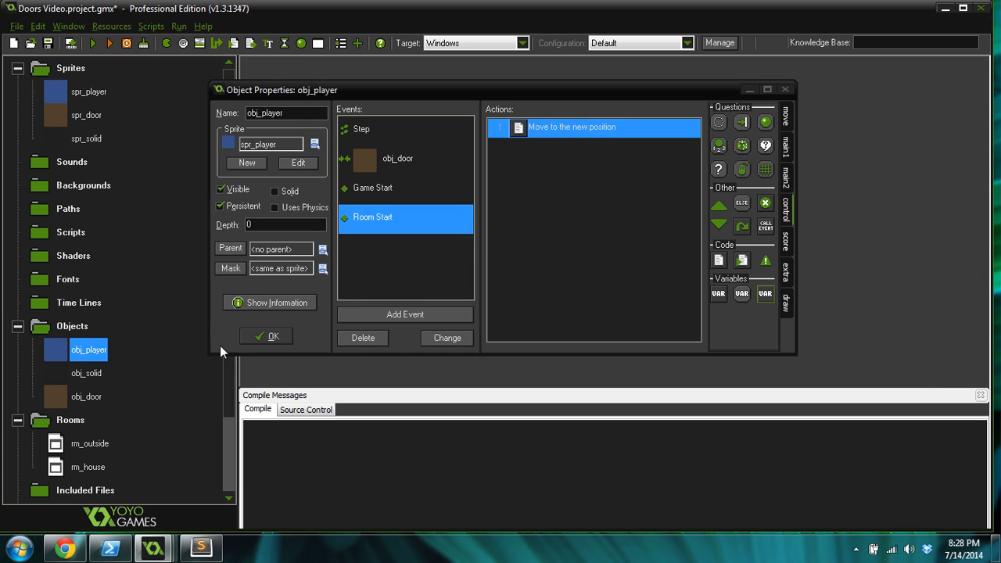
# Step: Confirm obj_player's properties and reopen rm_outside in the room editor
pyautogui.click(269, 335)
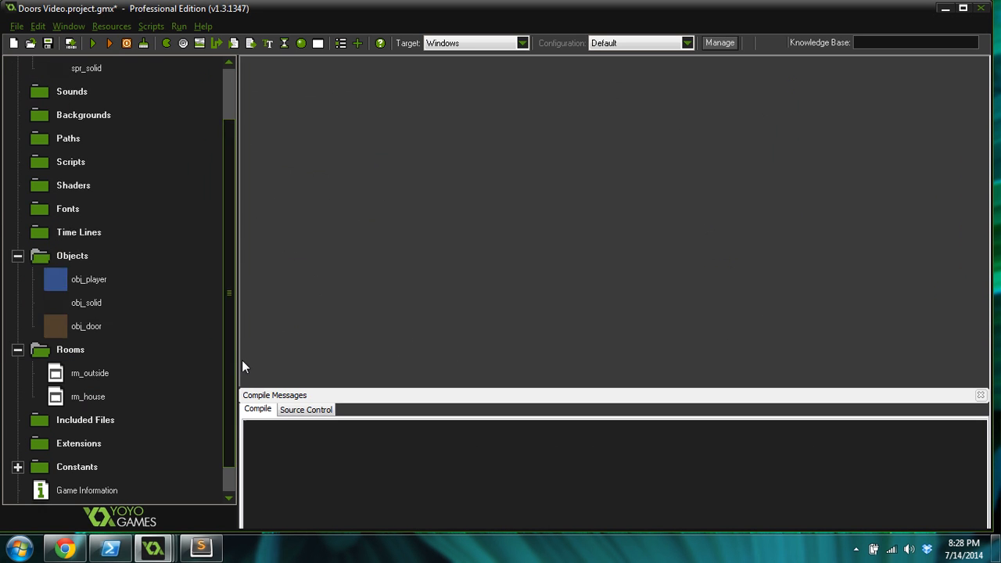
pyautogui.click(89, 351)
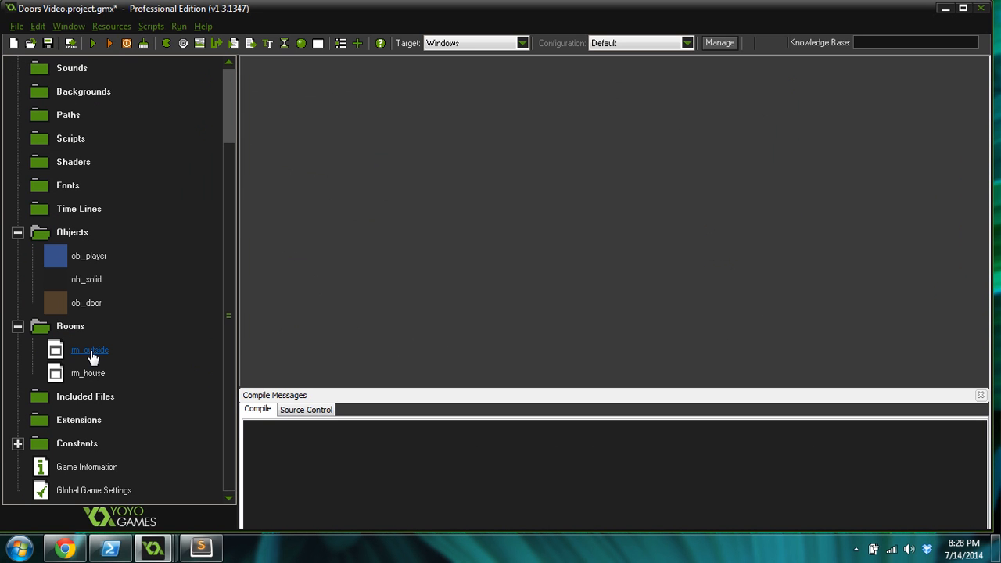
pyautogui.click(89, 351)
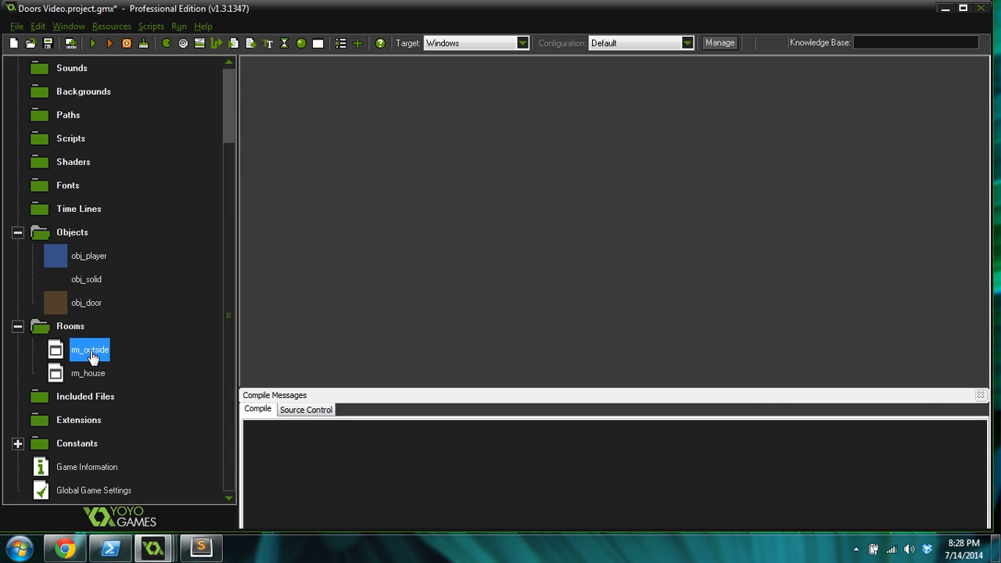
pyautogui.doubleClick(89, 351)
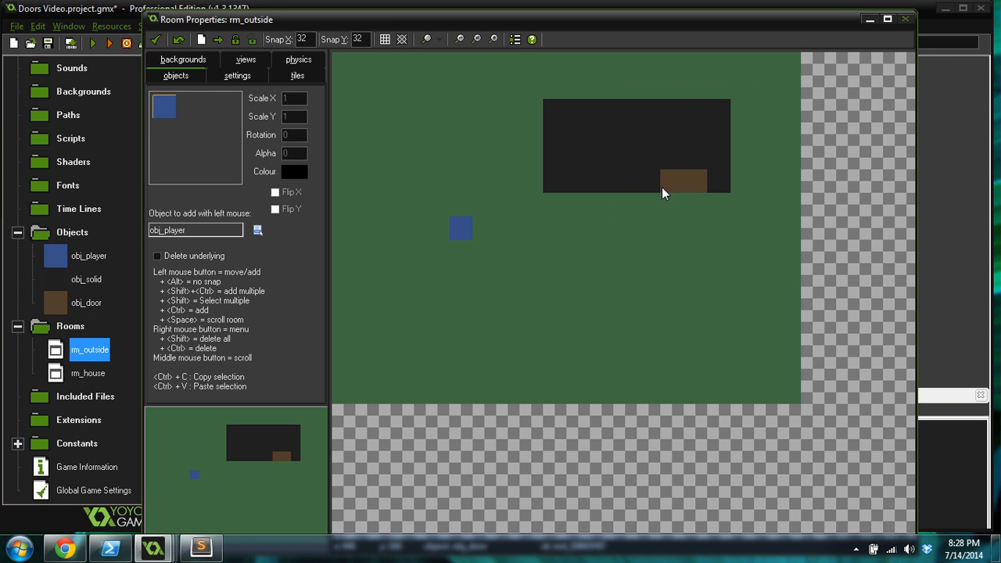
pyautogui.moveTo(691, 222)
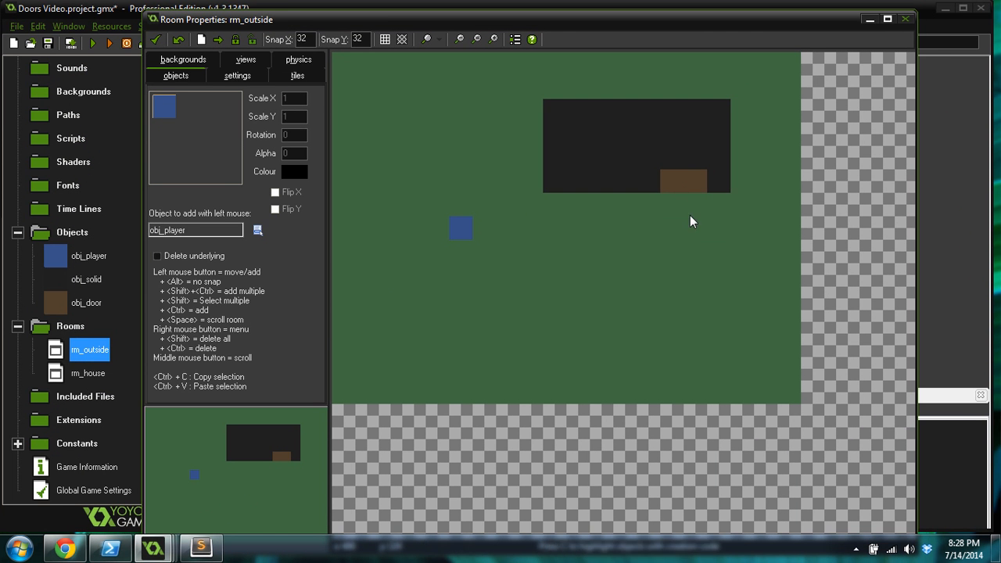
pyautogui.moveTo(682, 187)
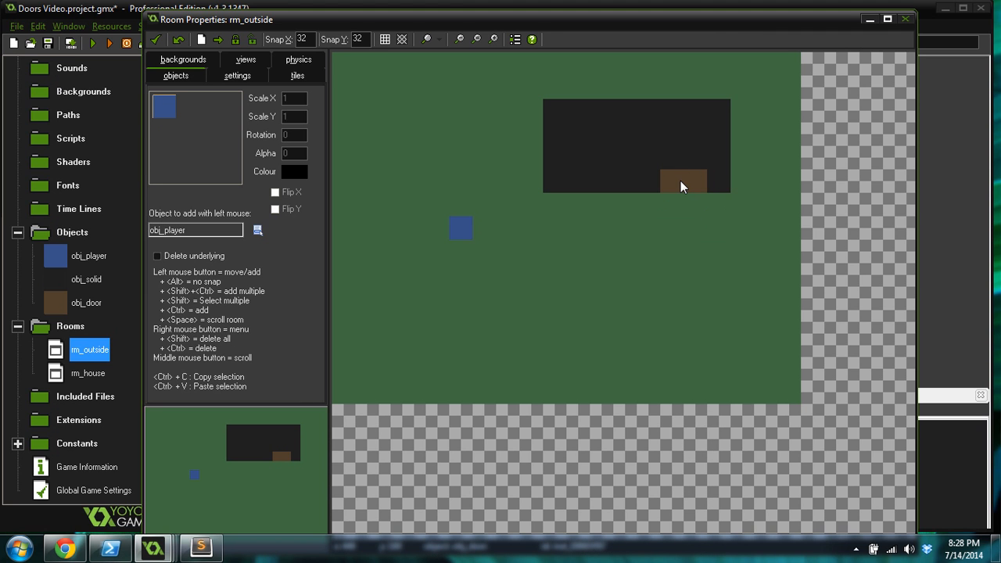
pyautogui.moveTo(678, 182)
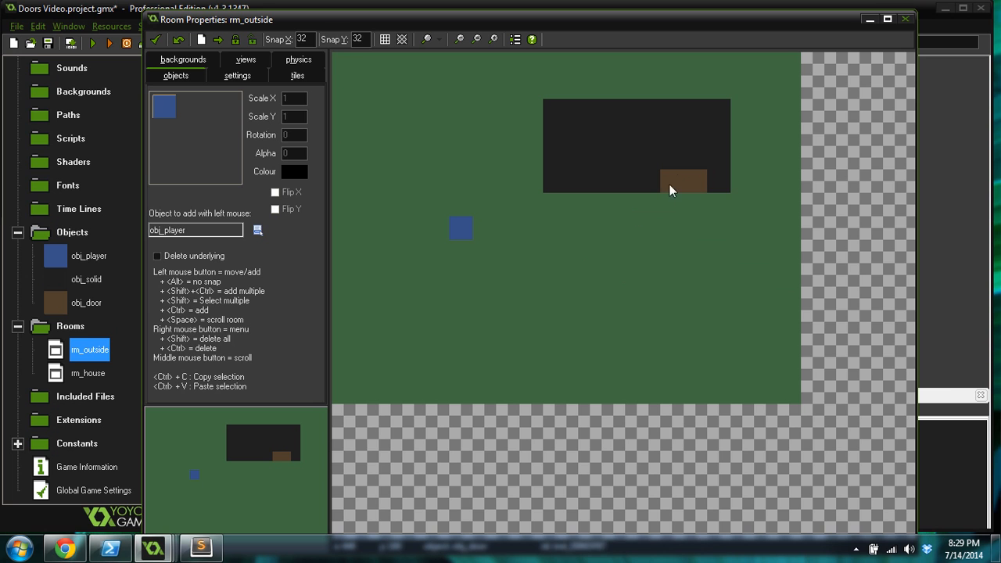
pyautogui.moveTo(679, 191)
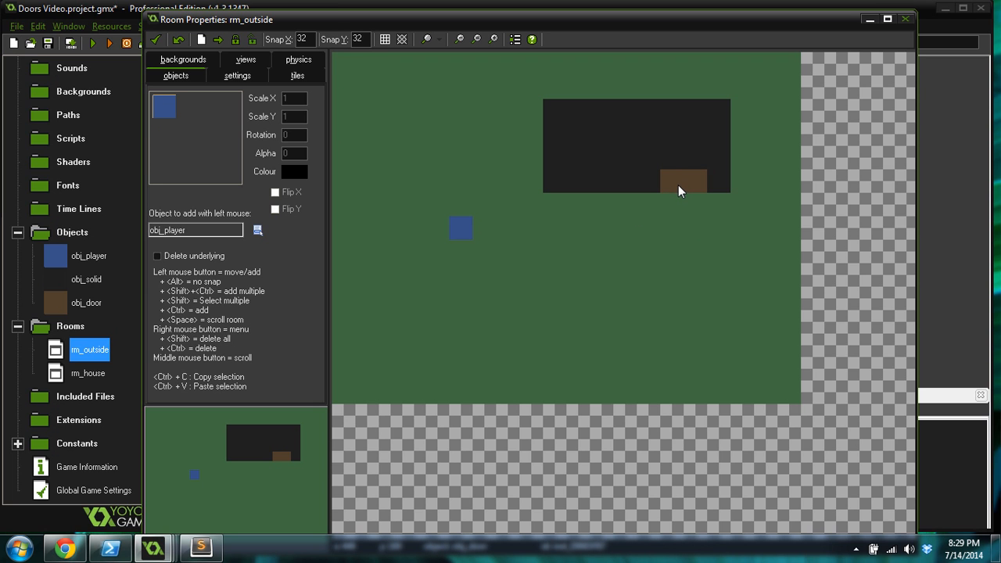
# Step: Give the rm_outside door instance creation code setting player_x = 0; player_y = 0;
pyautogui.rightClick(686, 191)
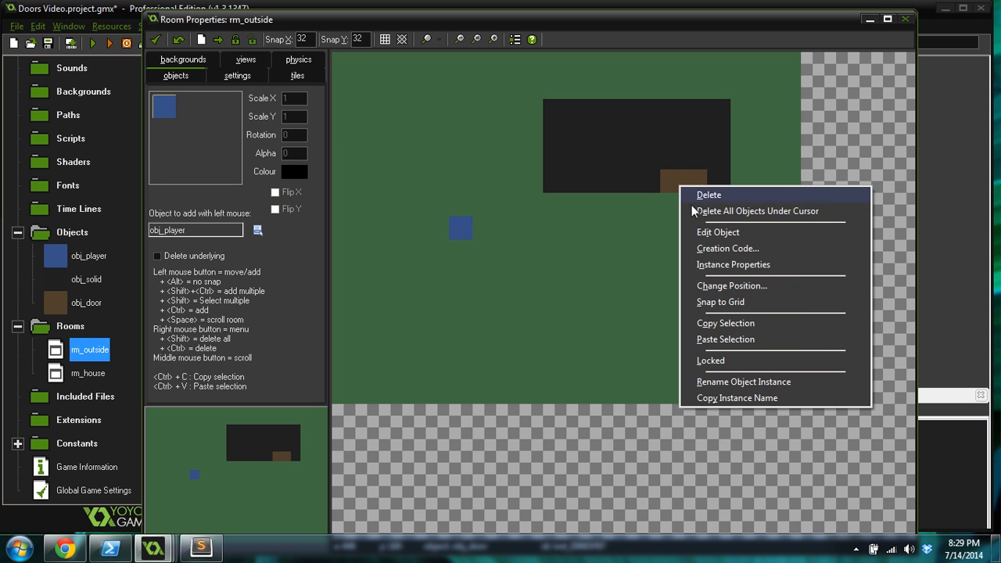
pyautogui.moveTo(728, 252)
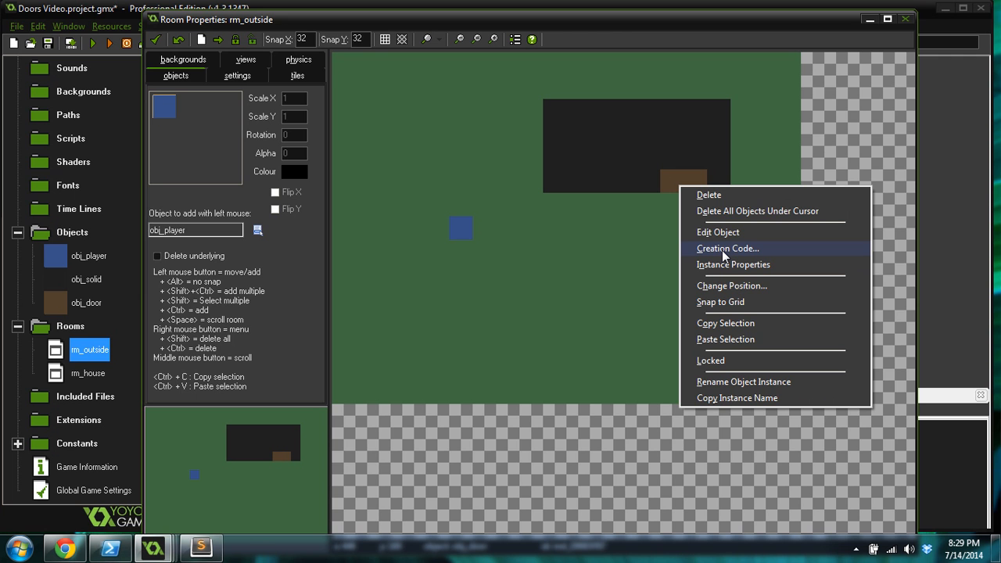
pyautogui.click(728, 247)
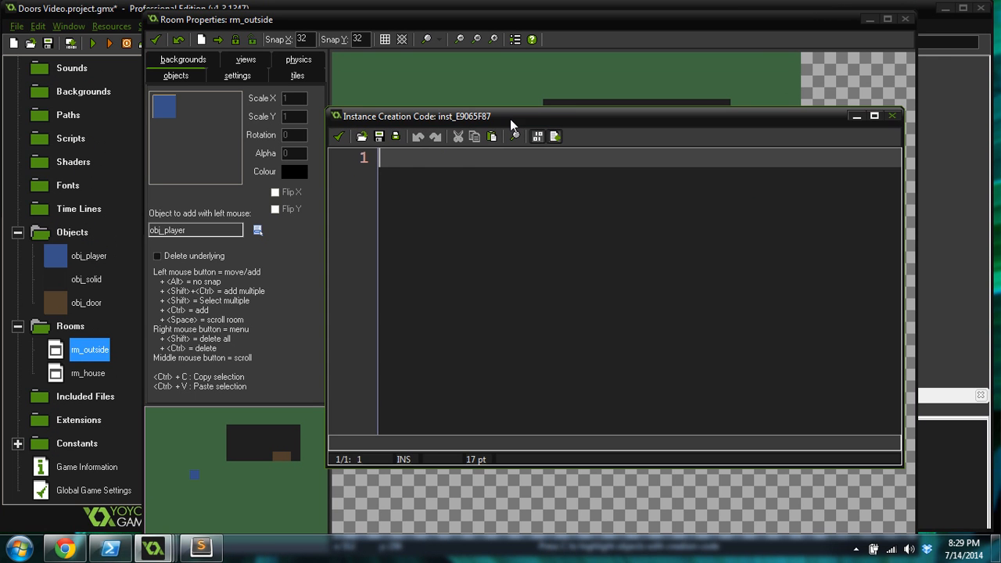
pyautogui.moveTo(509, 116); pyautogui.dragTo(517, 205)
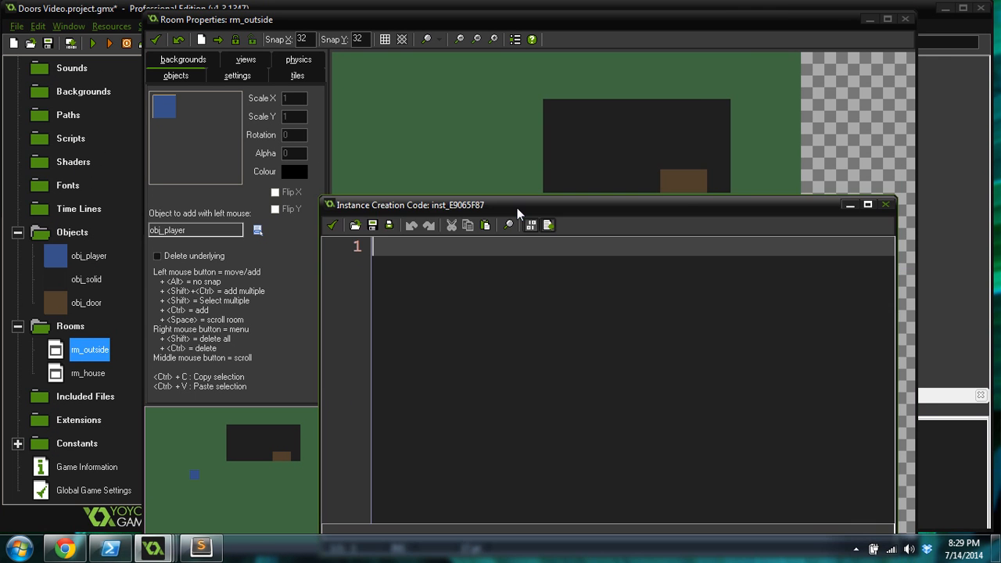
pyautogui.write('p')
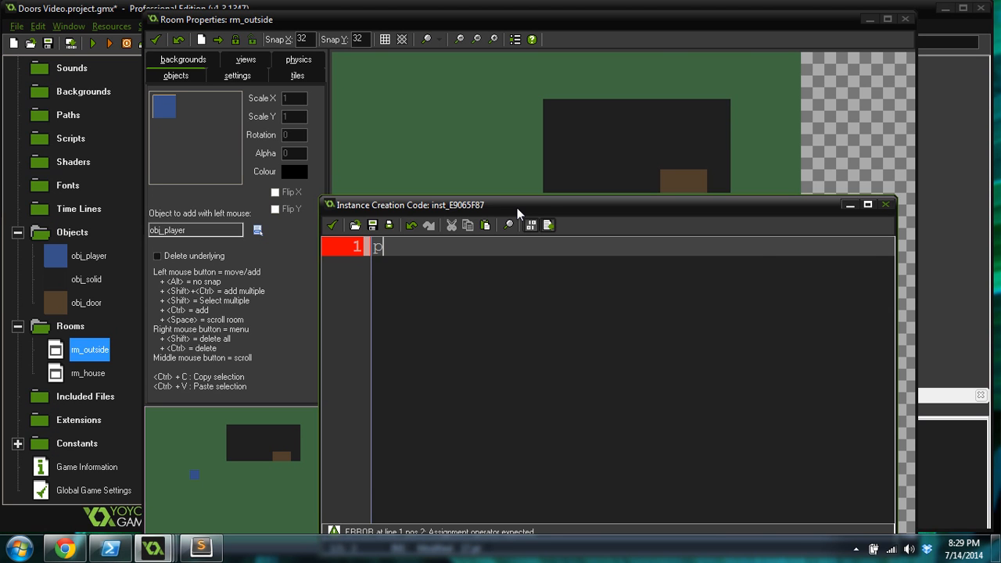
pyautogui.write('layer_x =')
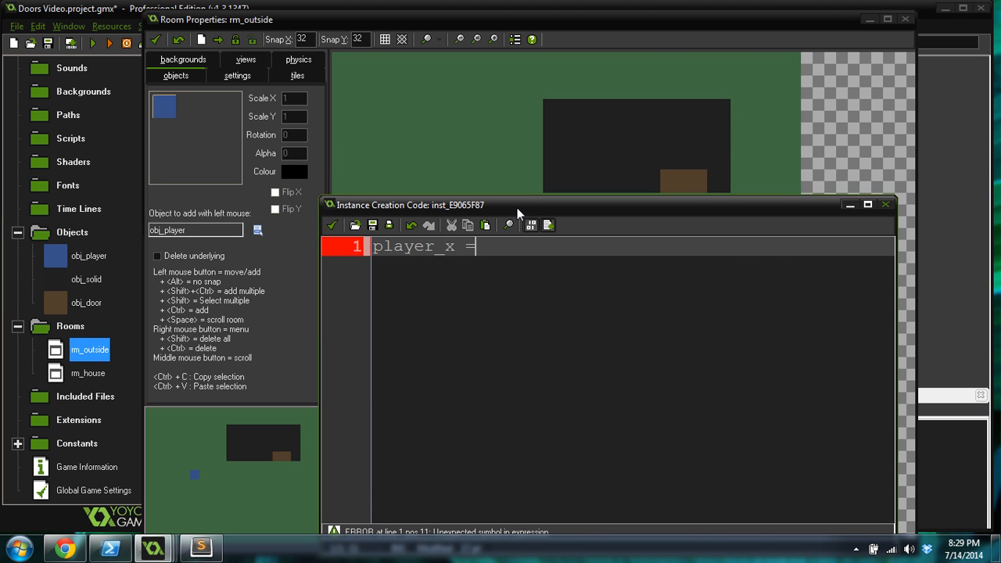
pyautogui.write('0;')
pyautogui.write('player')
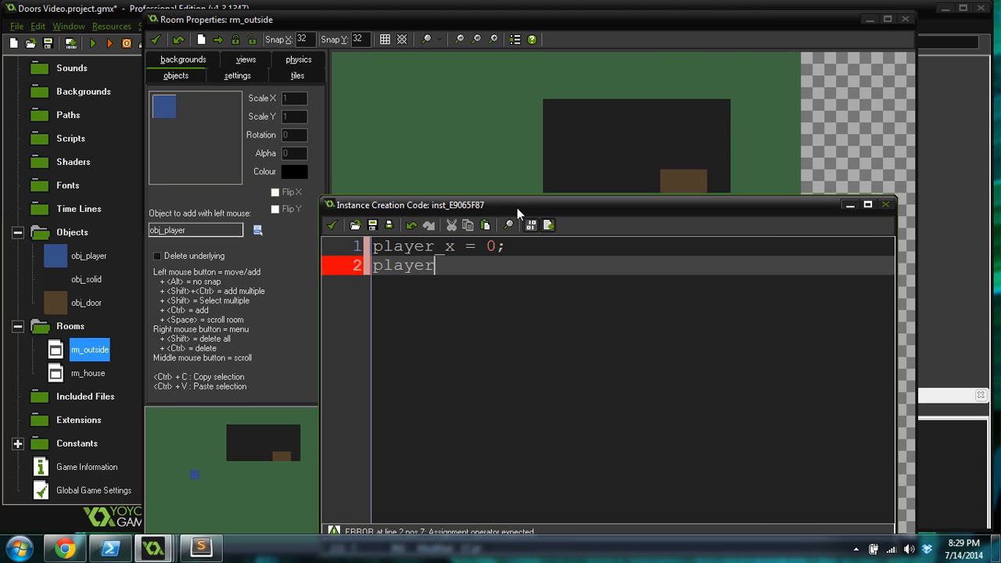
pyautogui.write('_y = 0;')
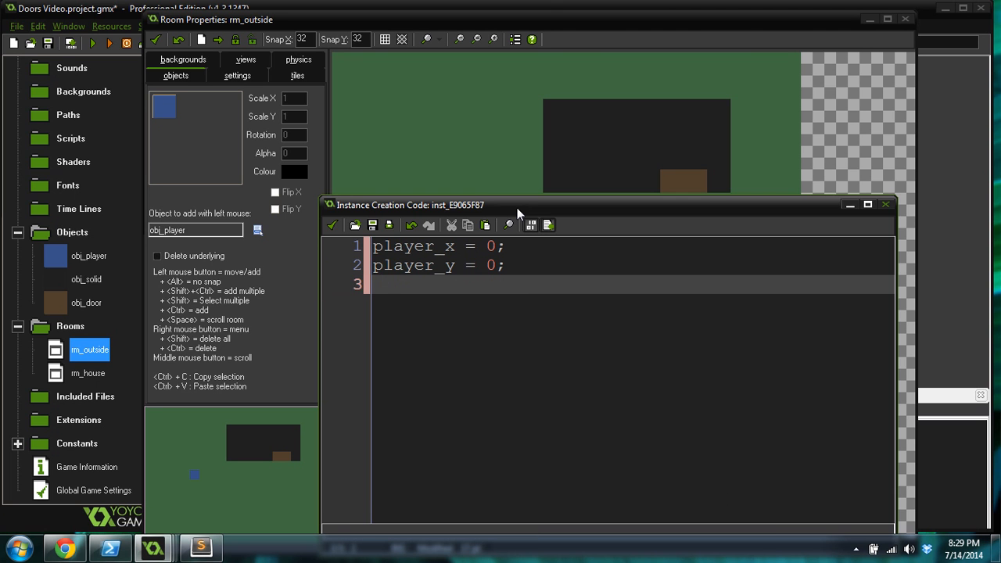
# Step: Add door_room = rm_house; to the door's creation code
pyautogui.write('roo')
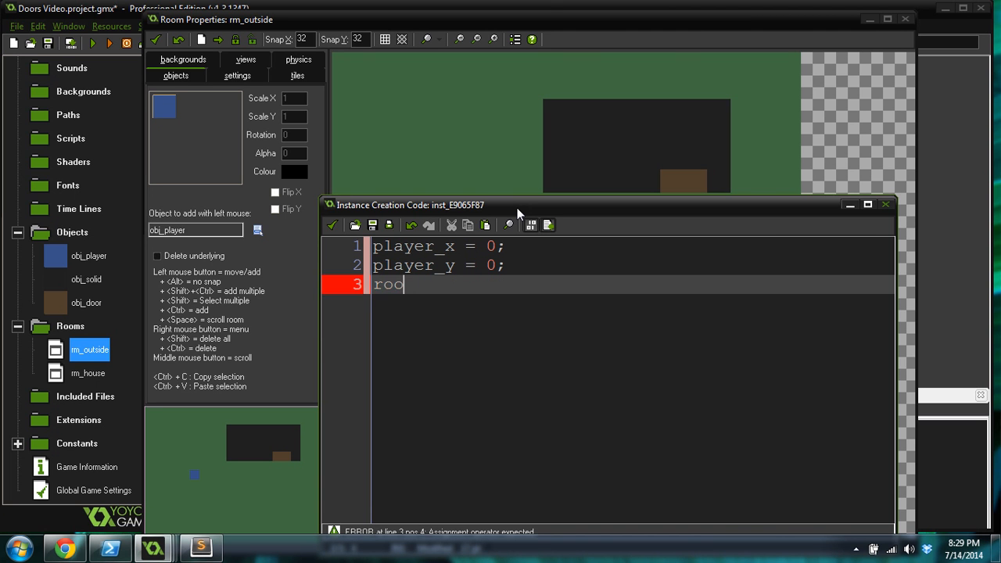
pyautogui.write('door-r')
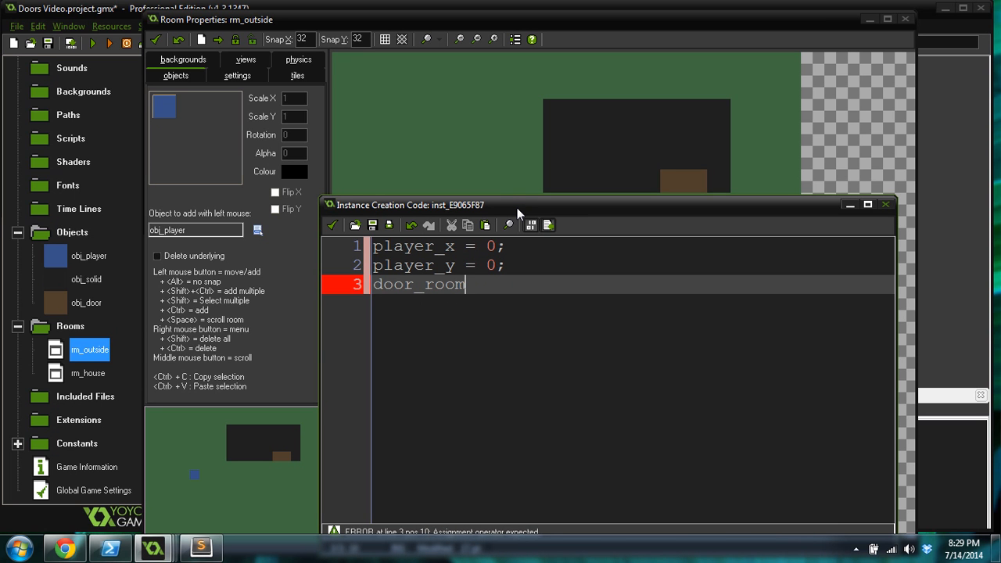
pyautogui.write('=')
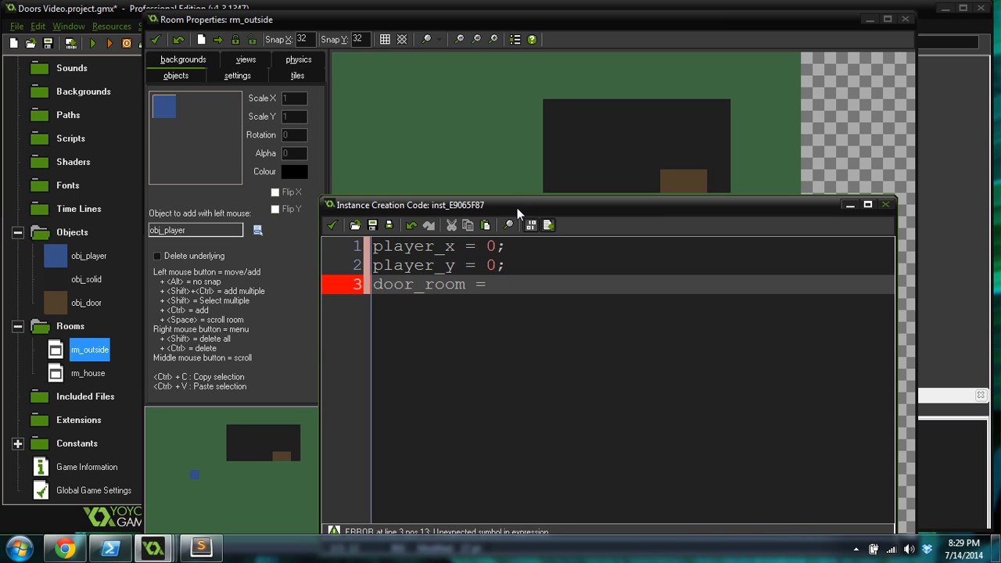
pyautogui.write('rm_house')
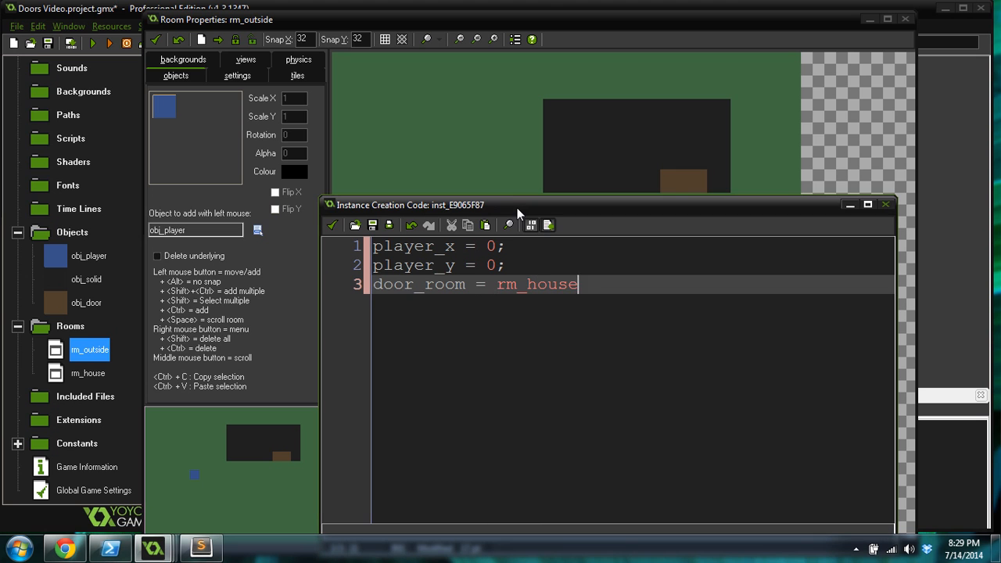
pyautogui.write(';')
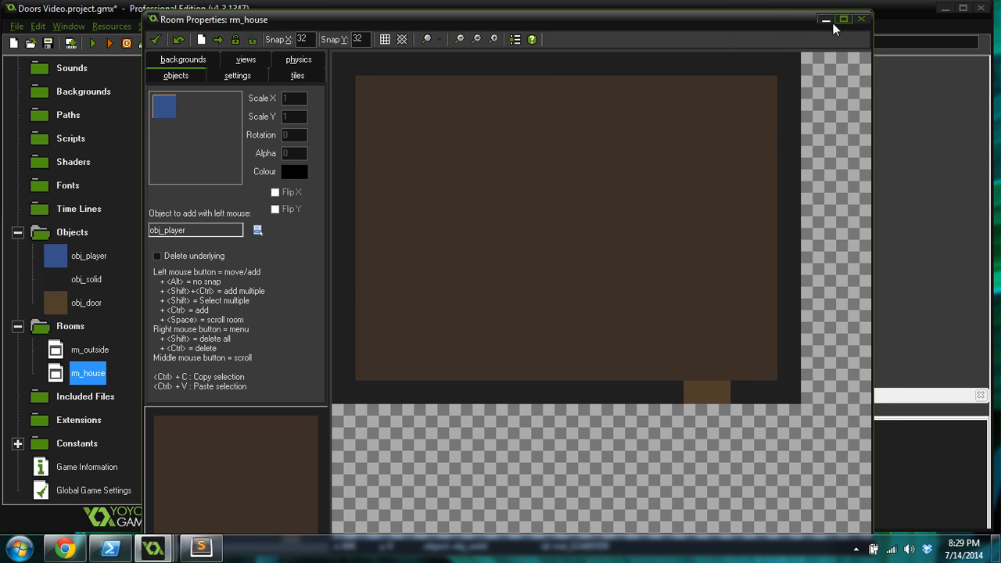
# Step: Maximize the rm_house editor to read the door's position near x 512, y 448
pyautogui.click(843, 18)
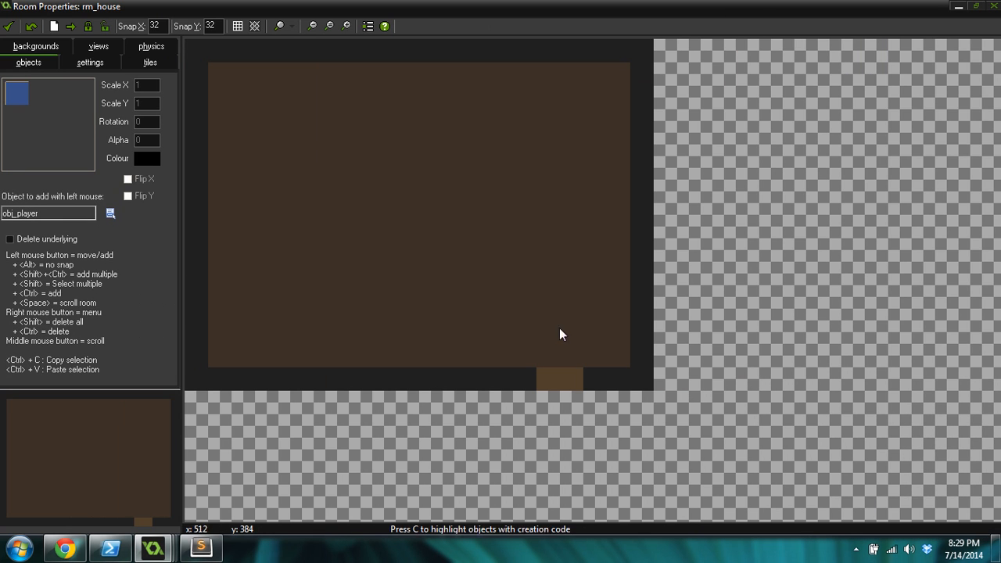
pyautogui.moveTo(188, 532)
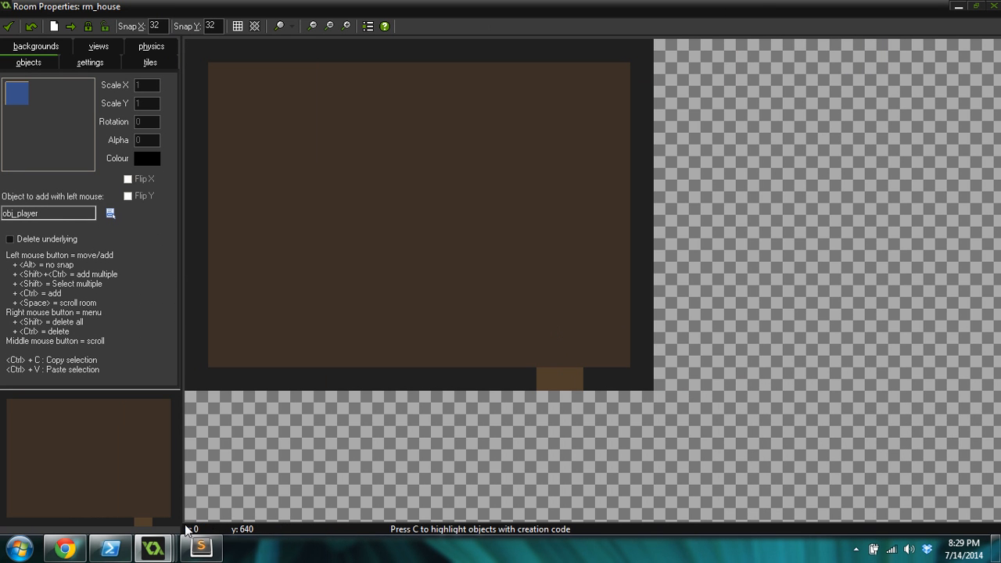
pyautogui.moveTo(188, 533)
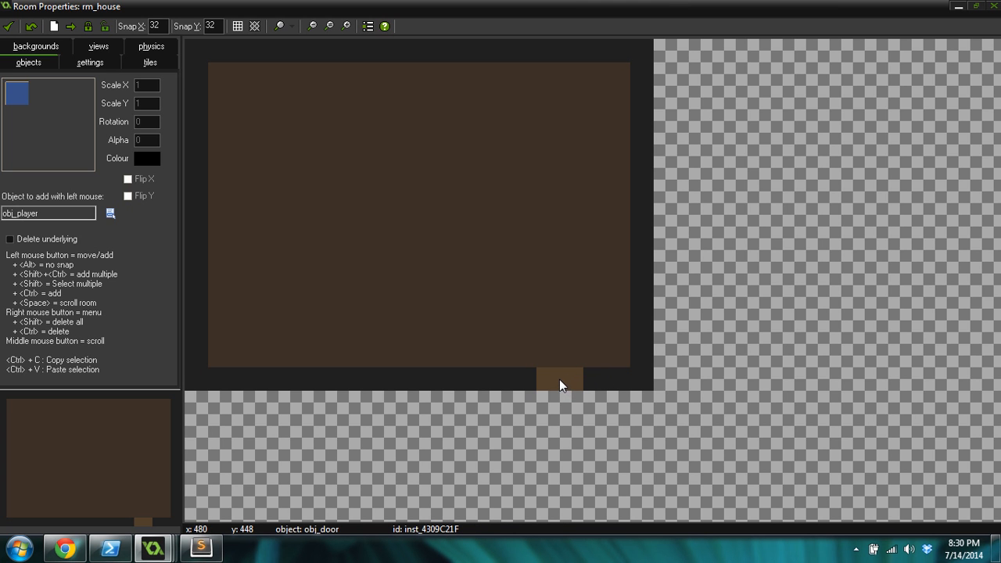
pyautogui.moveTo(544, 382)
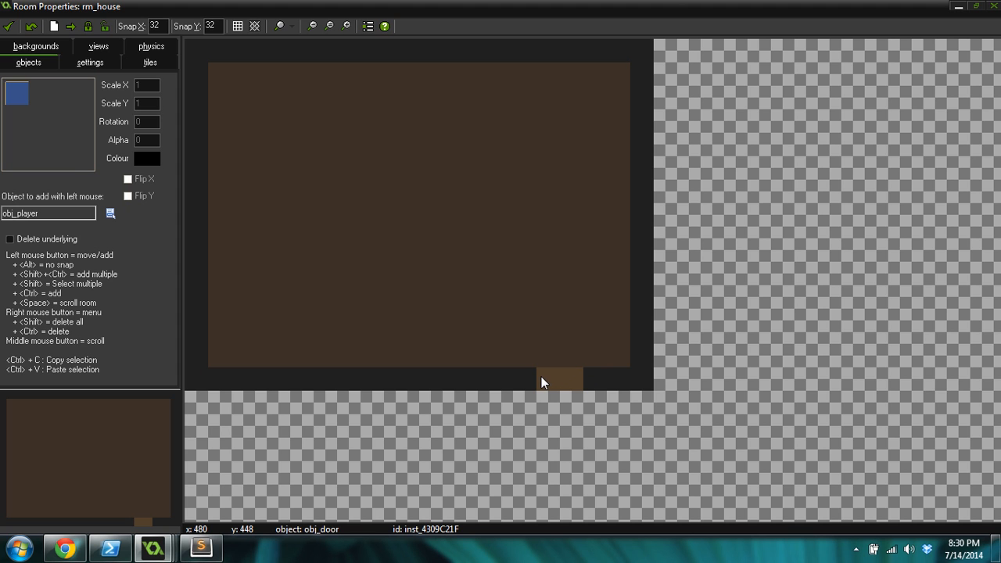
pyautogui.moveTo(569, 384)
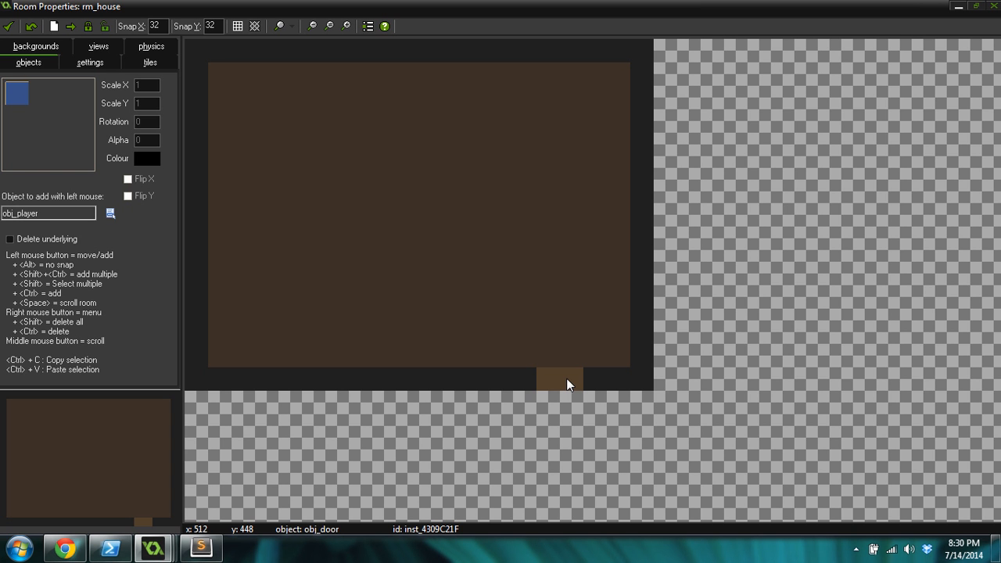
pyautogui.moveTo(191, 122)
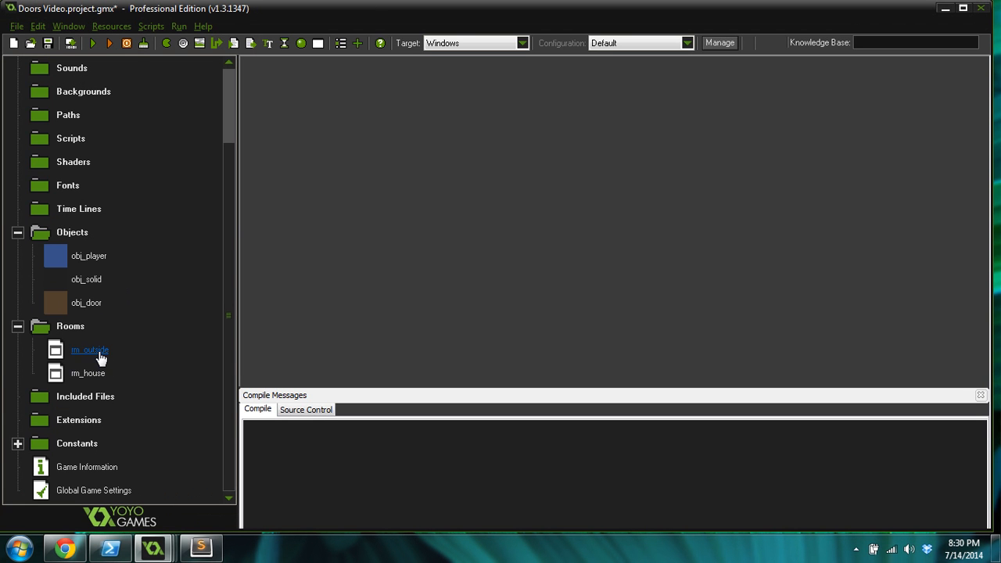
# Step: Change the rm_outside door's creation code to player_x = 512 and player_y = 416
pyautogui.doubleClick(89, 350)
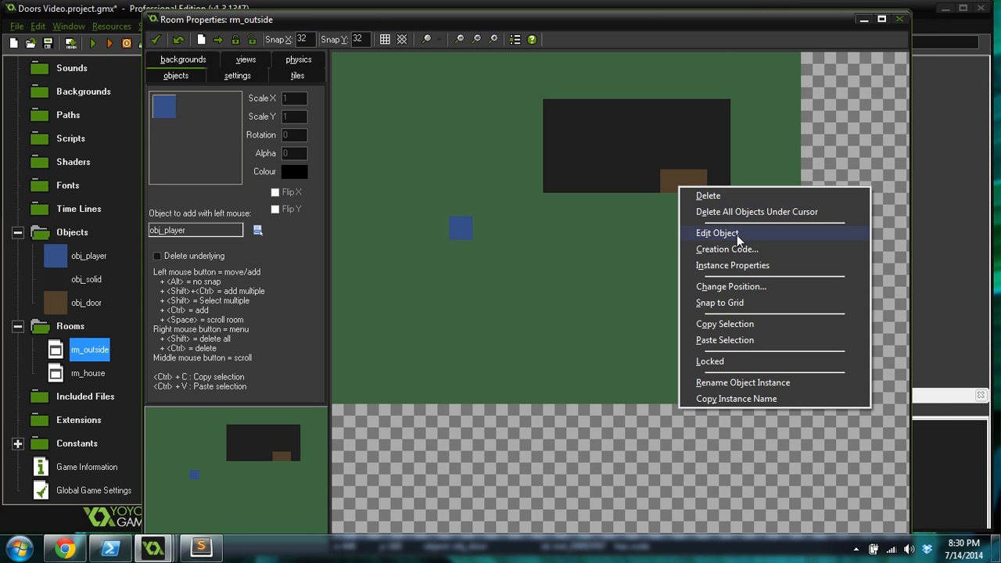
pyautogui.moveTo(735, 248)
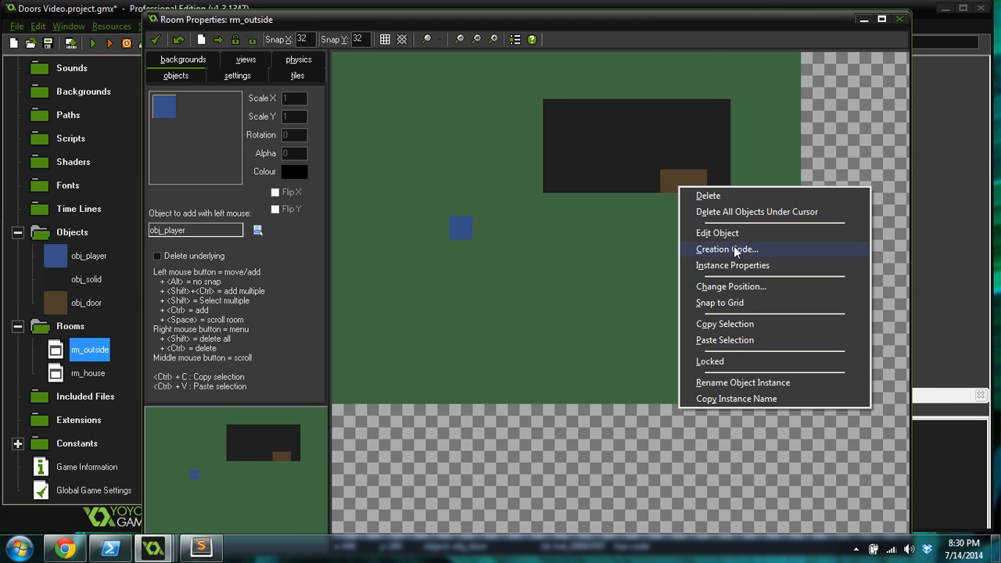
pyautogui.click(726, 249)
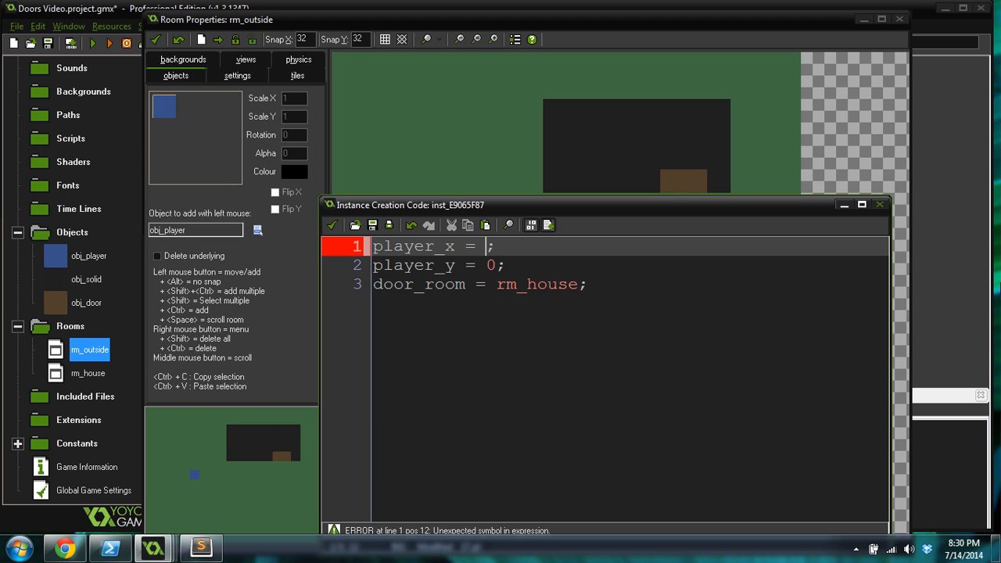
pyautogui.write('512')
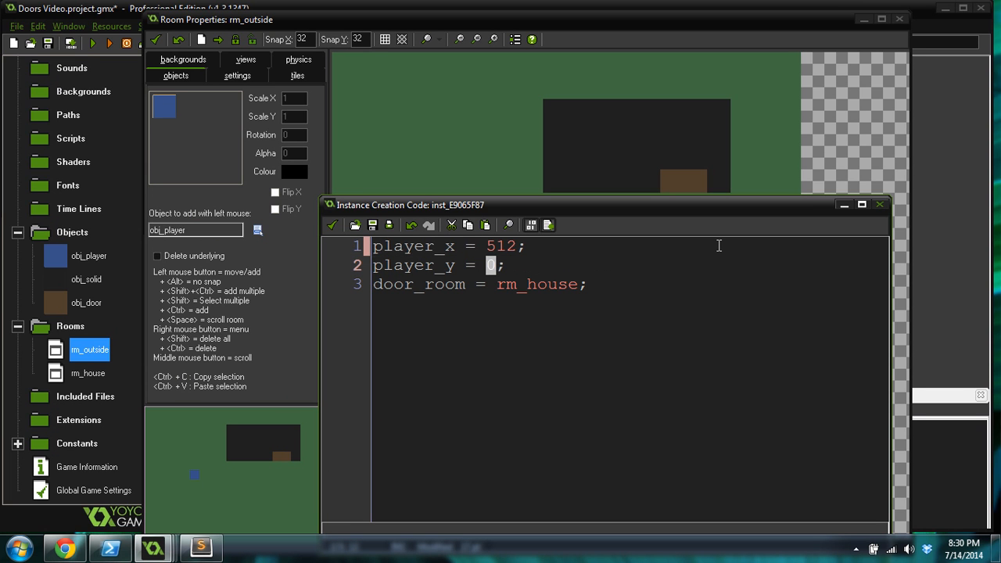
pyautogui.write('416')
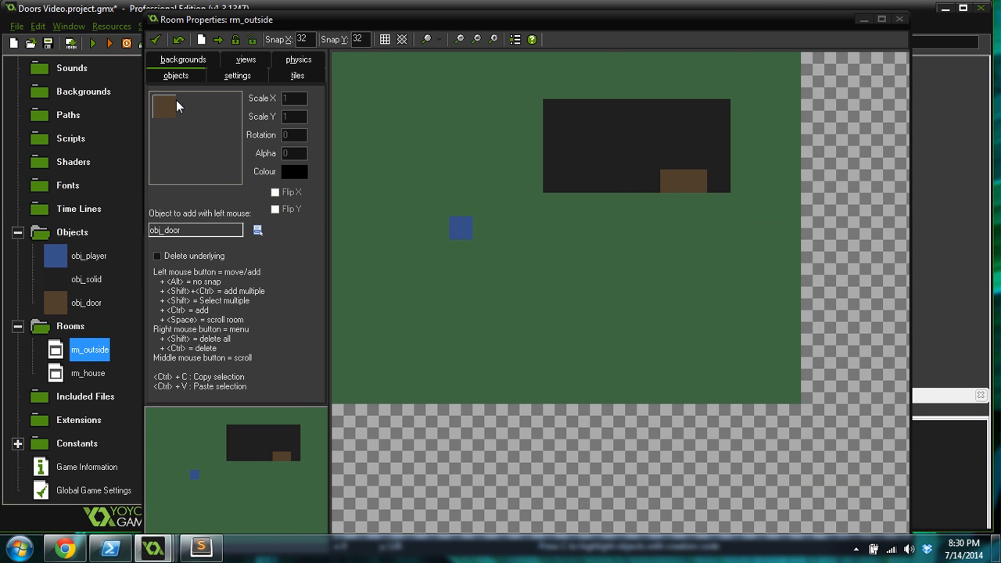
# Step: Save rm_outside, test-run the game through the outside door, then close the game window
pyautogui.click(898, 19)
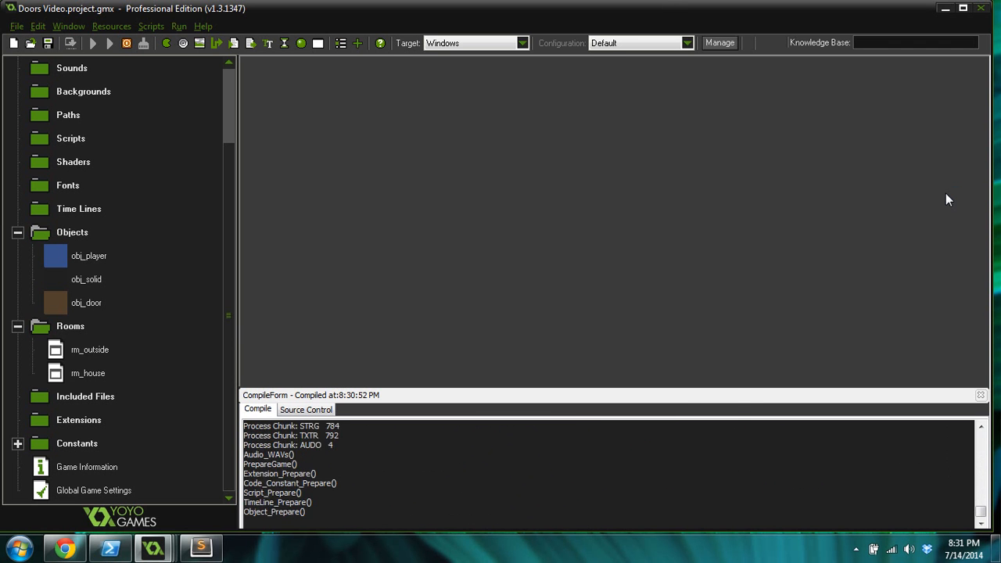
pyautogui.click(109, 43)
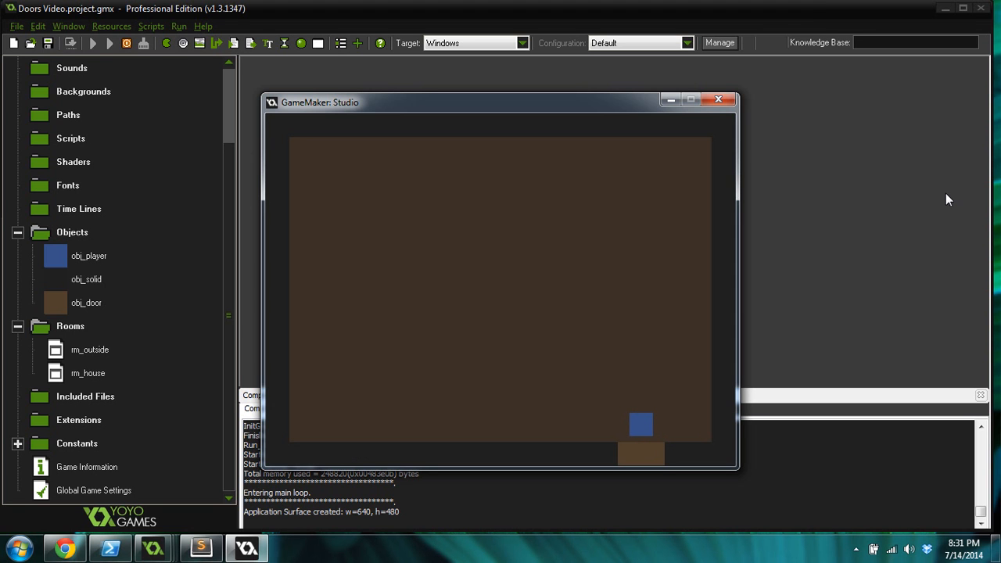
pyautogui.moveTo(701, 119)
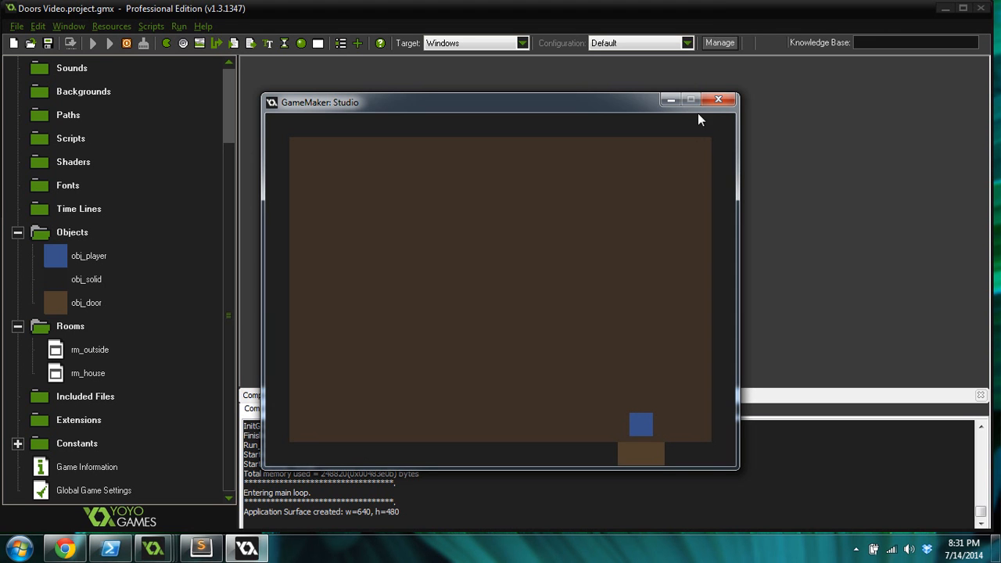
pyautogui.click(717, 100)
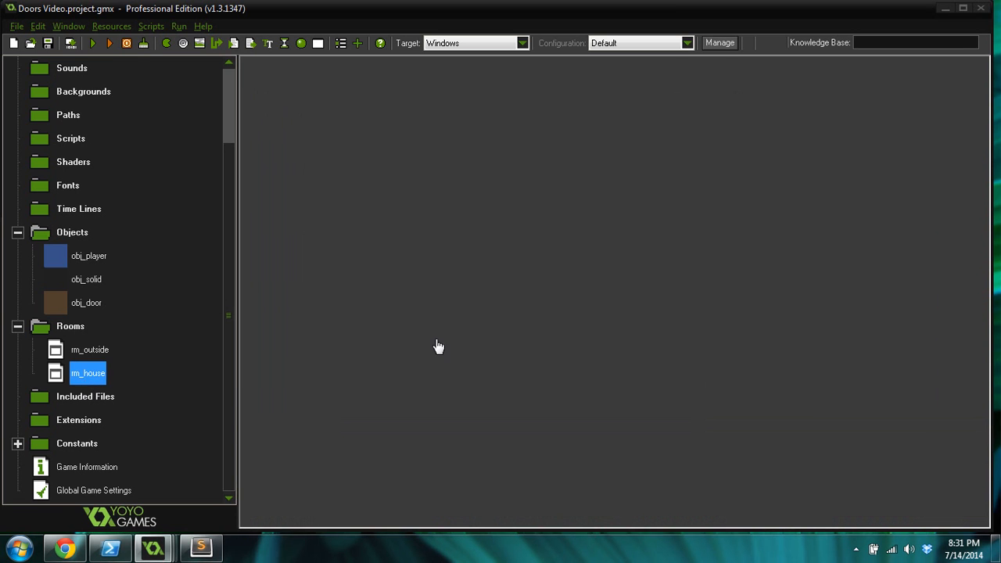
# Step: In the rm_outside door's creation code, set player_x to 496
pyautogui.doubleClick(88, 372)
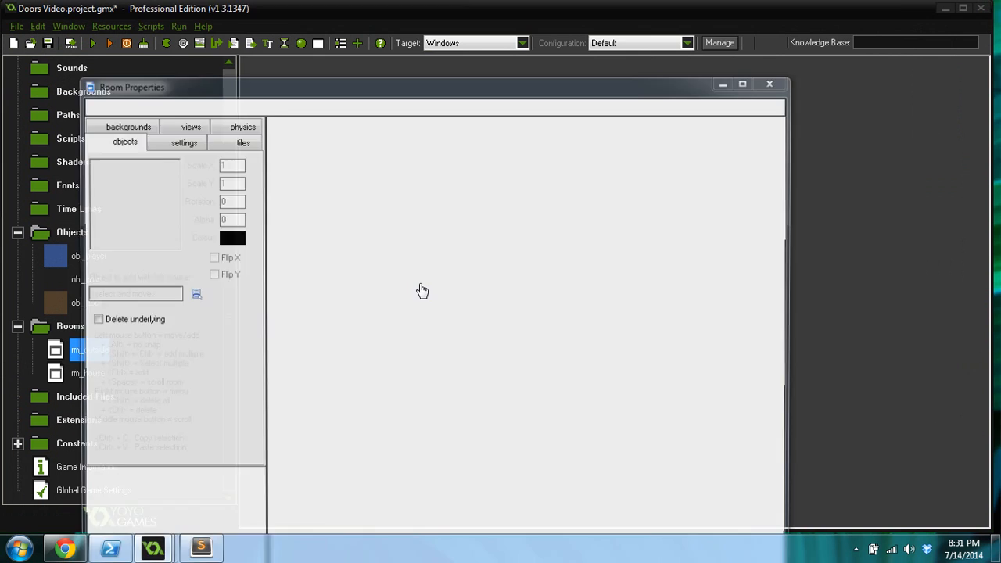
pyautogui.rightClick(685, 201)
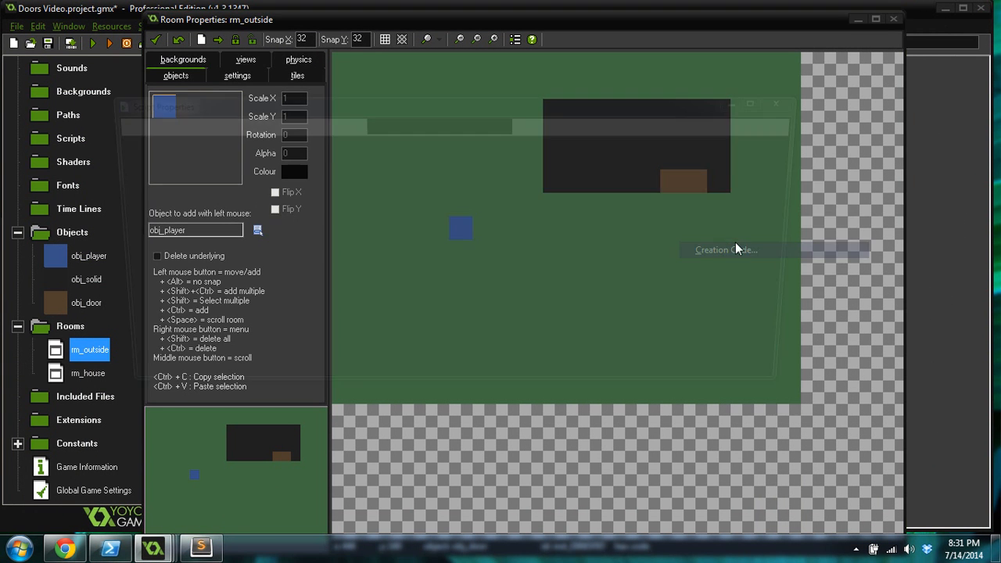
pyautogui.click(726, 250)
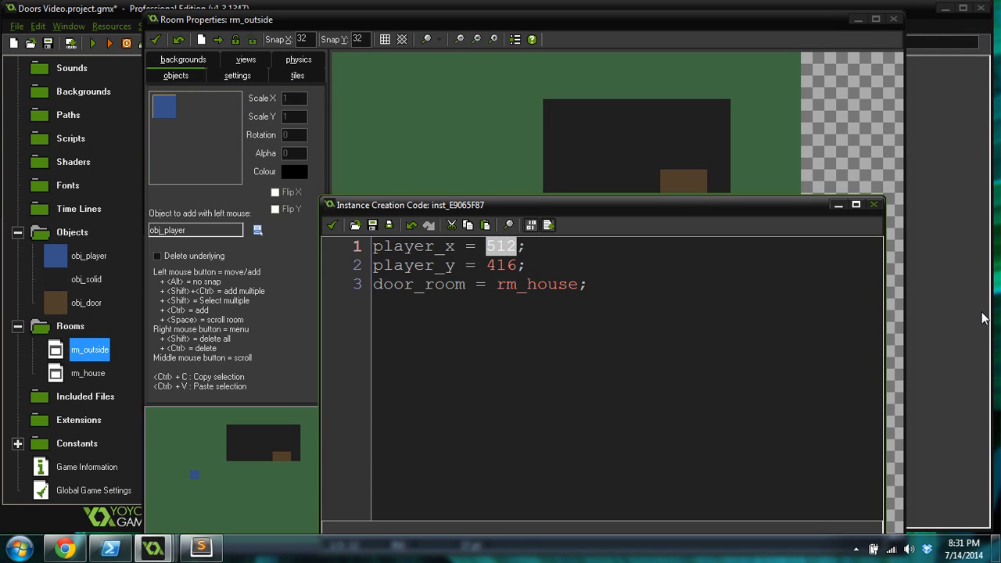
pyautogui.write('496')
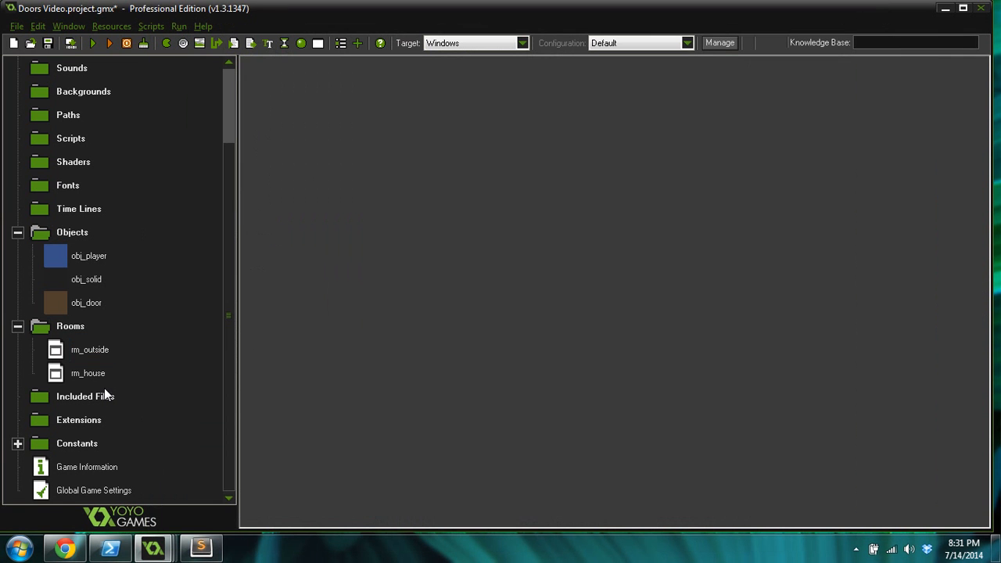
pyautogui.click(89, 350)
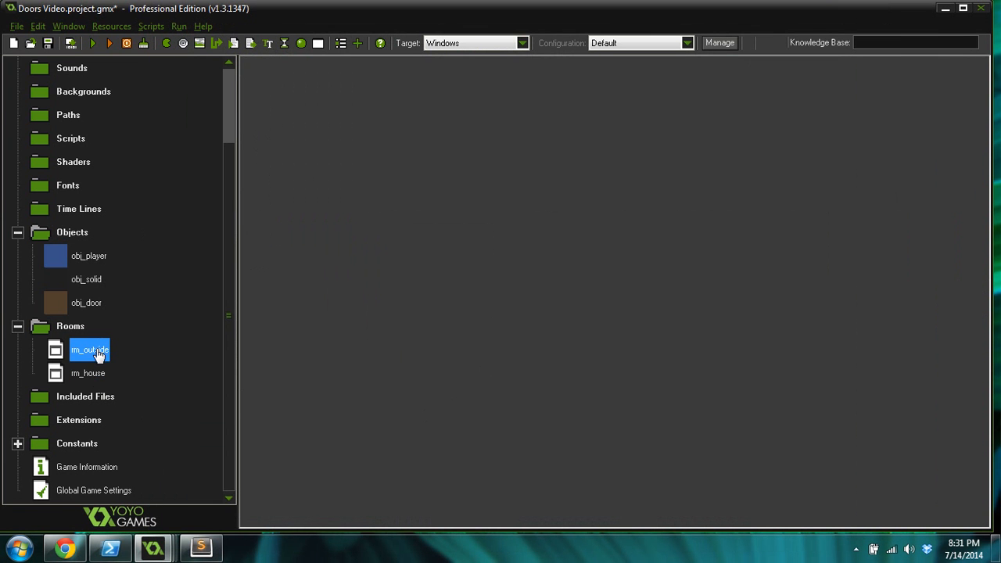
pyautogui.doubleClick(89, 350)
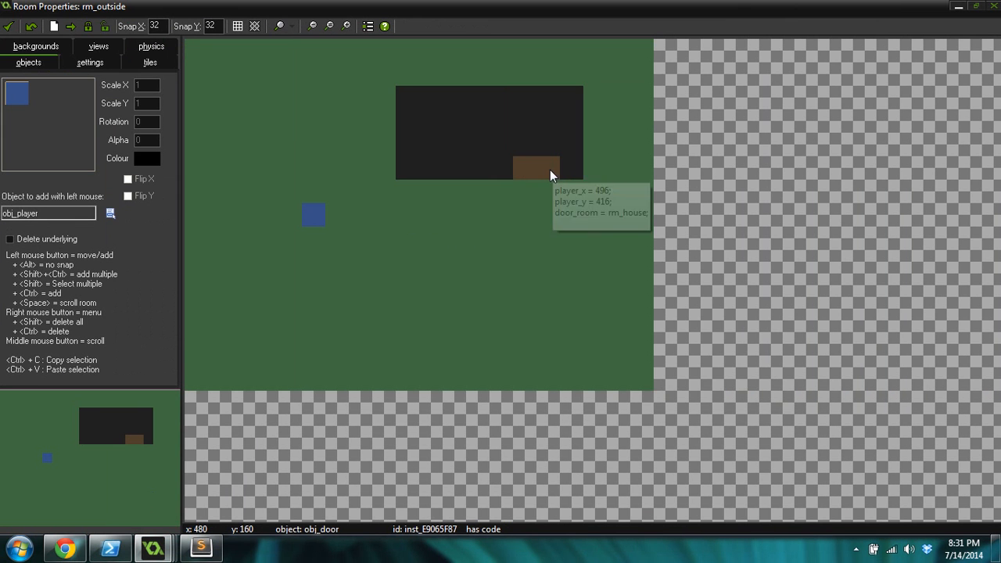
pyautogui.moveTo(523, 166)
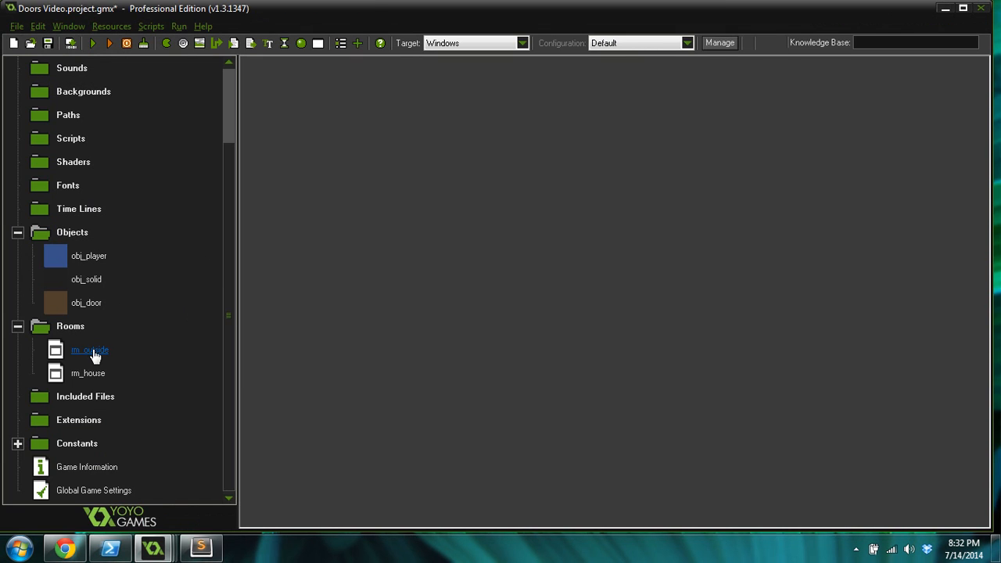
# Step: In the rm_house door's creation code, write player_x = 464 and player_y = 192
pyautogui.doubleClick(87, 373)
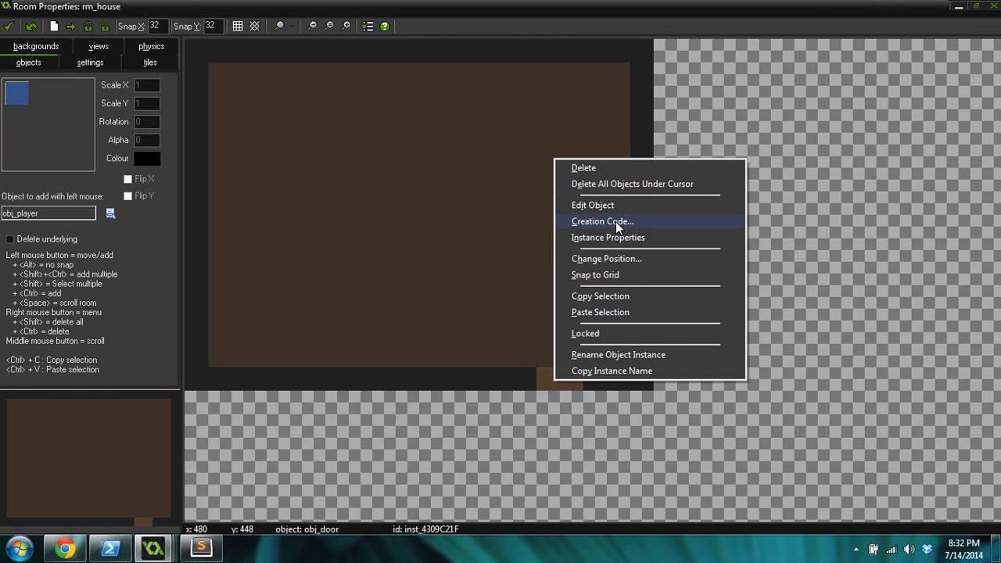
pyautogui.click(602, 222)
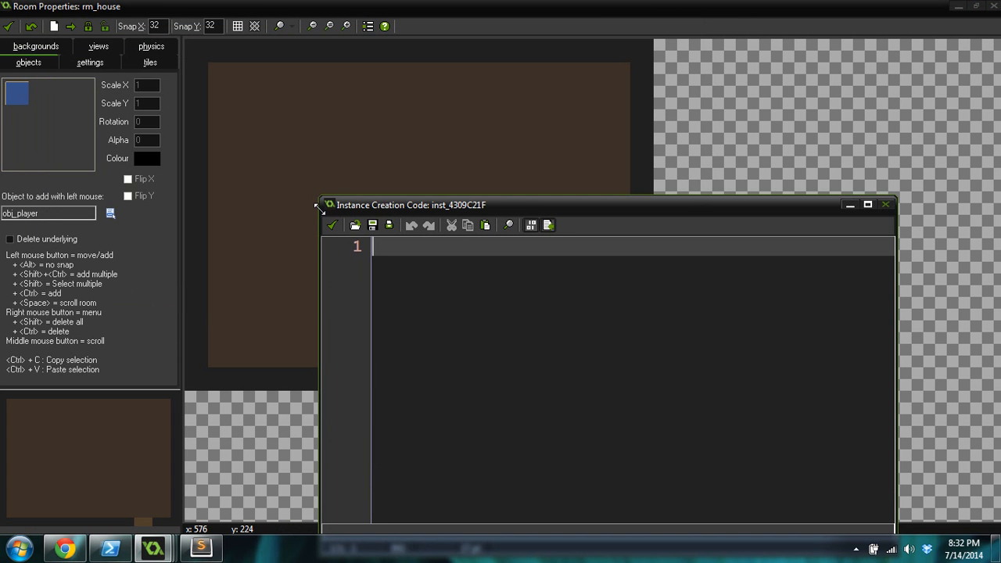
pyautogui.write('464')
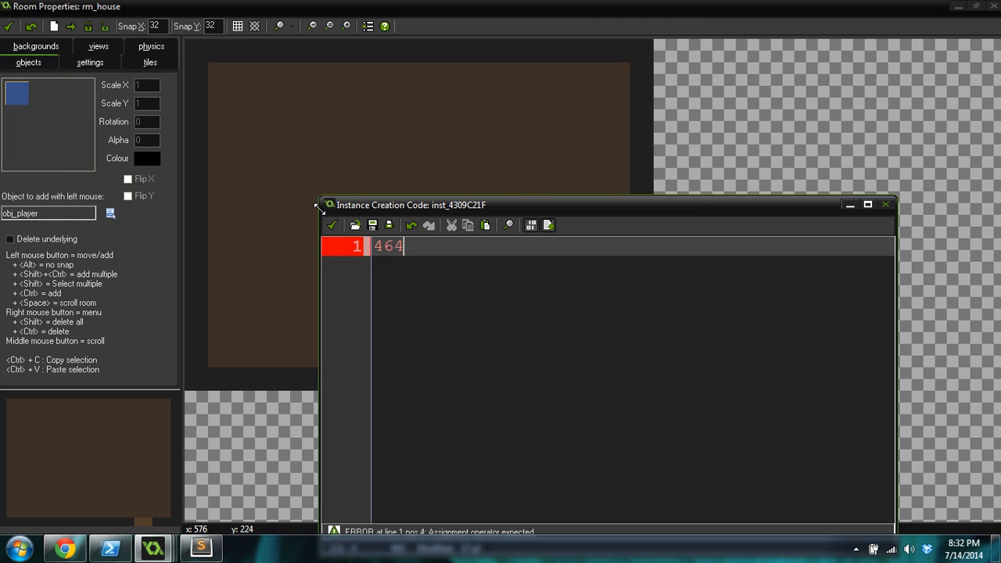
pyautogui.write(';\\n1')
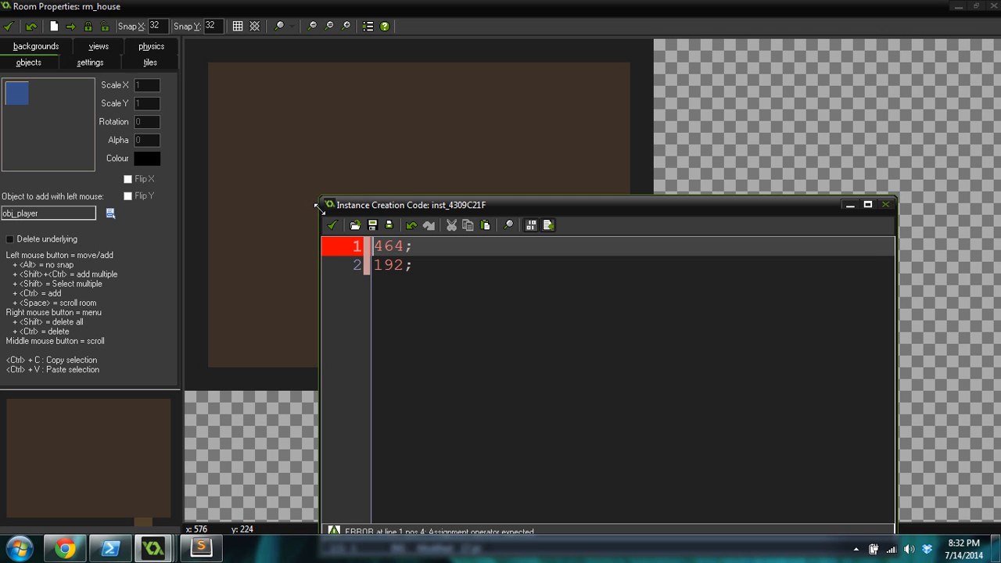
pyautogui.write('player_x =')
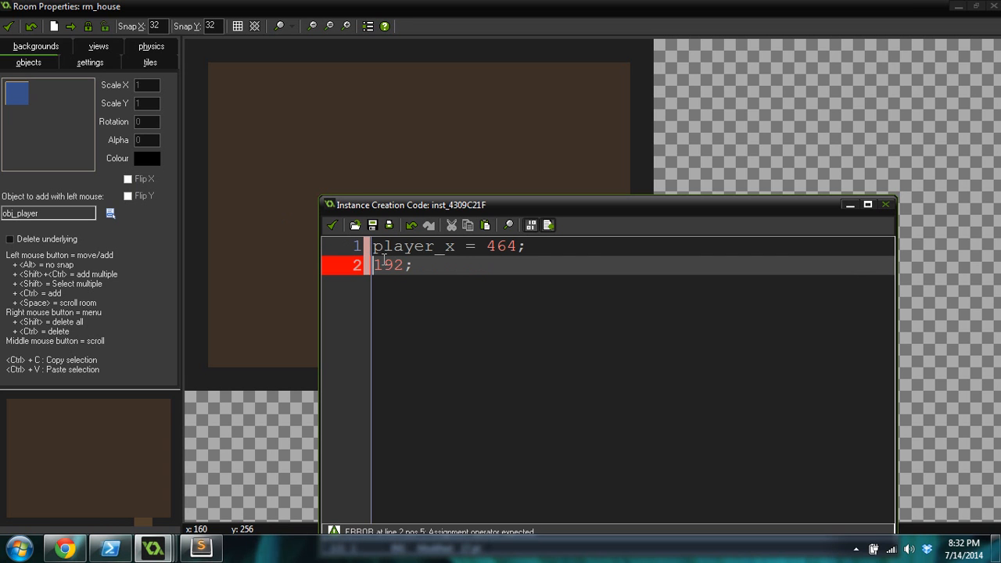
pyautogui.write('player_y =')
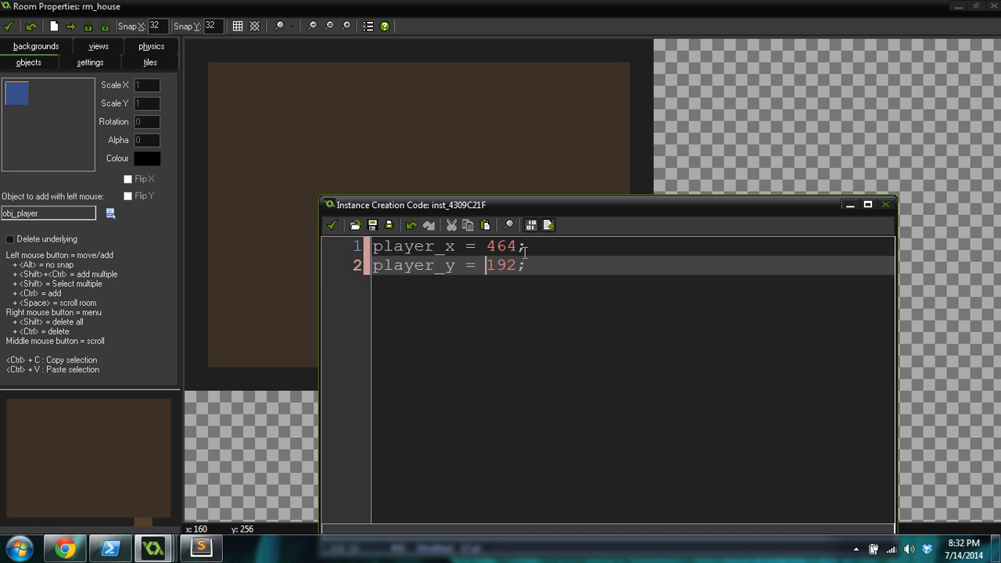
pyautogui.click(528, 267)
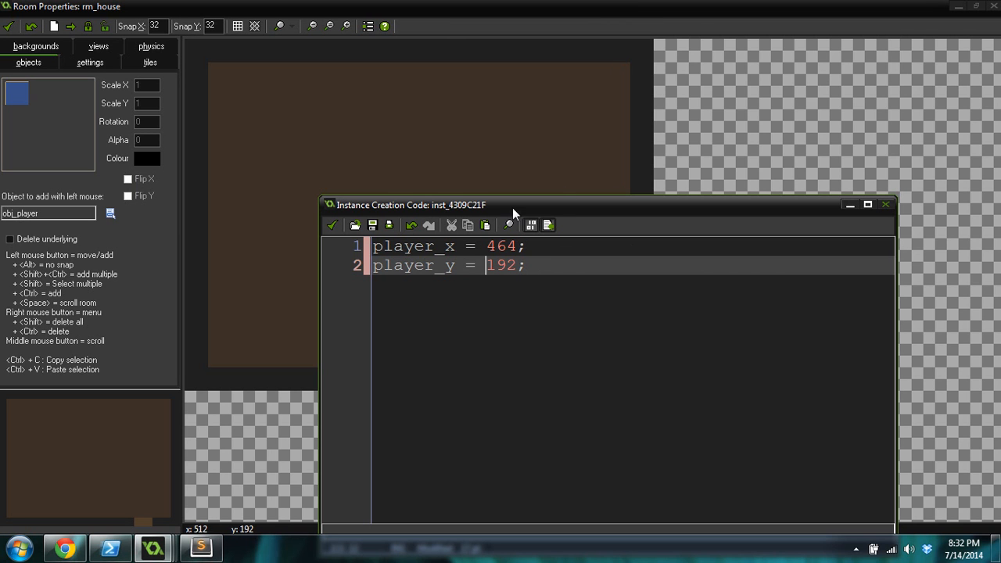
pyautogui.moveTo(560, 276)
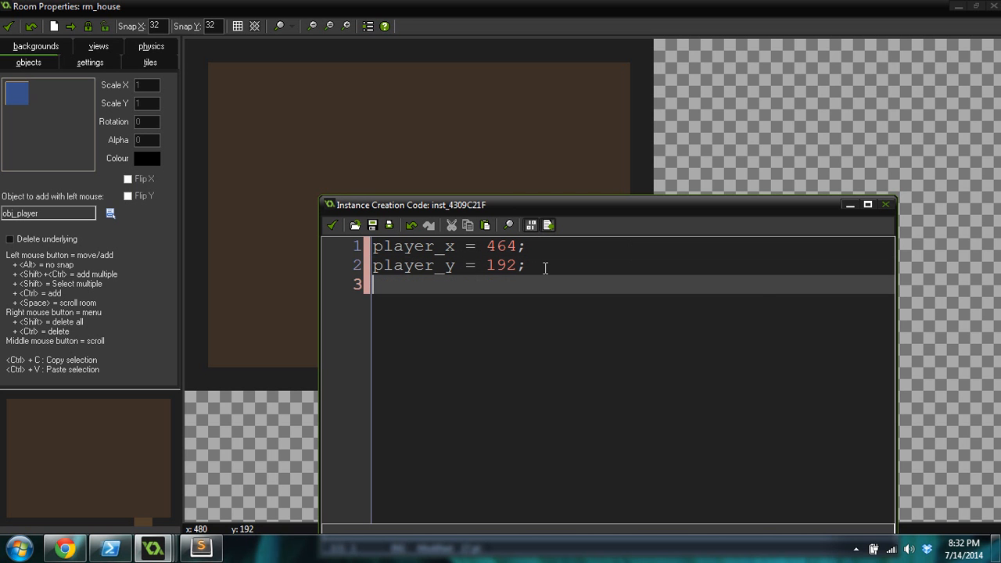
# Step: Add door_room = rm_outside to the house door's creation code
pyautogui.write('room')
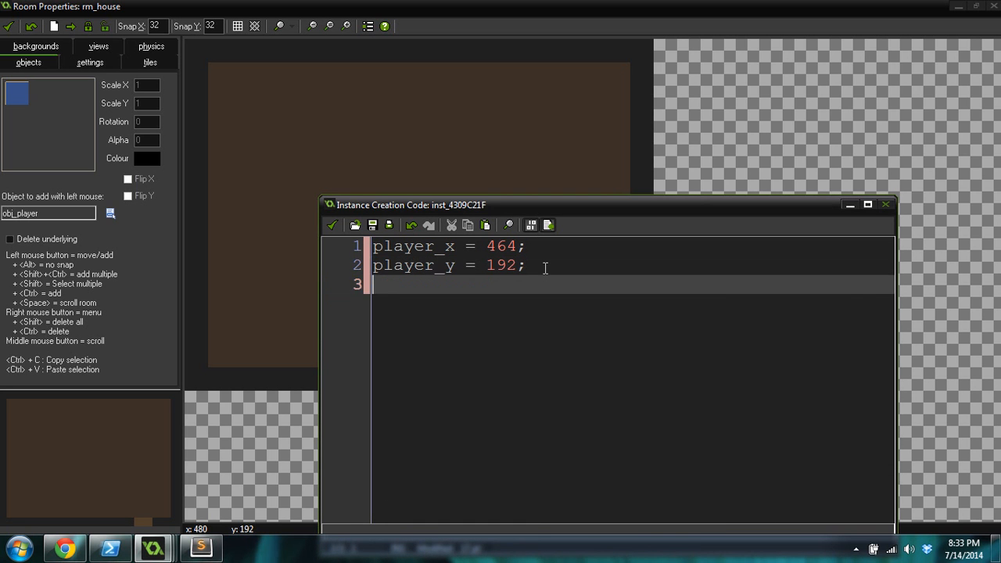
pyautogui.write('door_r')
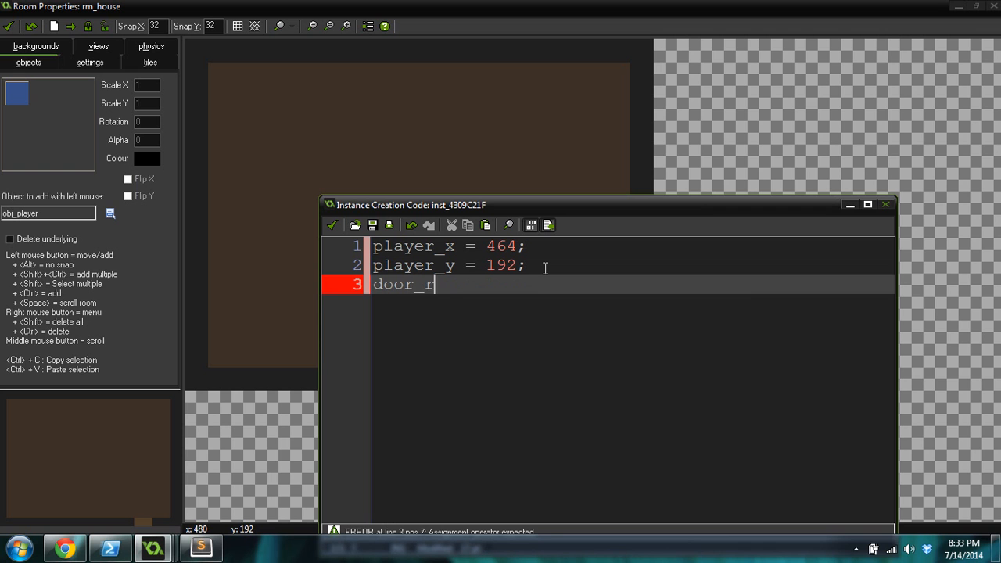
pyautogui.write('oom = rm_')
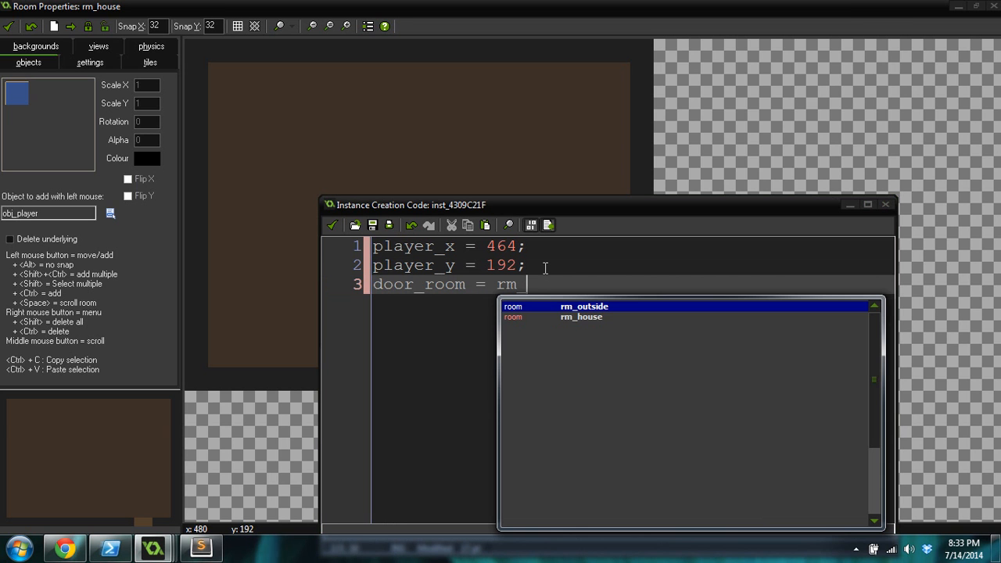
pyautogui.click(585, 305)
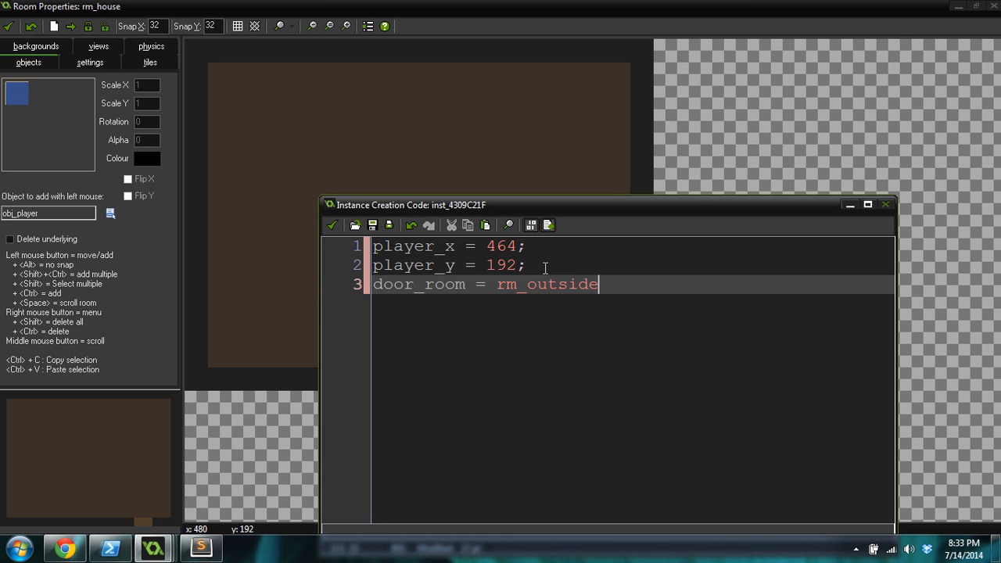
pyautogui.write(';')
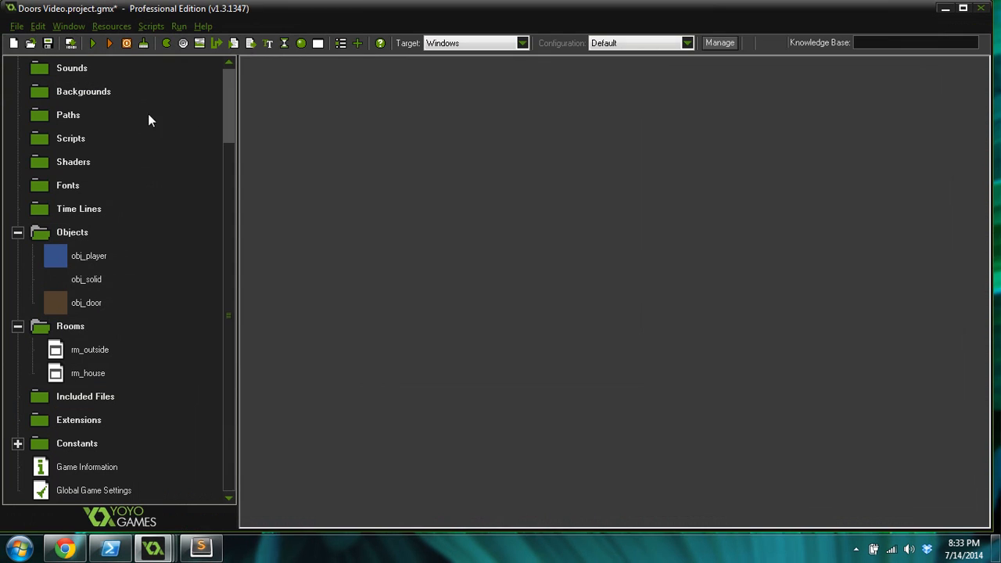
pyautogui.click(94, 44)
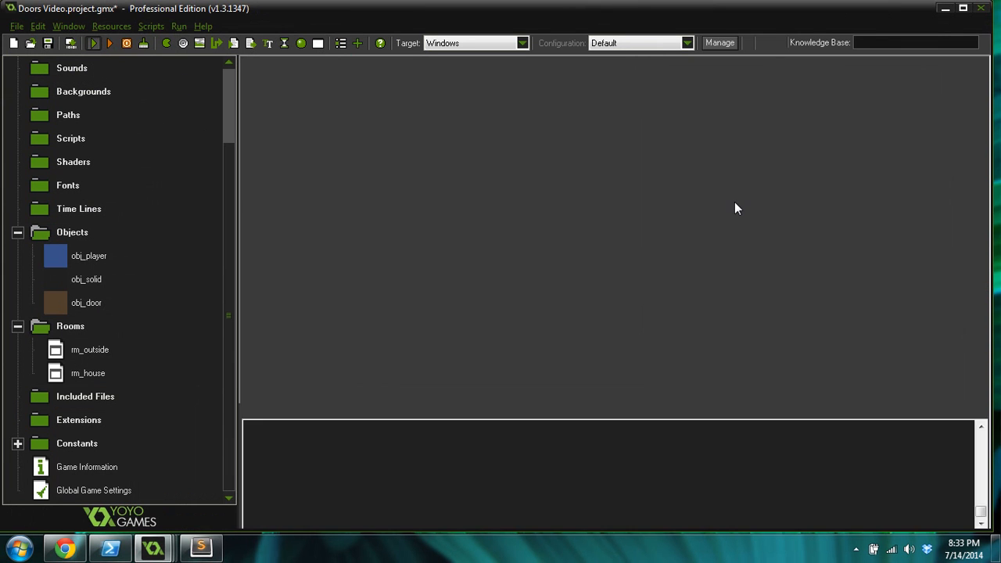
pyautogui.click(110, 44)
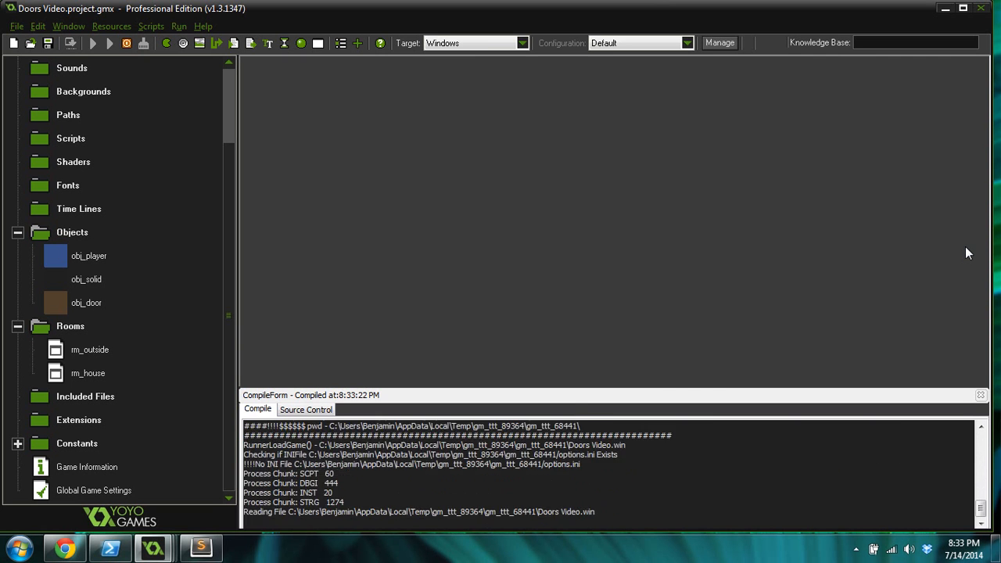
pyautogui.click(93, 44)
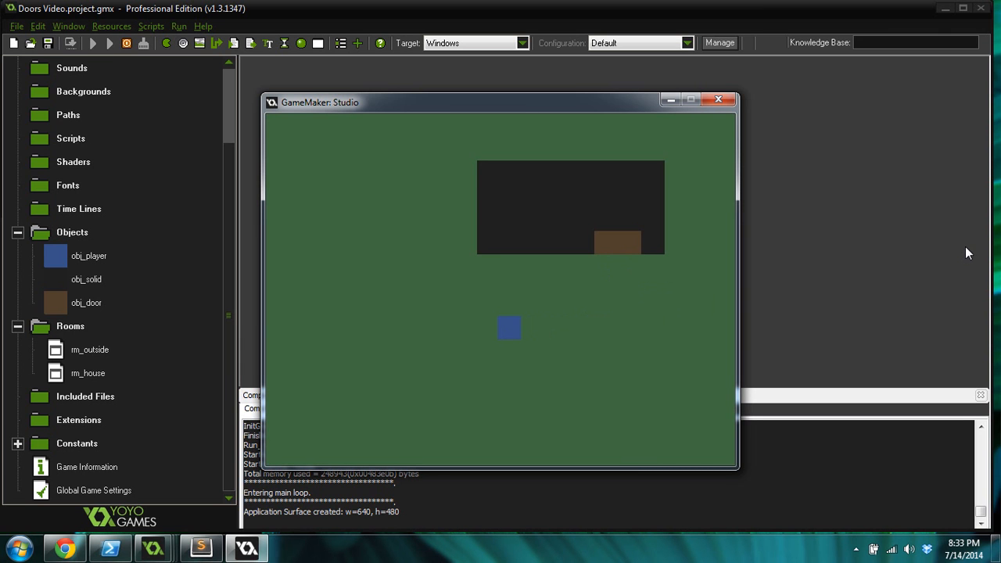
pyautogui.click(717, 99)
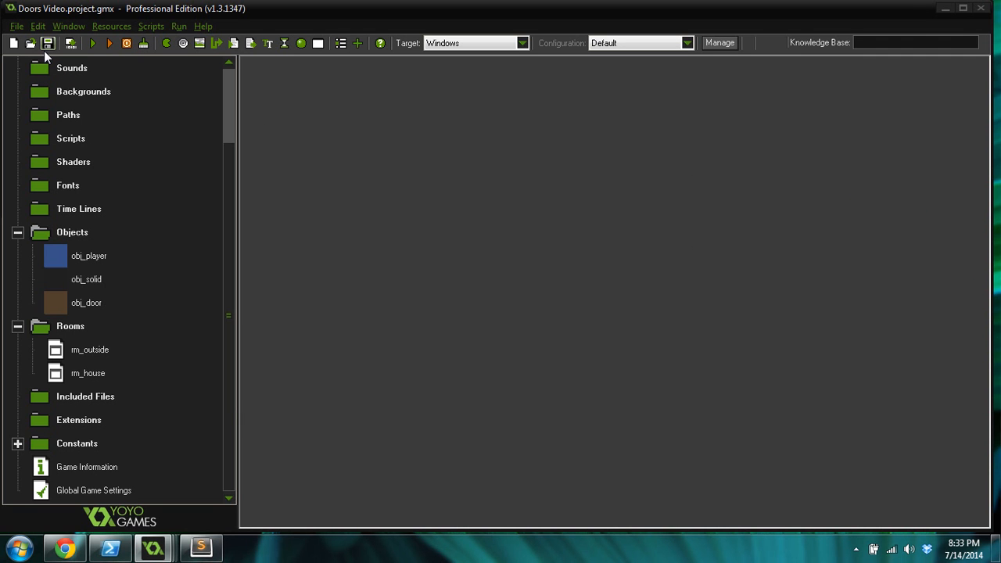
pyautogui.doubleClick(87, 256)
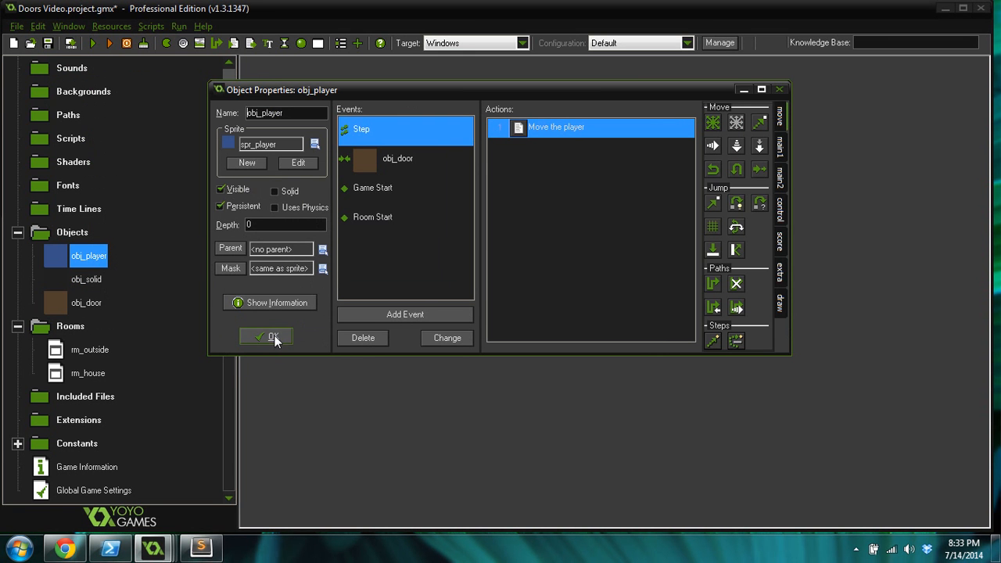
pyautogui.click(266, 336)
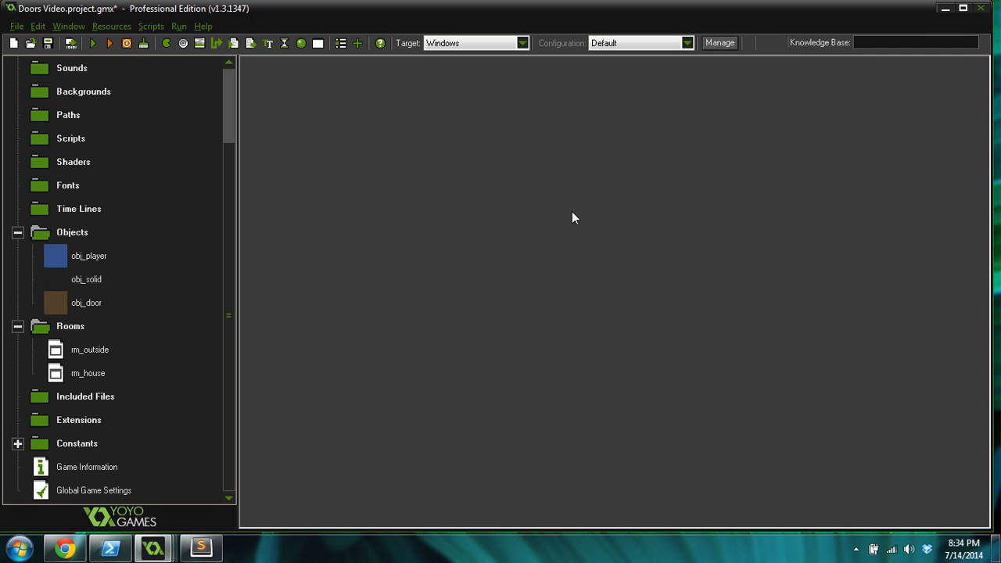